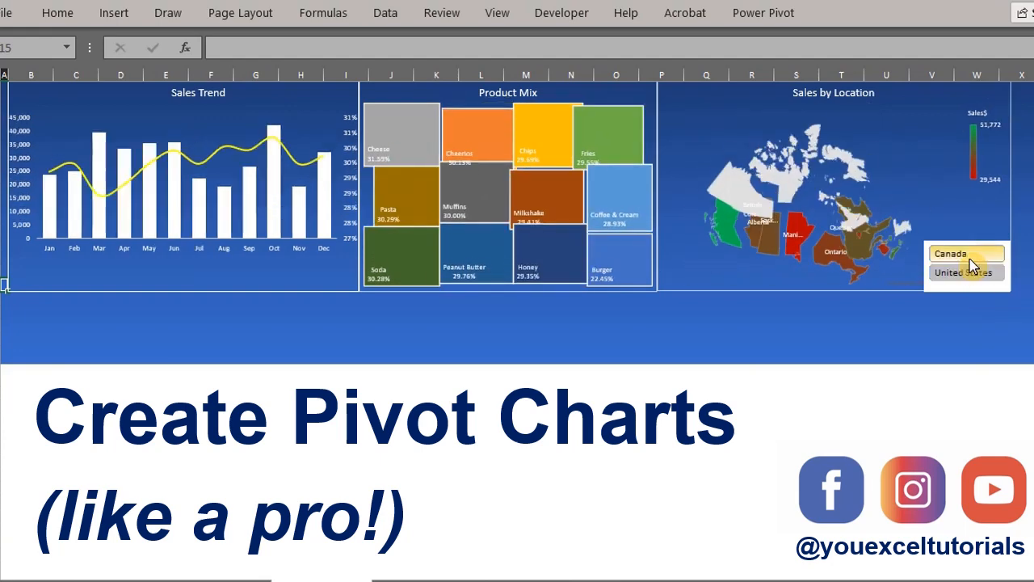
# Step: Filter the dashboard to United States with the slicer, then clear the filter again
pyautogui.click(967, 271)
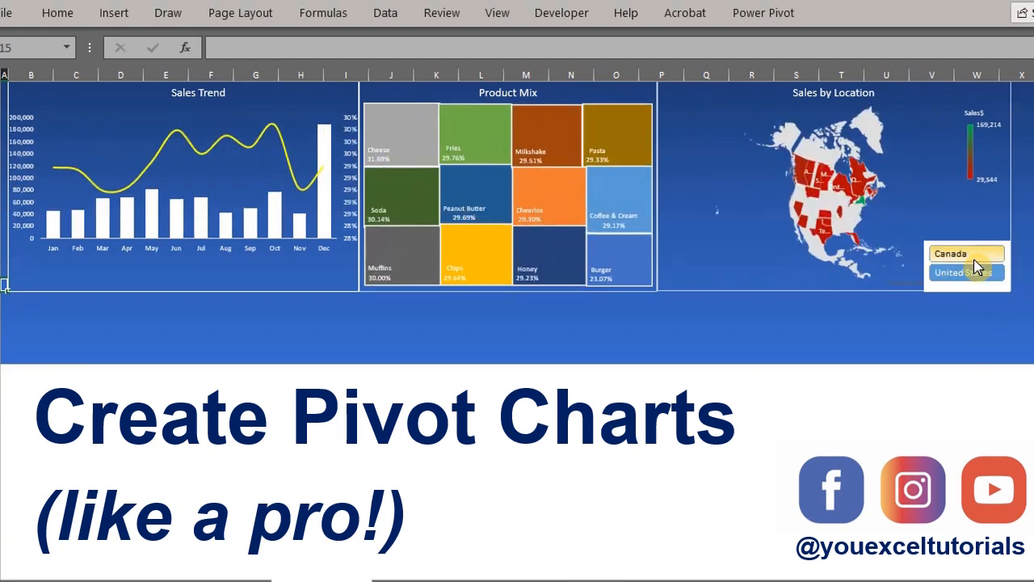
pyautogui.click(961, 271)
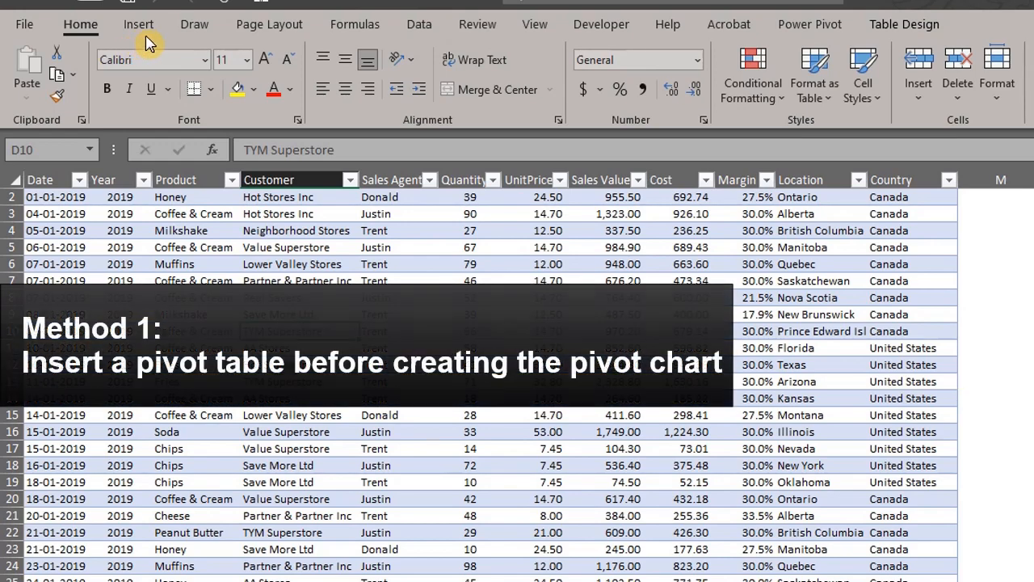
# Step: Insert a pivot table on a new sheet with Product rows and Sum of Sales Value (710,859.8 total)
pyautogui.click(139, 24)
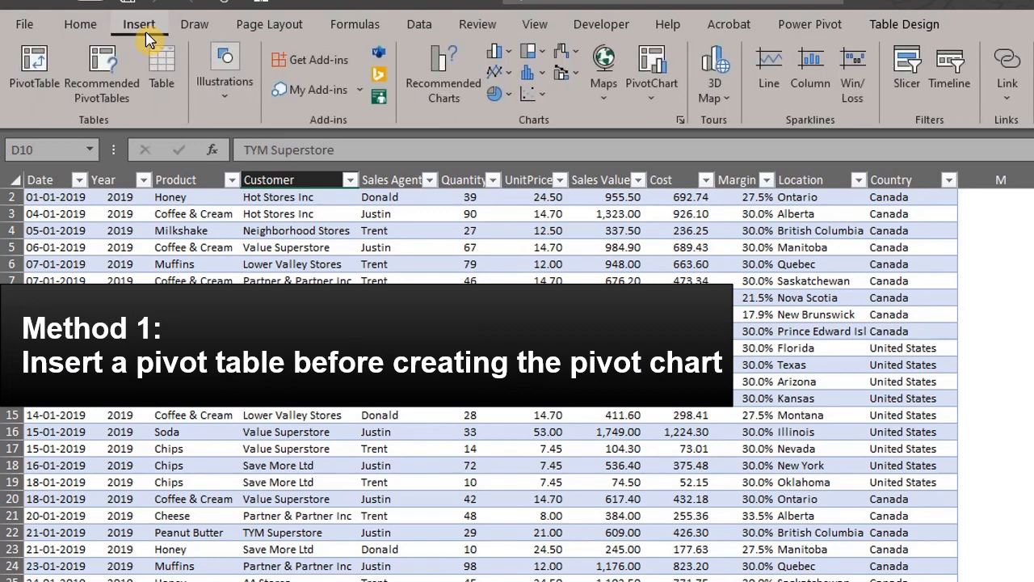
pyautogui.click(34, 73)
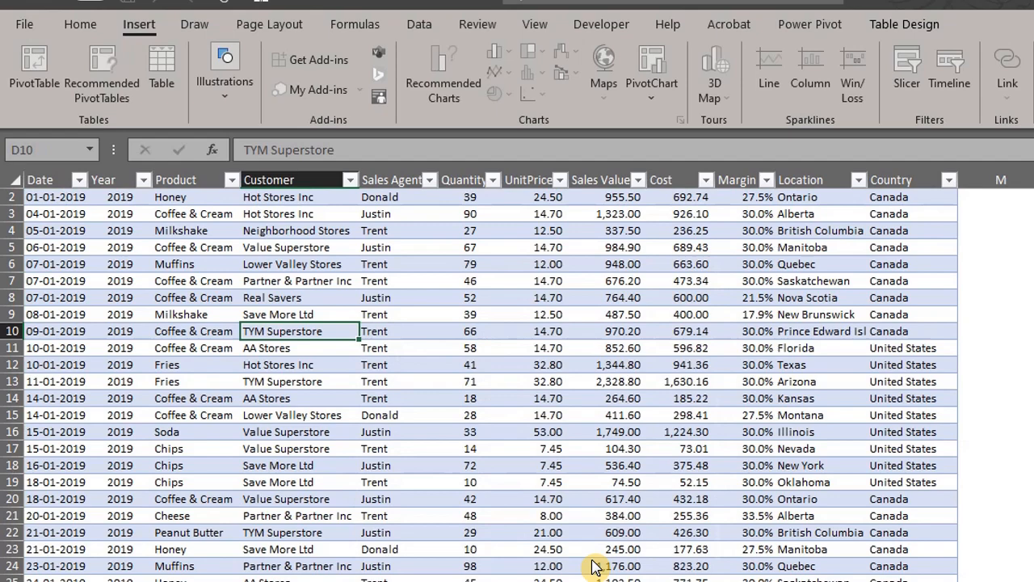
pyautogui.click(33, 68)
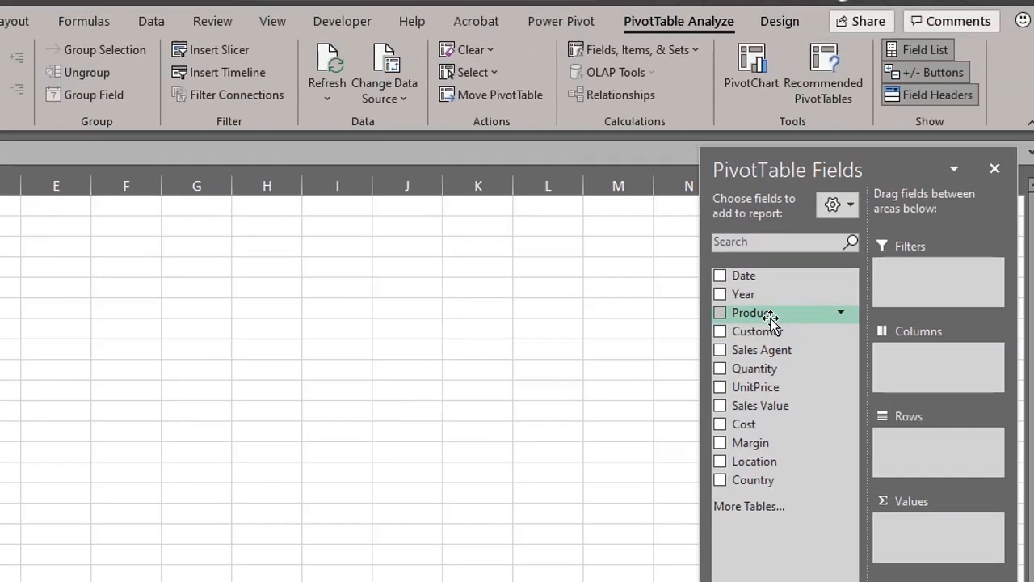
pyautogui.click(721, 314)
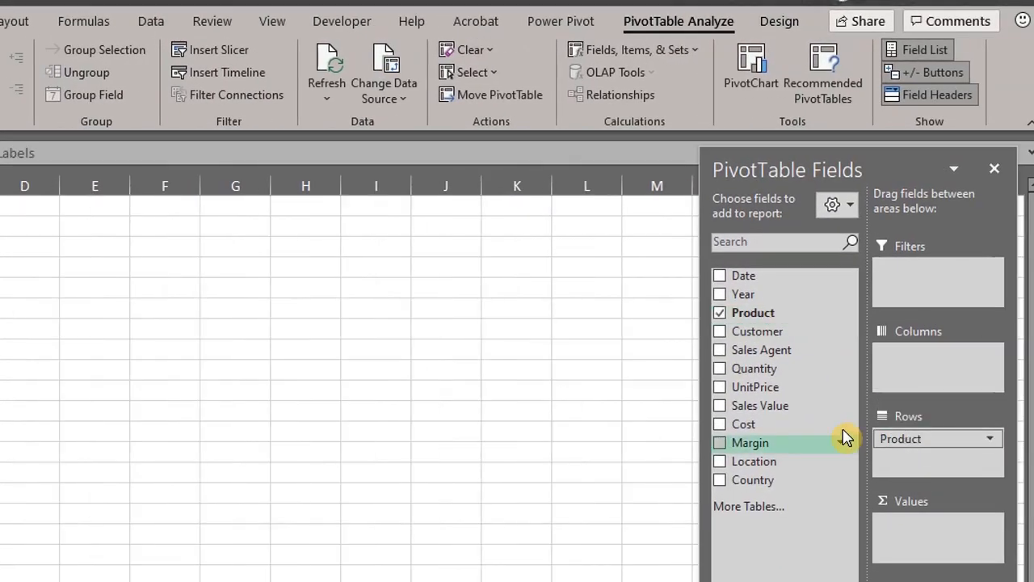
pyautogui.click(719, 404)
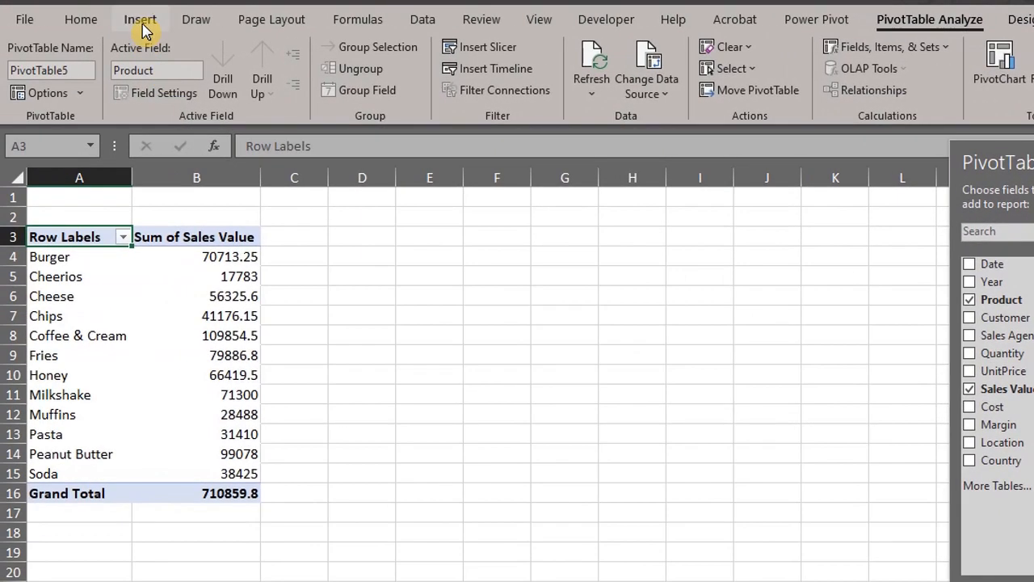
# Step: Add a clustered column pivot chart from the product sales pivot table
pyautogui.click(139, 19)
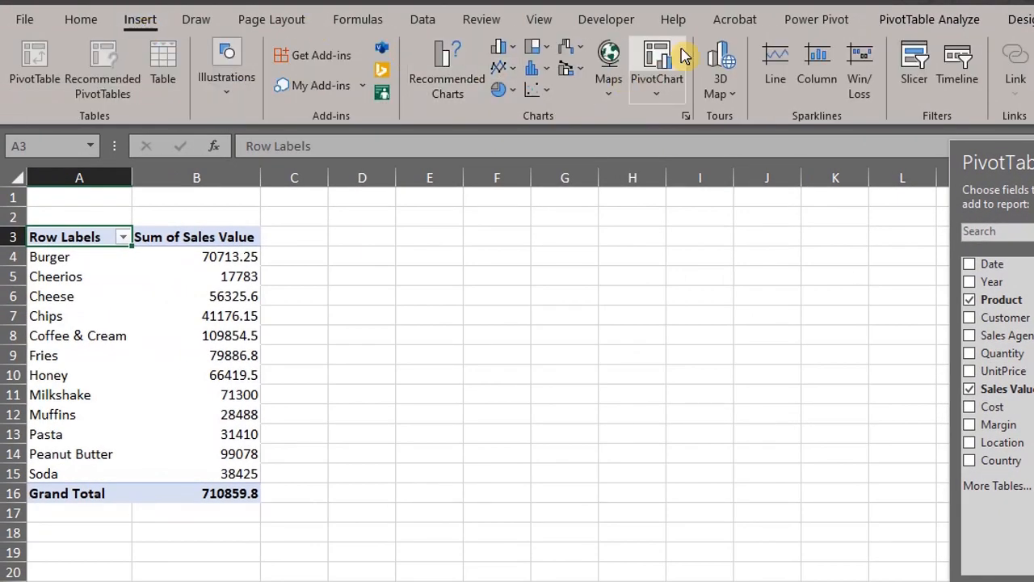
pyautogui.click(656, 65)
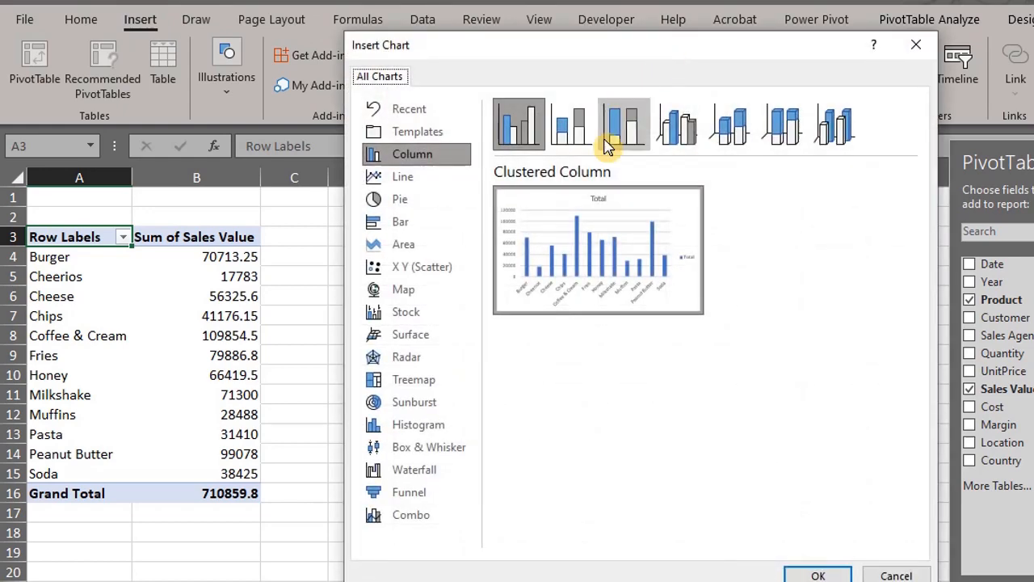
pyautogui.click(818, 575)
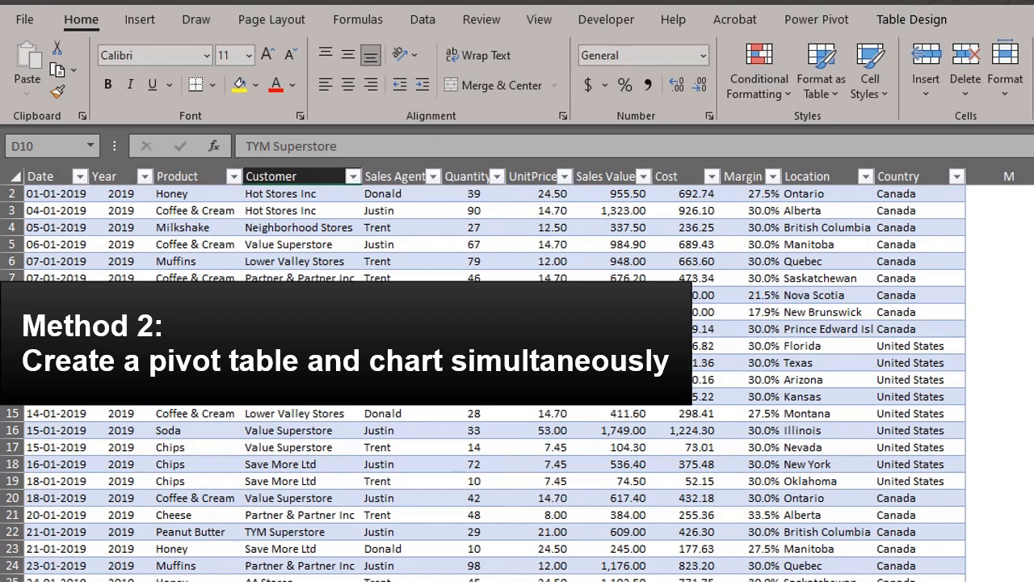
# Step: Insert a pivot chart from Table1 on a new sheet with Sales Agent categories and Sum of Sales Value
pyautogui.click(139, 20)
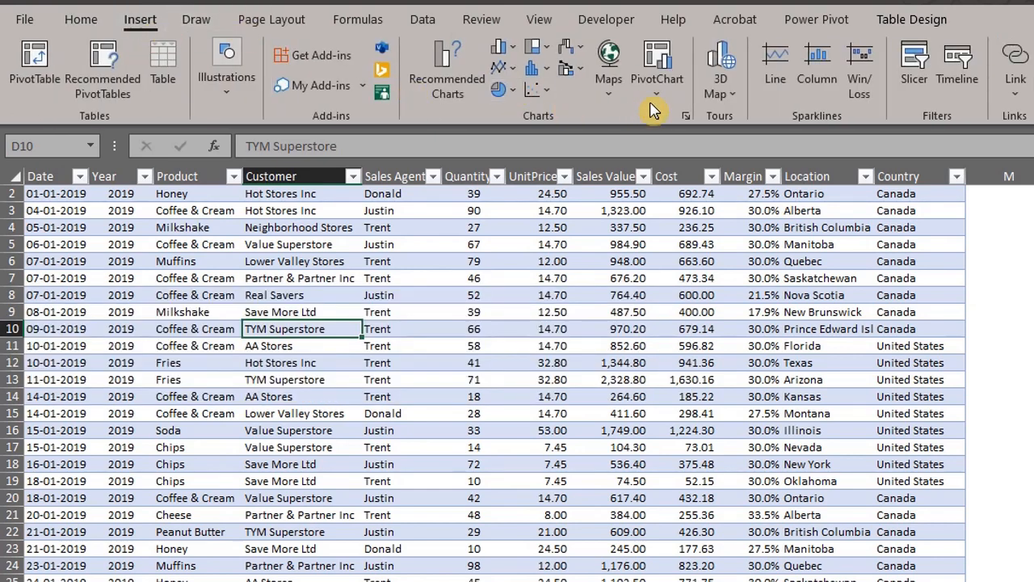
pyautogui.click(656, 65)
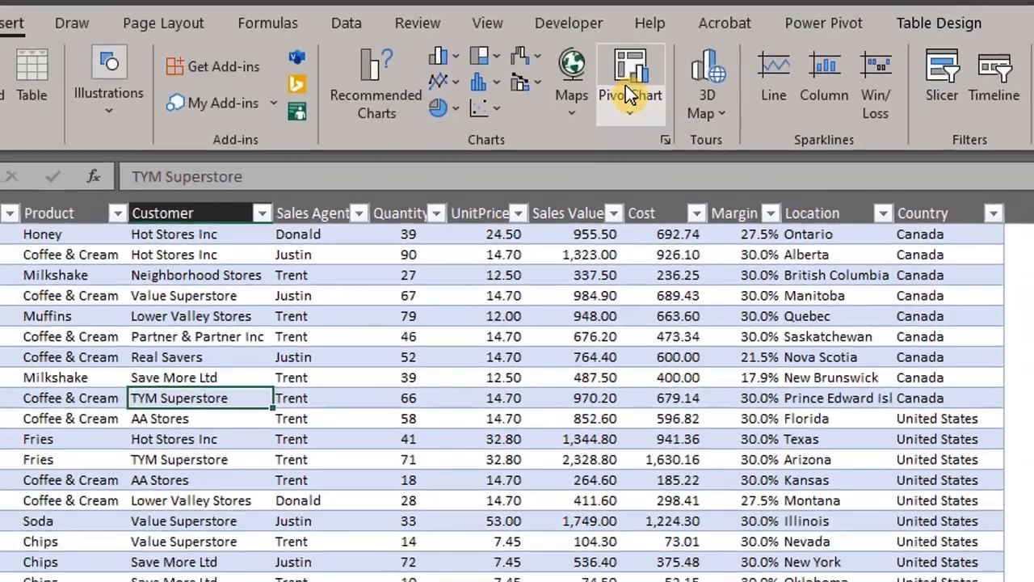
pyautogui.click(630, 73)
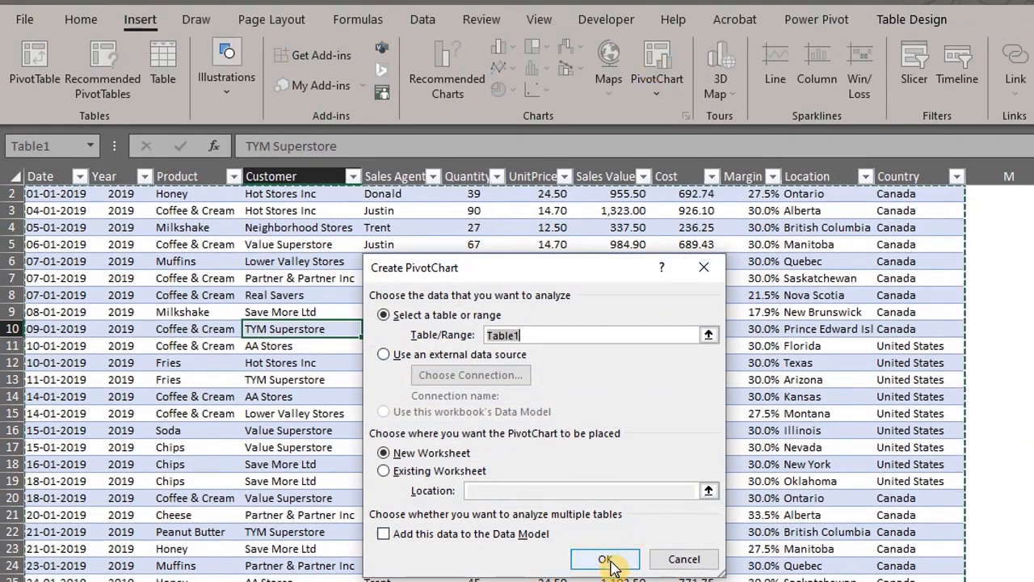
pyautogui.click(605, 559)
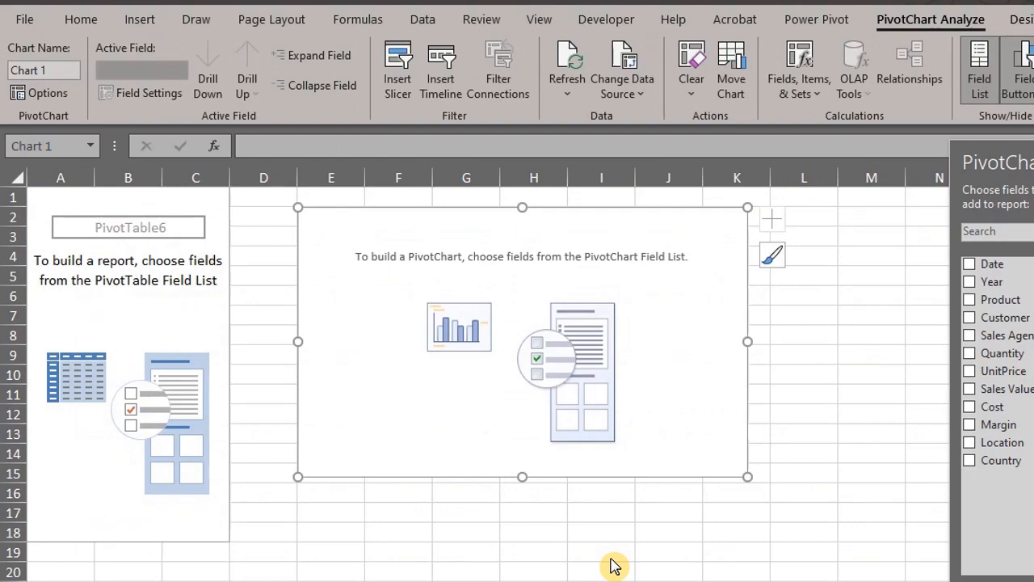
pyautogui.moveTo(870, 501)
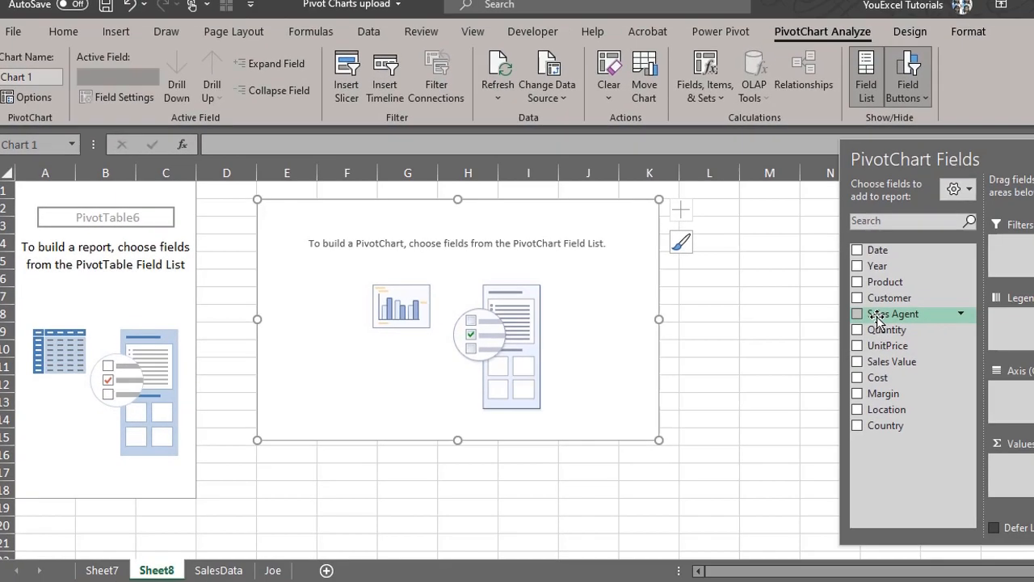
pyautogui.click(857, 314)
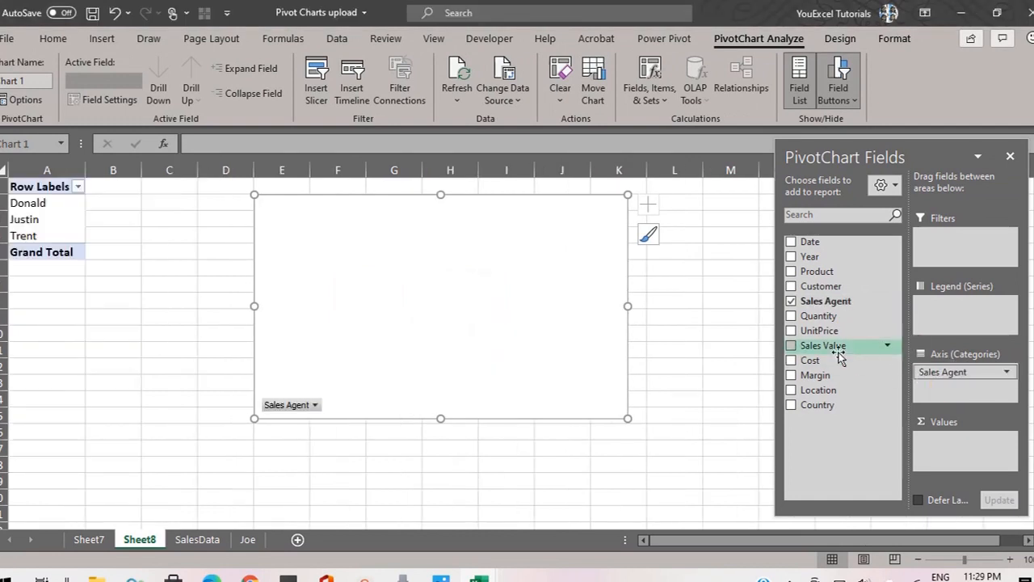
pyautogui.click(792, 346)
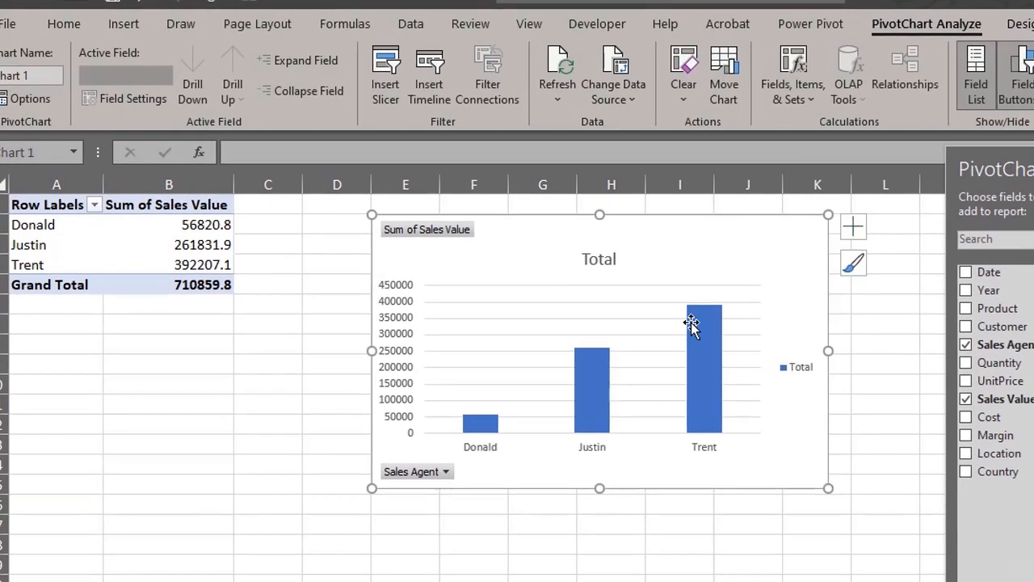
# Step: Delete the chart legend, retitle the chart 'Sales Trend' and review the Chart Elements and Styles menus
pyautogui.rightClick(692, 324)
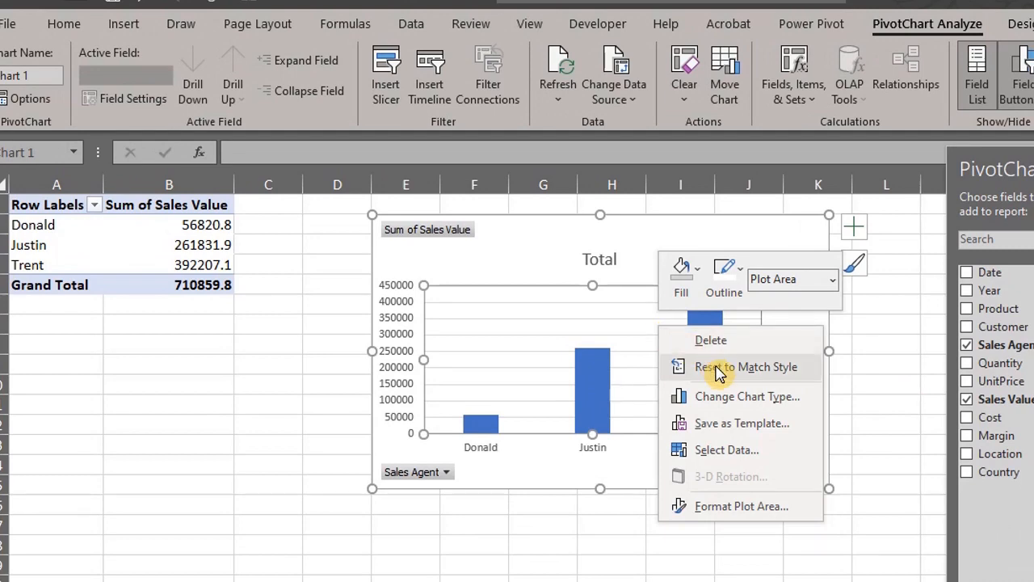
pyautogui.click(746, 396)
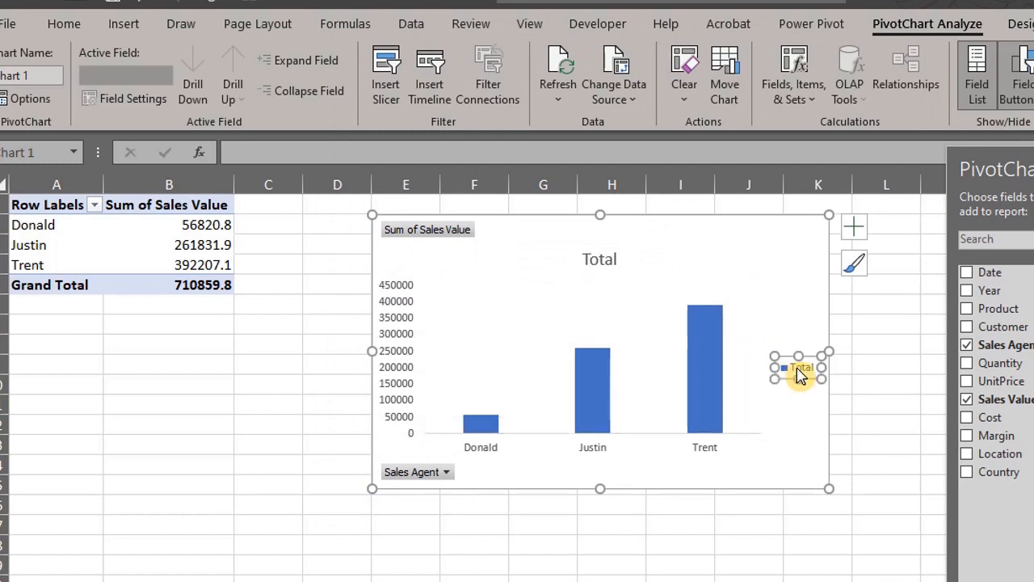
pyautogui.moveTo(799, 368); pyautogui.dragTo(600, 258)
pyautogui.write('Sales Trend')
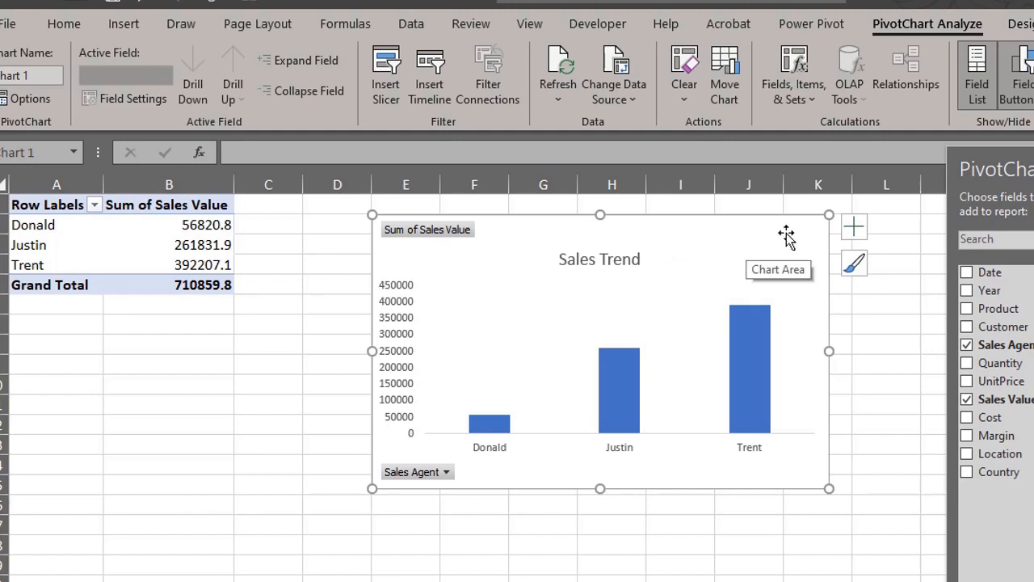
pyautogui.click(853, 226)
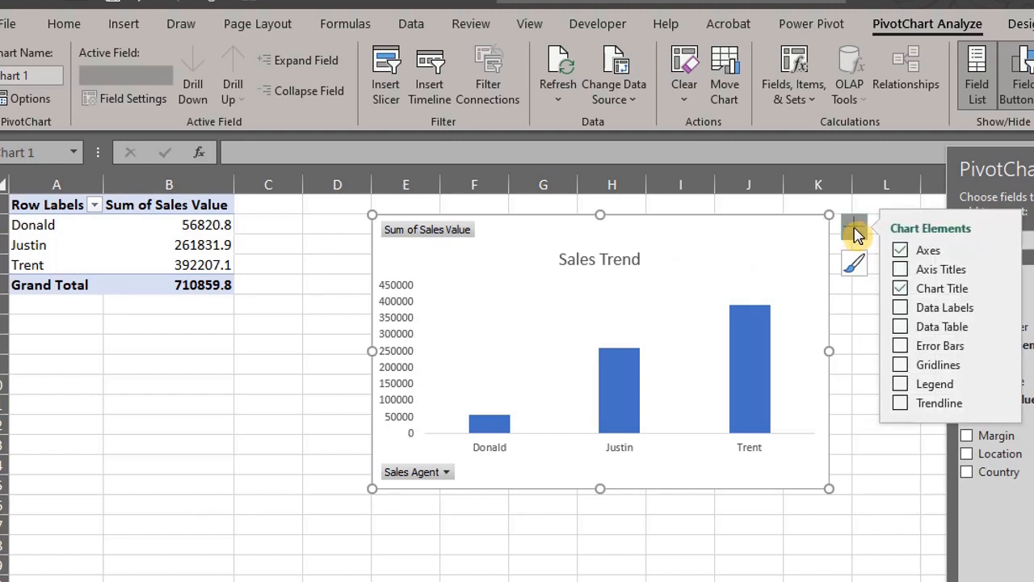
pyautogui.click(854, 261)
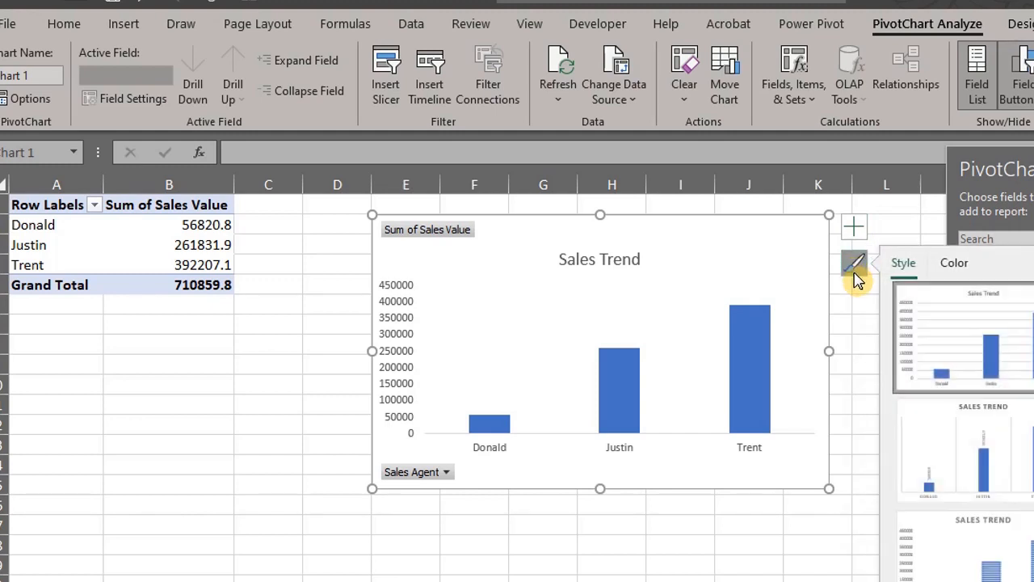
pyautogui.moveTo(856, 281)
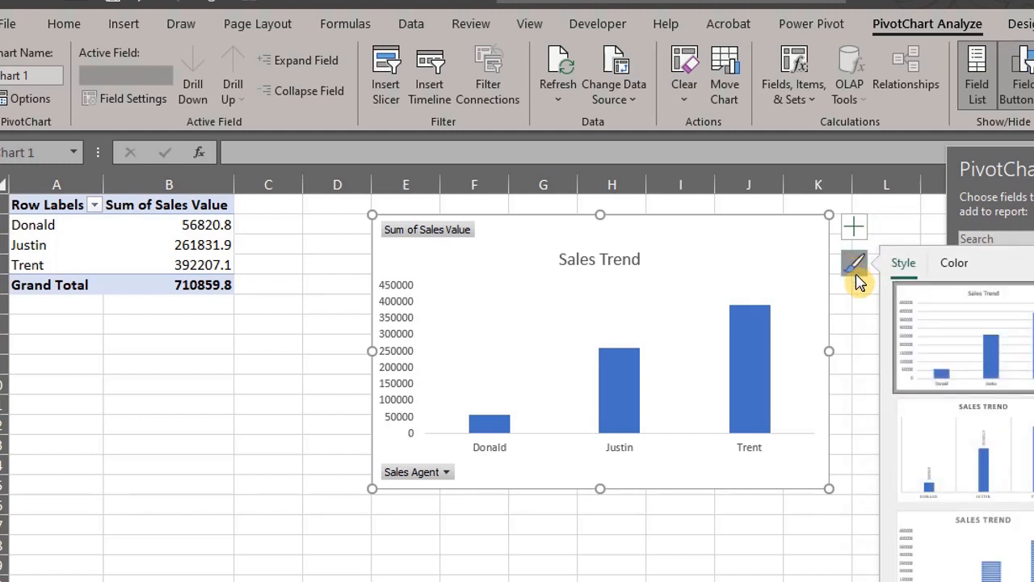
pyautogui.click(853, 267)
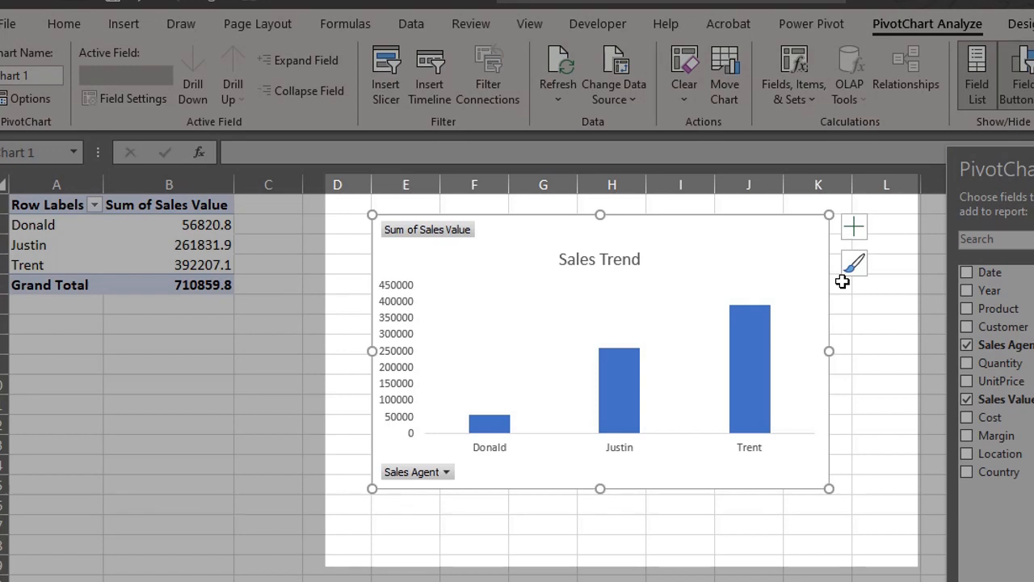
pyautogui.moveTo(909, 274)
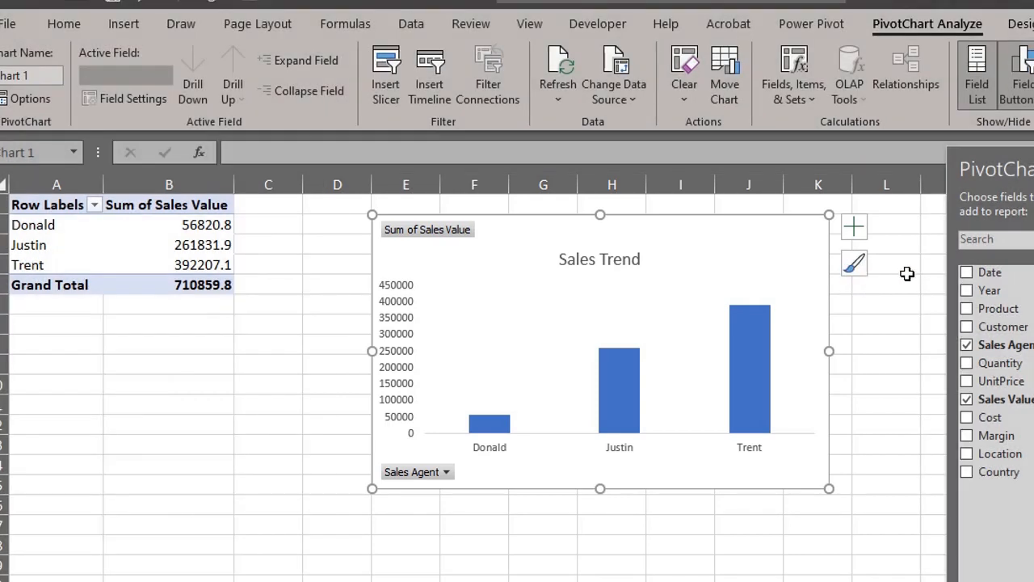
pyautogui.moveTo(911, 274)
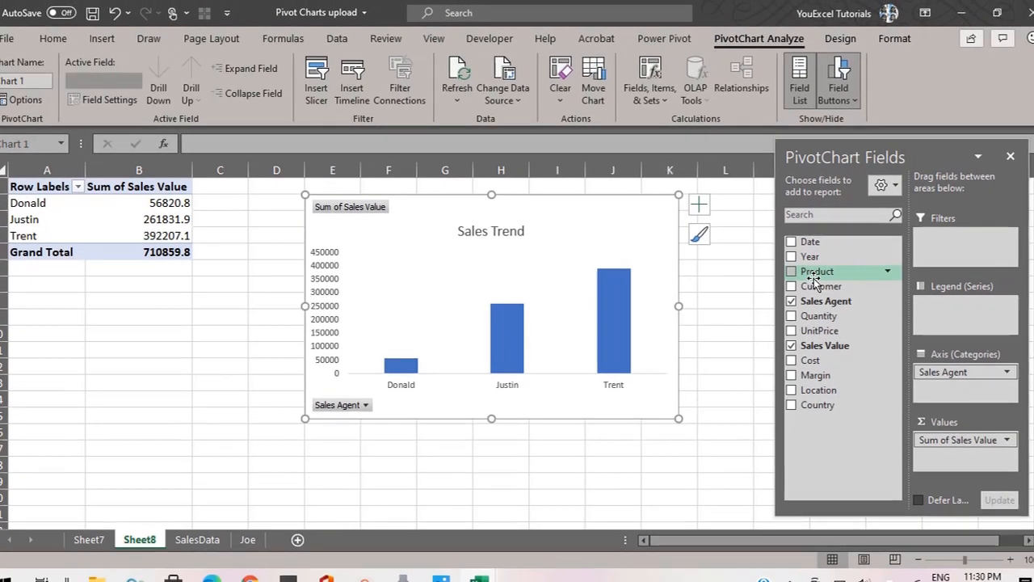
# Step: Nest Product under Sales Agent and show the pivot table in tabular form via Report Layout
pyautogui.click(792, 272)
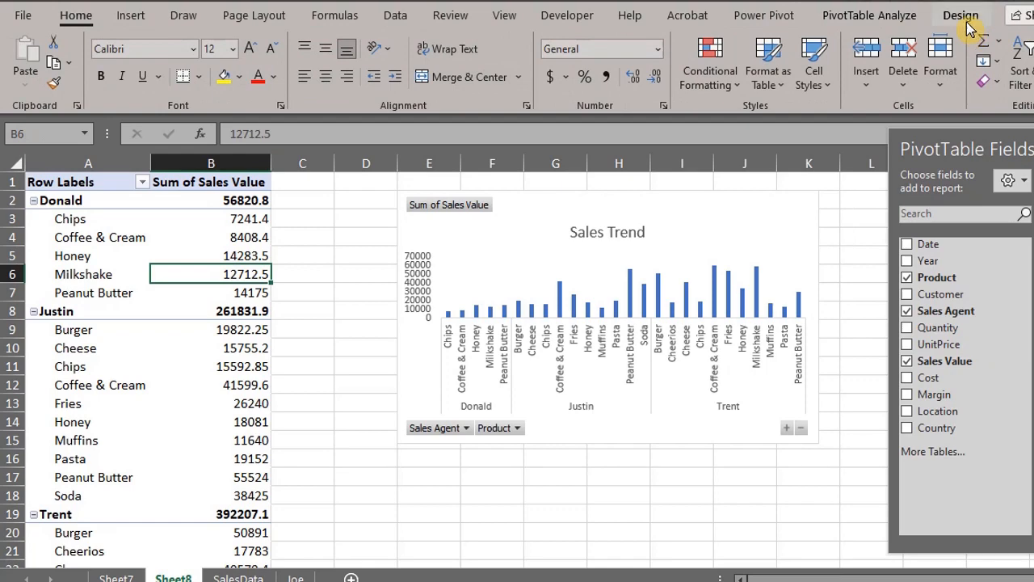
pyautogui.click(960, 14)
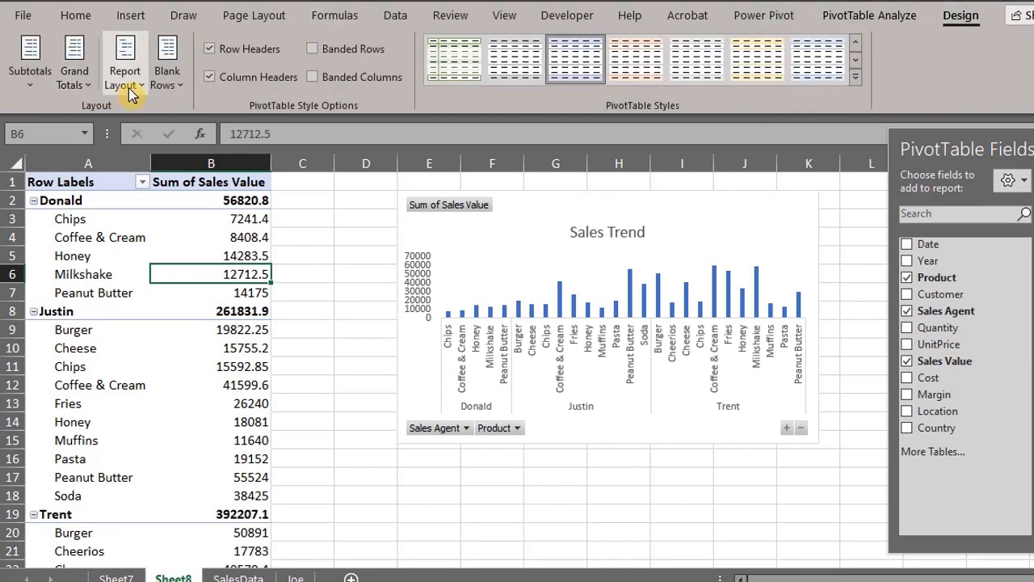
pyautogui.click(125, 61)
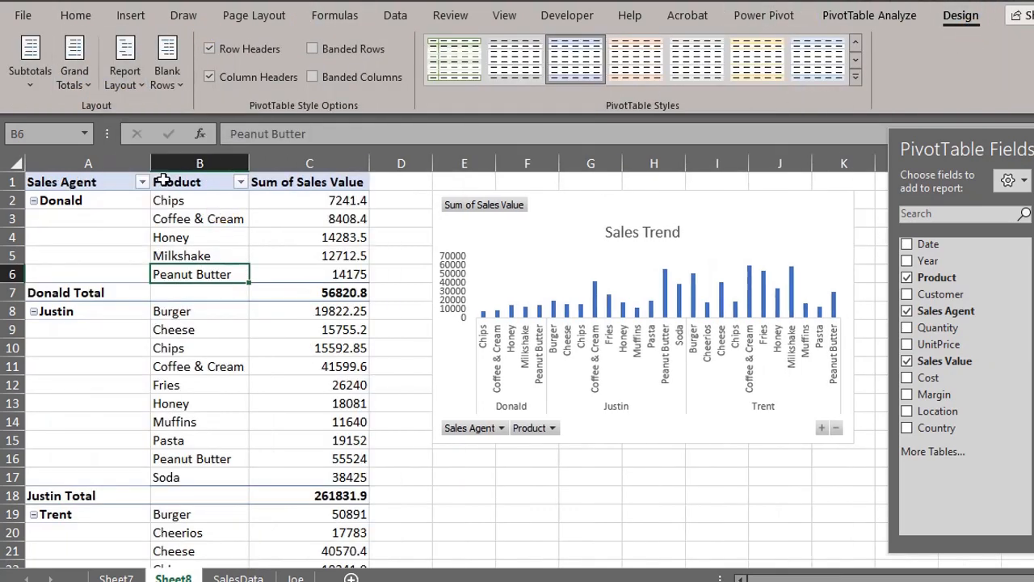
pyautogui.click(29, 62)
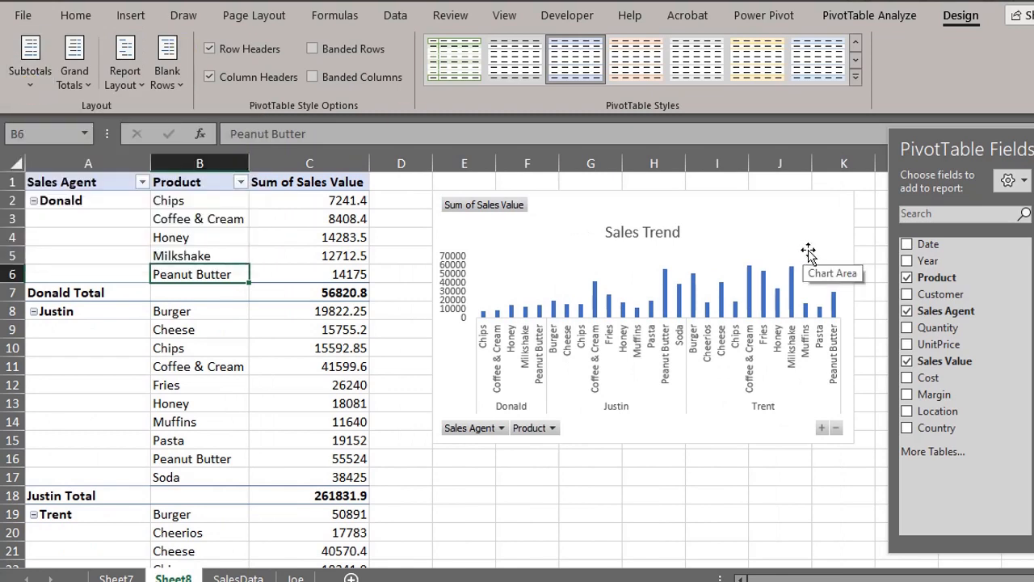
pyautogui.moveTo(863, 275)
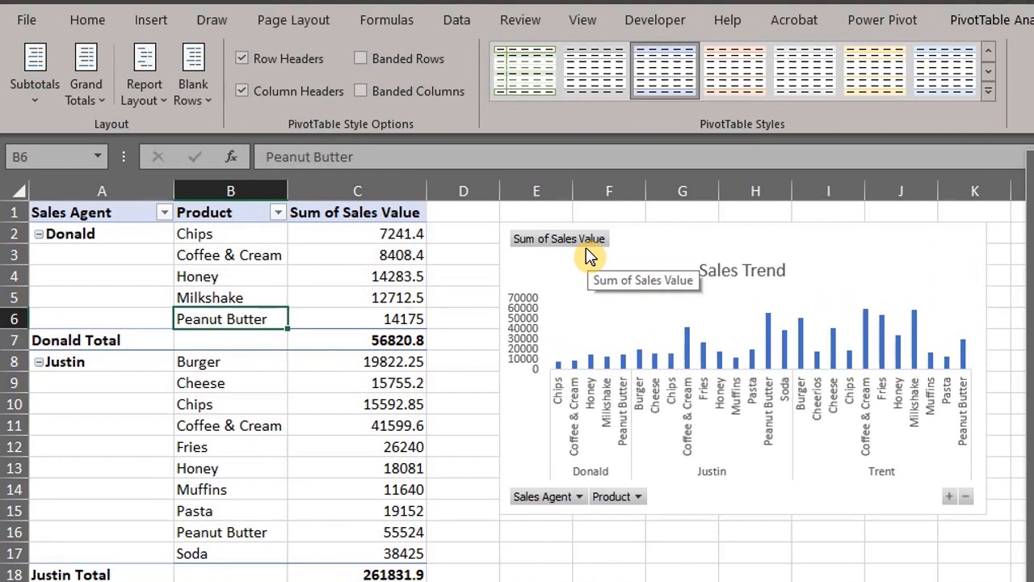
# Step: Overwrite the Sum of Sales Value header in C1 with 'Total Sales'
pyautogui.click(355, 212)
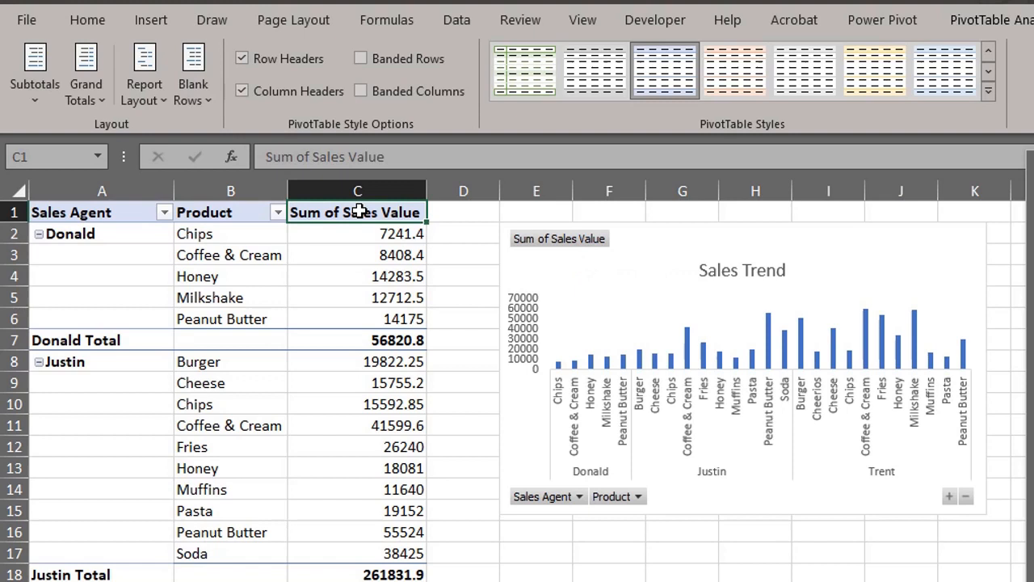
pyautogui.write('Total Sales')
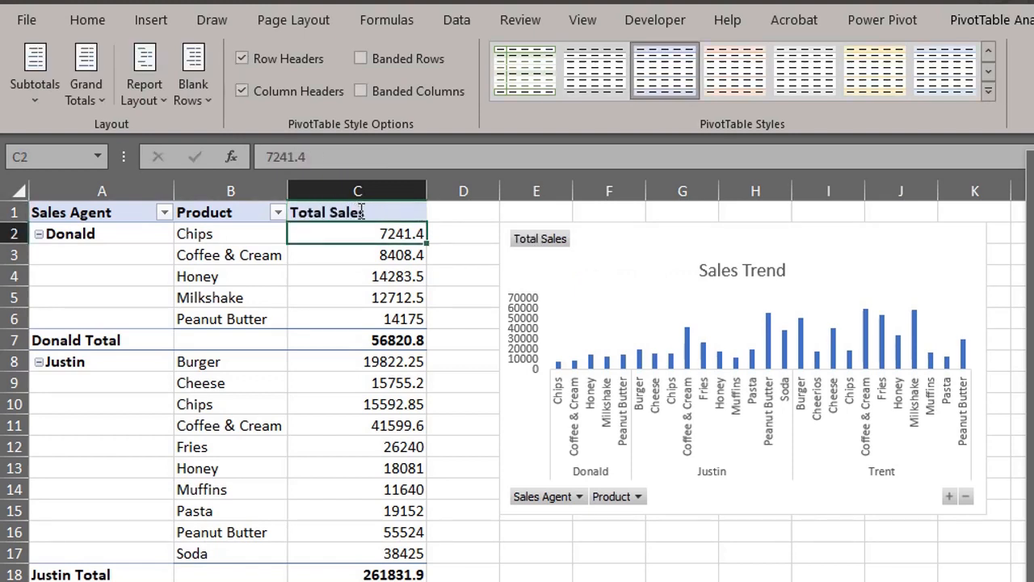
pyautogui.moveTo(577, 514)
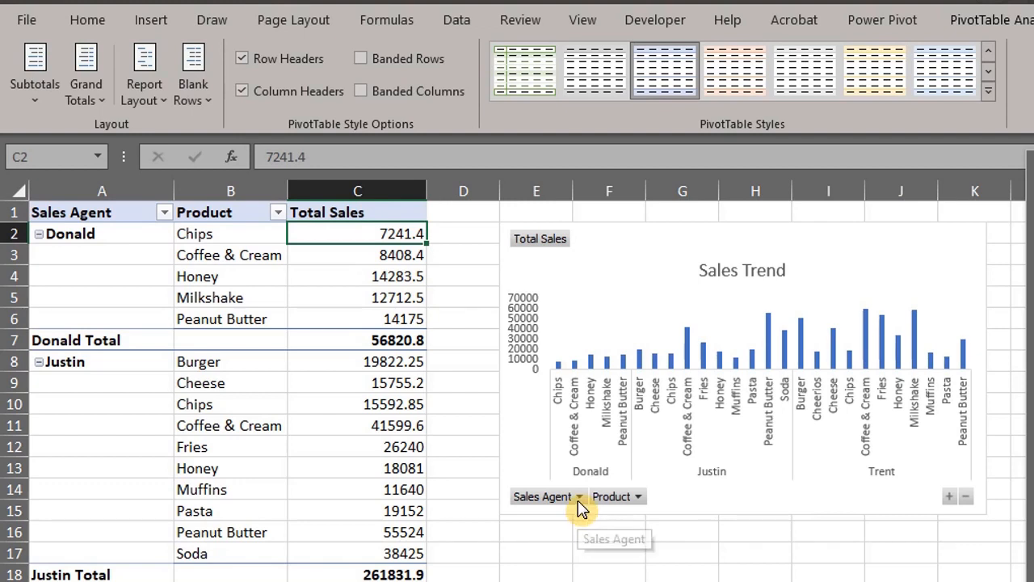
pyautogui.click(579, 496)
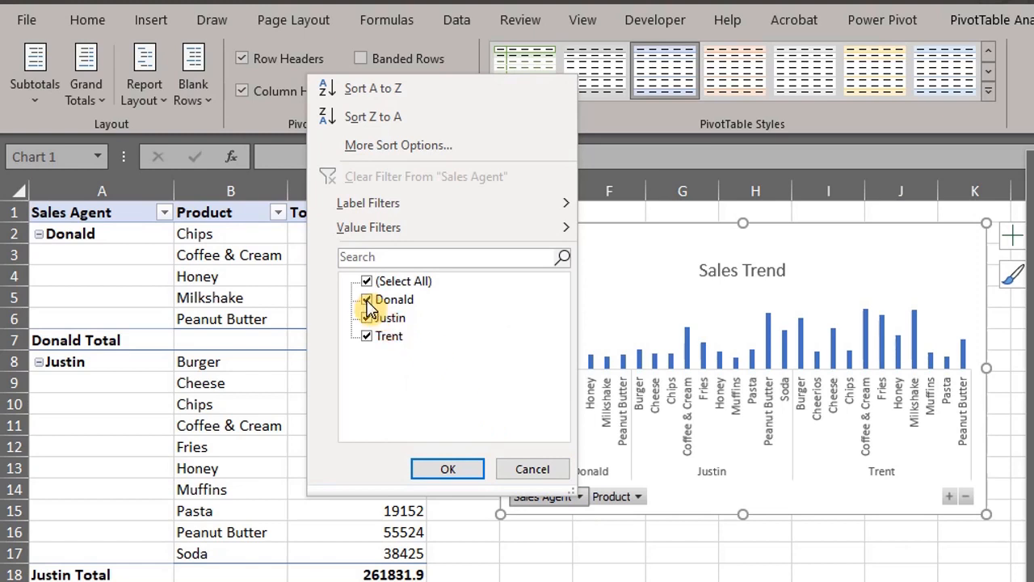
pyautogui.click(367, 299)
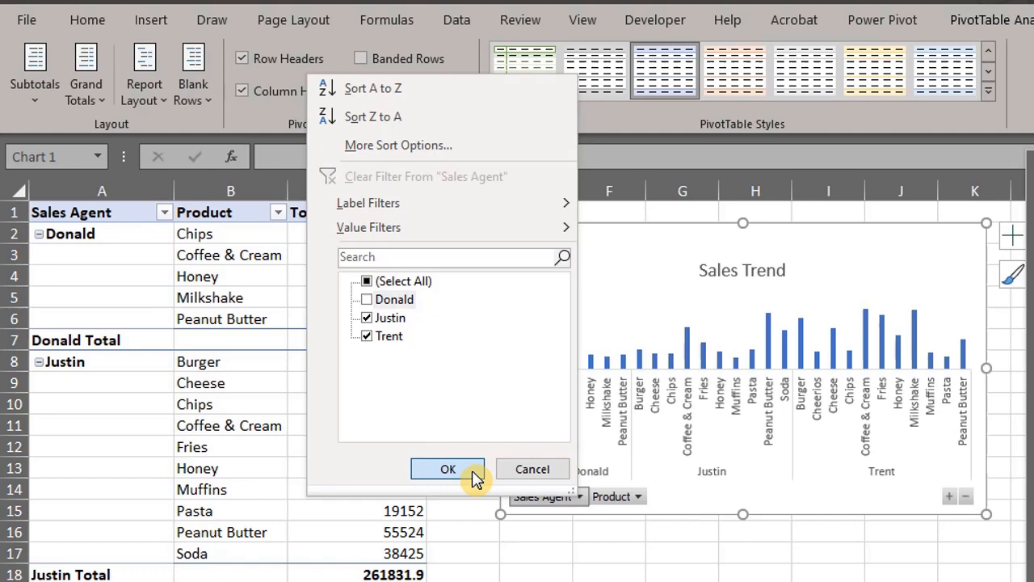
pyautogui.click(447, 469)
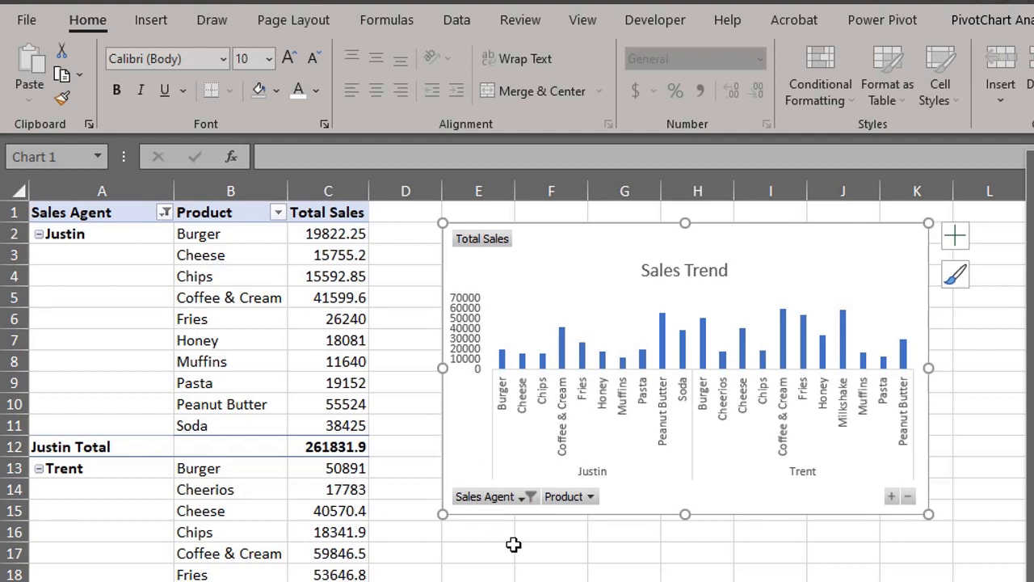
pyautogui.click(569, 496)
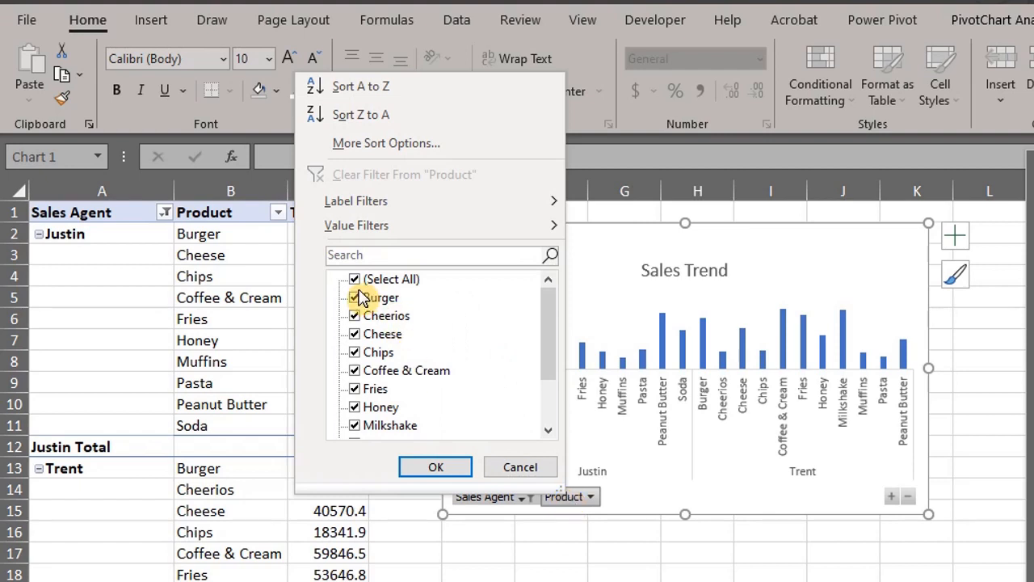
pyautogui.click(354, 278)
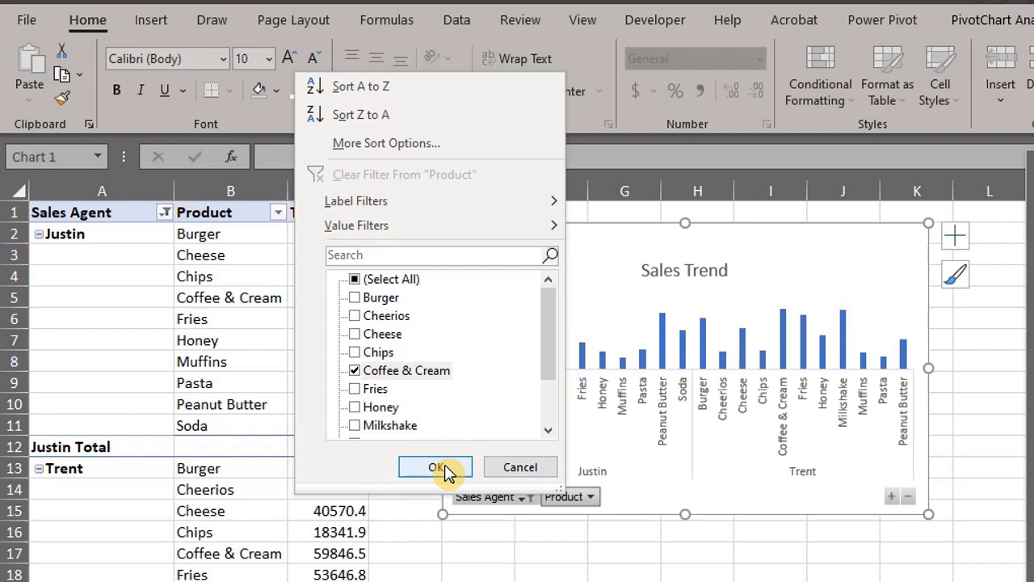
pyautogui.click(435, 467)
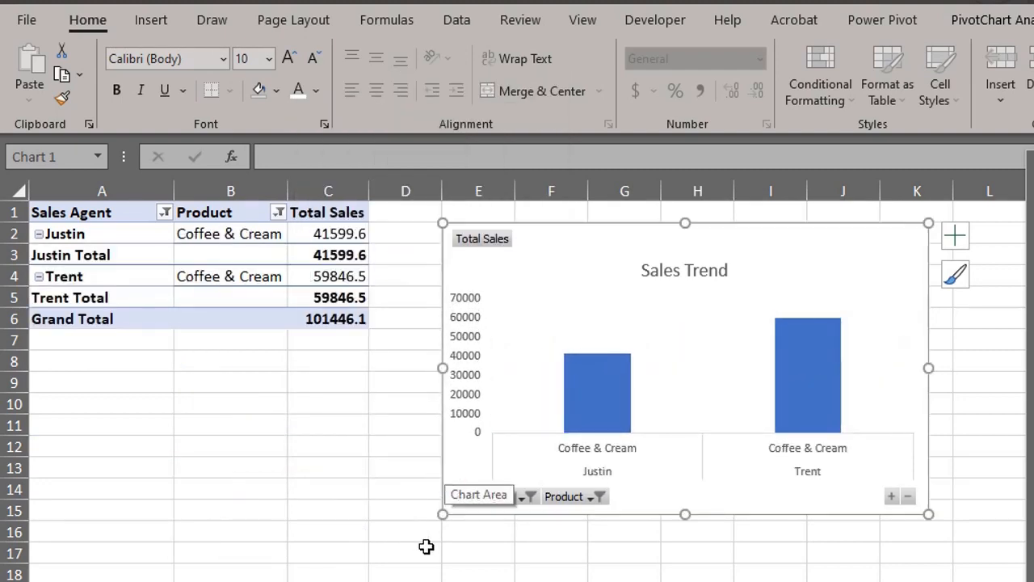
pyautogui.press('ctrl+z')
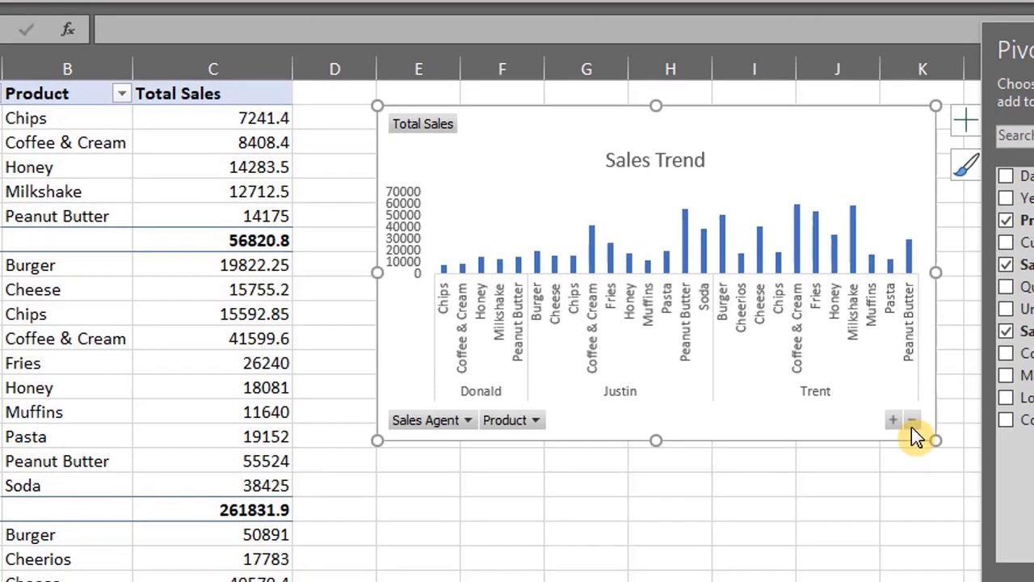
pyautogui.moveTo(912, 420)
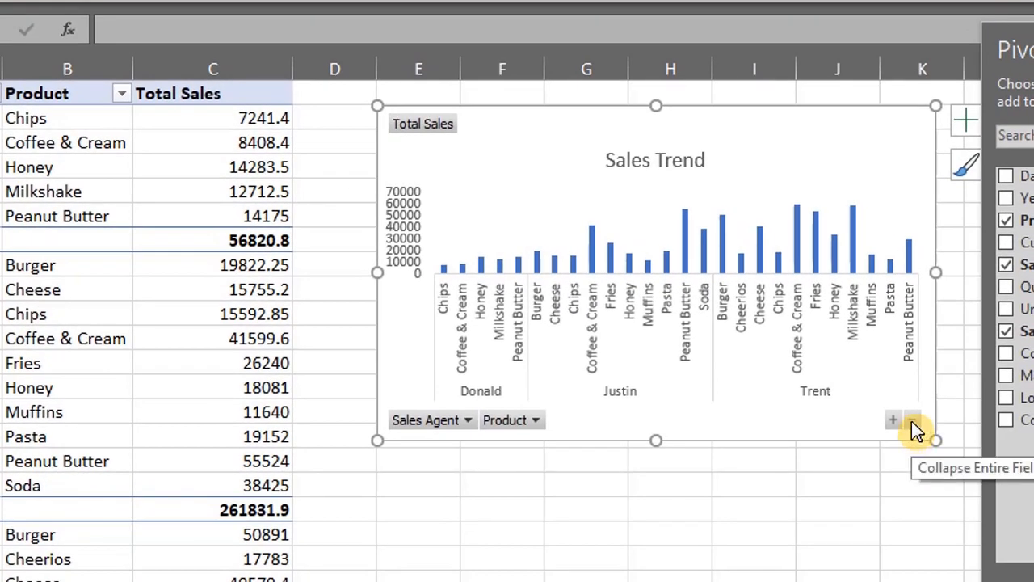
# Step: Collapse and re-expand the agent bars, then remove the Product field from the Sales Trend chart
pyautogui.click(912, 420)
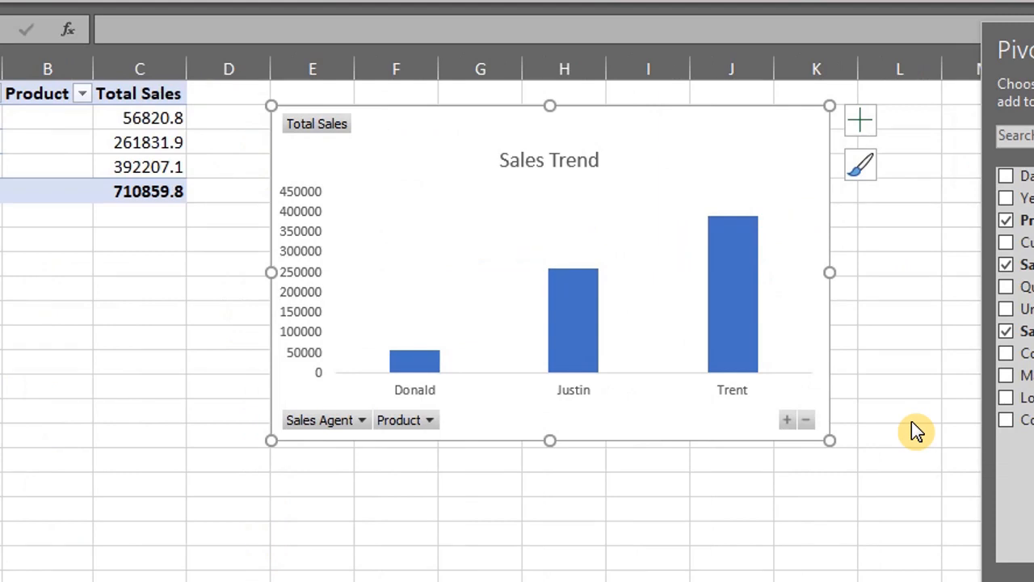
pyautogui.moveTo(788, 420)
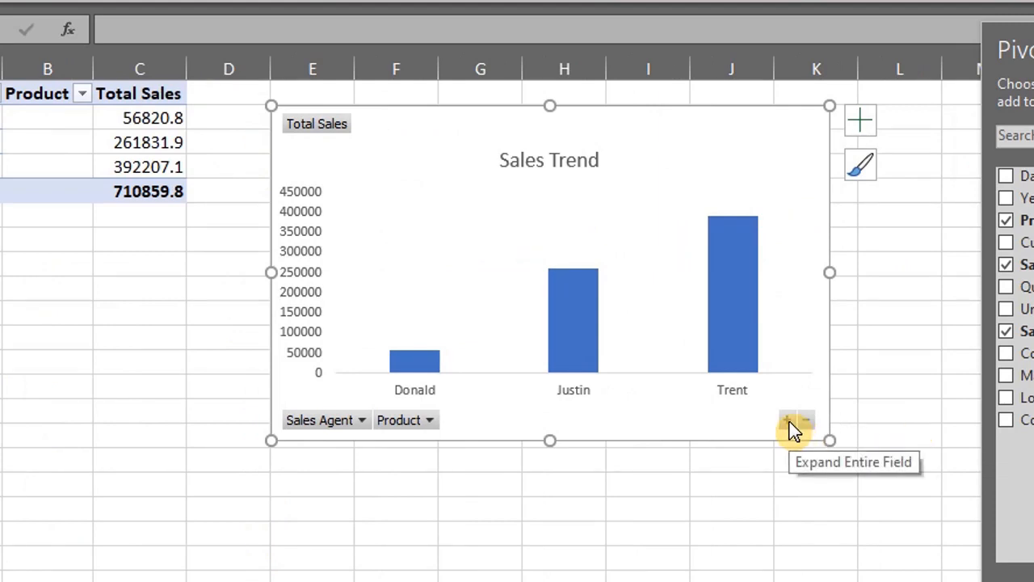
pyautogui.click(795, 420)
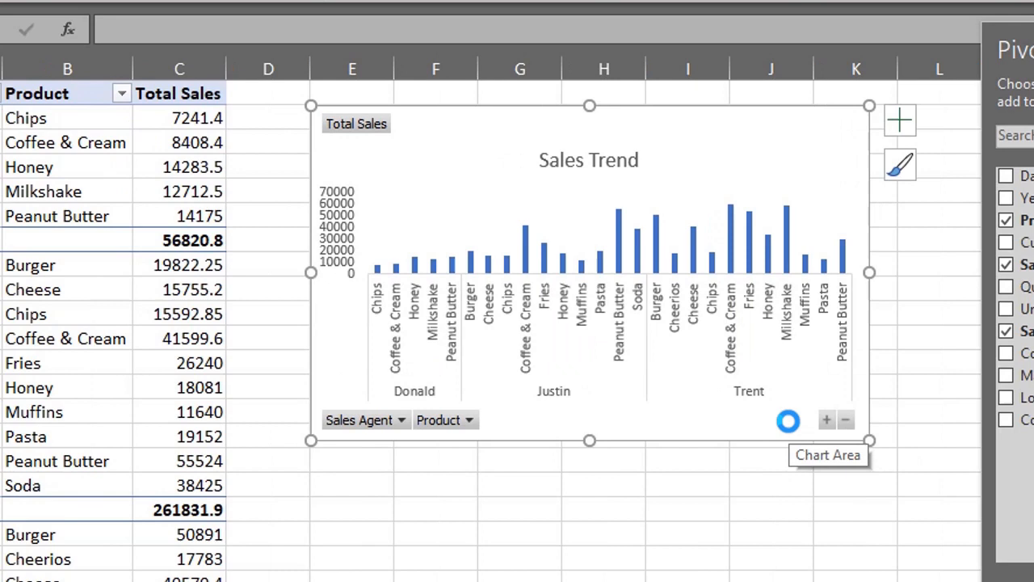
pyautogui.moveTo(802, 423)
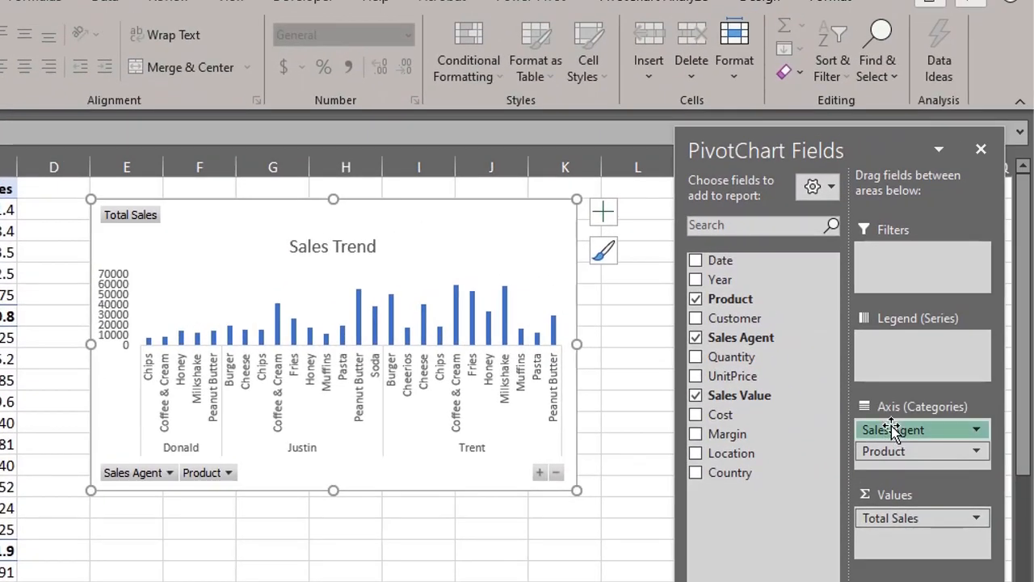
pyautogui.moveTo(892, 430); pyautogui.dragTo(892, 341)
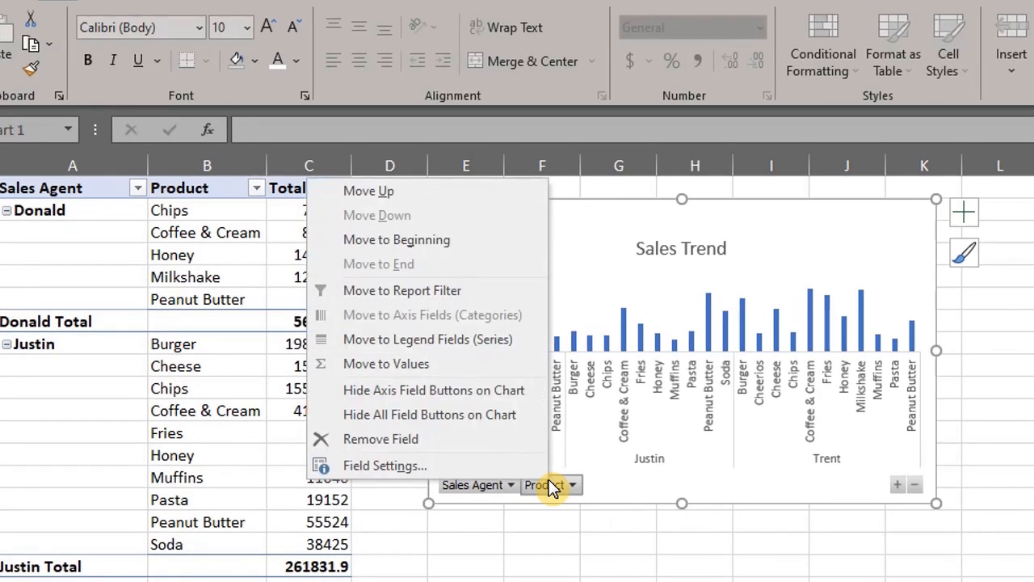
pyautogui.click(379, 440)
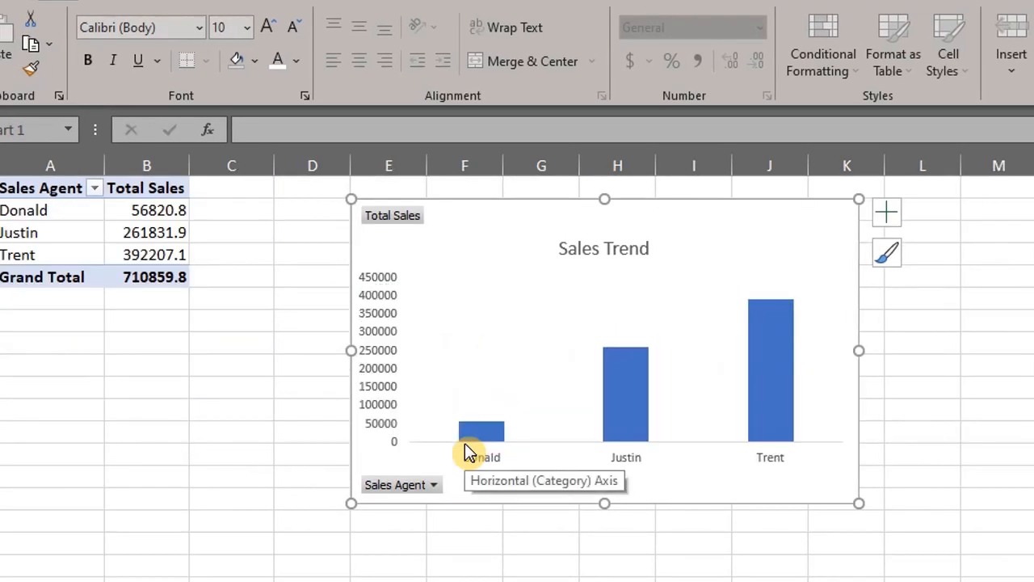
pyautogui.moveTo(455, 449)
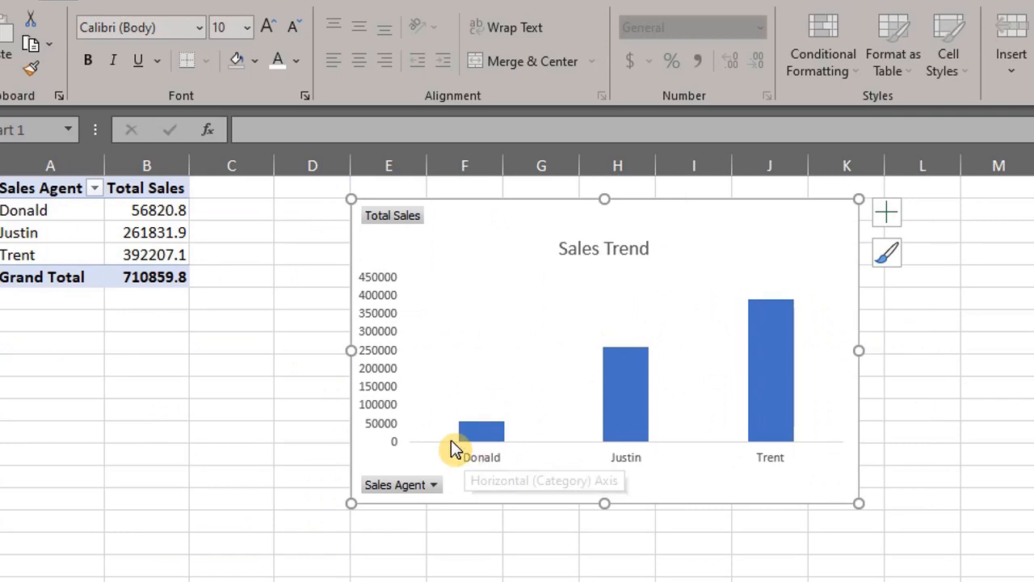
pyautogui.click(433, 485)
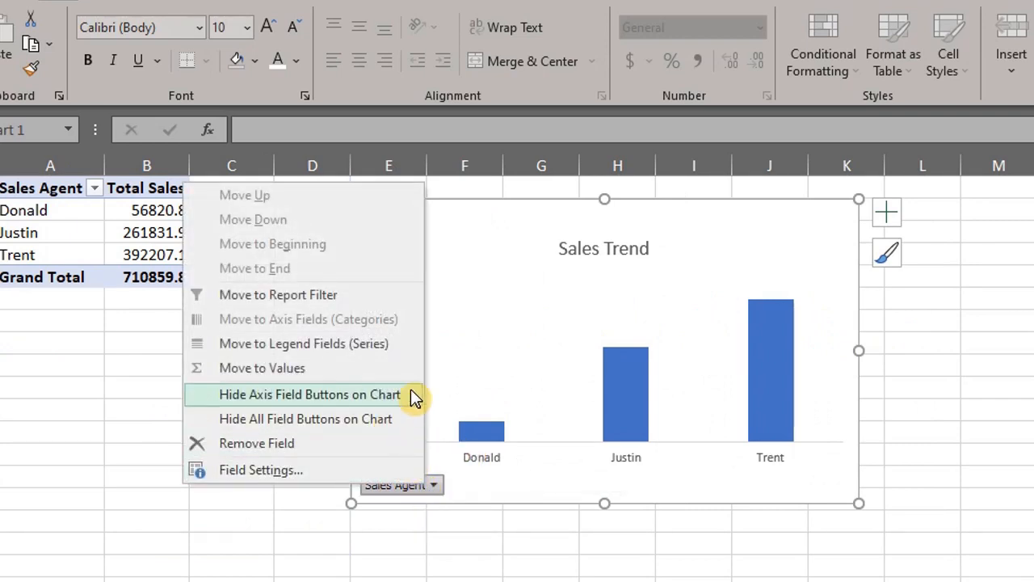
# Step: Hide all field buttons on the Sales Trend chart from PivotChart Analyze > Field Buttons
pyautogui.click(311, 394)
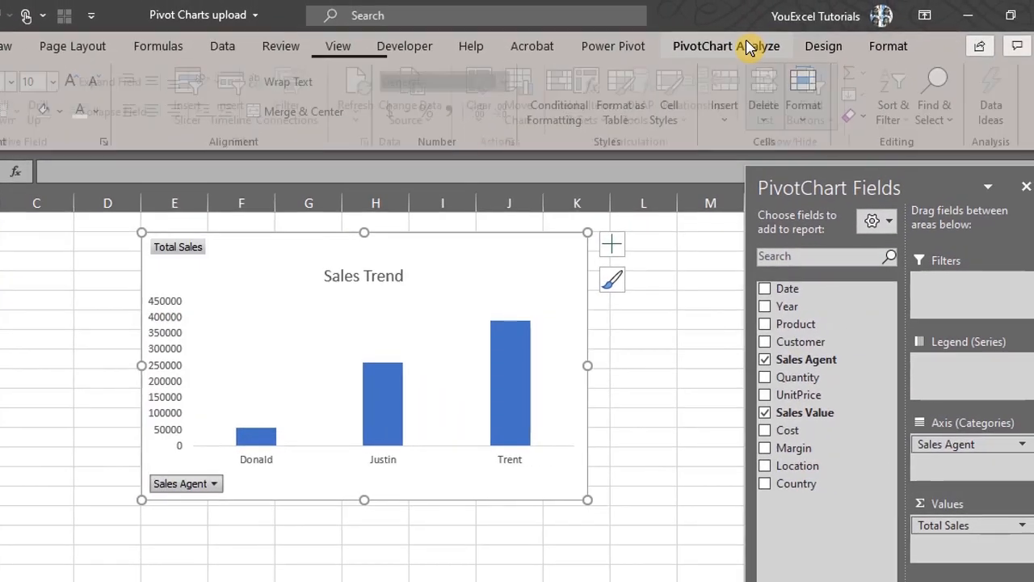
pyautogui.click(821, 95)
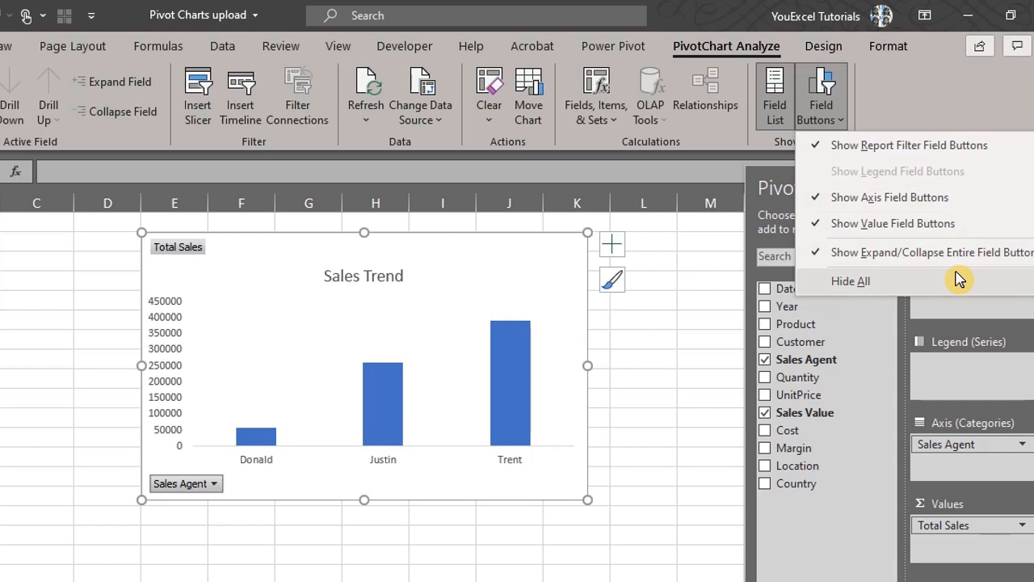
pyautogui.click(850, 281)
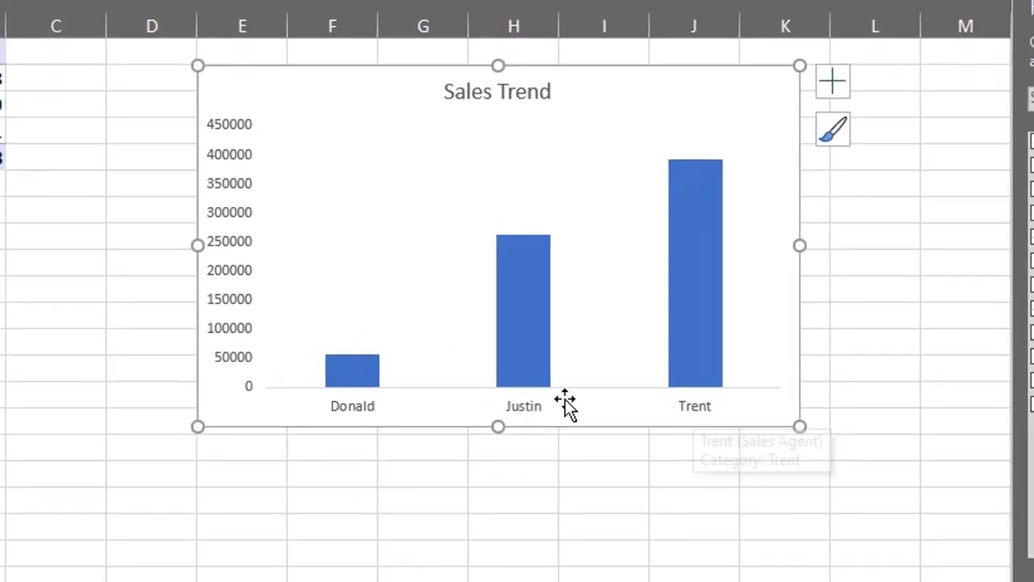
# Step: Drill an agent's bar down to Country detail, then to Year, showing 2019 and 2020 bars per country
pyautogui.doubleClick(524, 315)
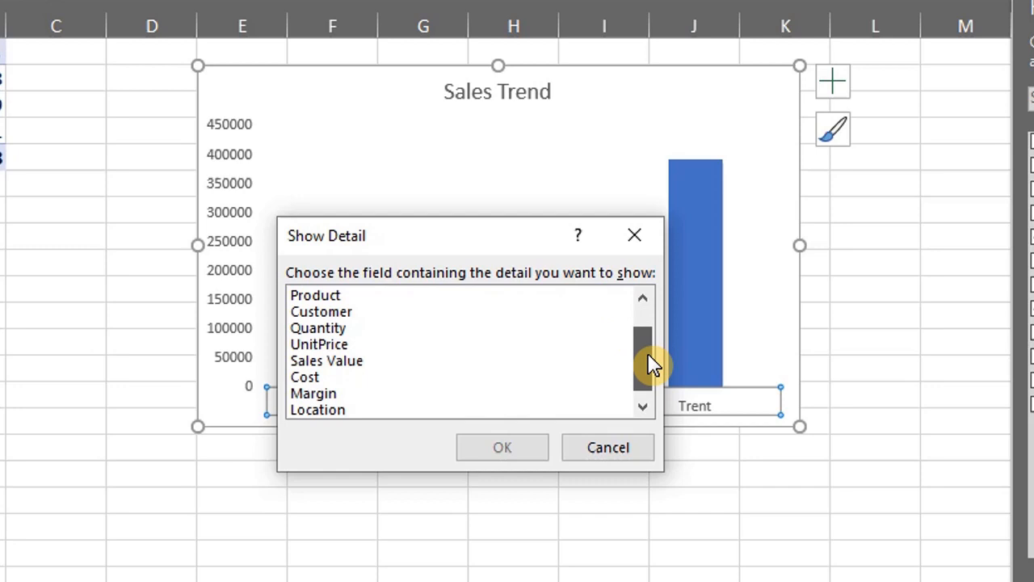
pyautogui.scroll(-3)
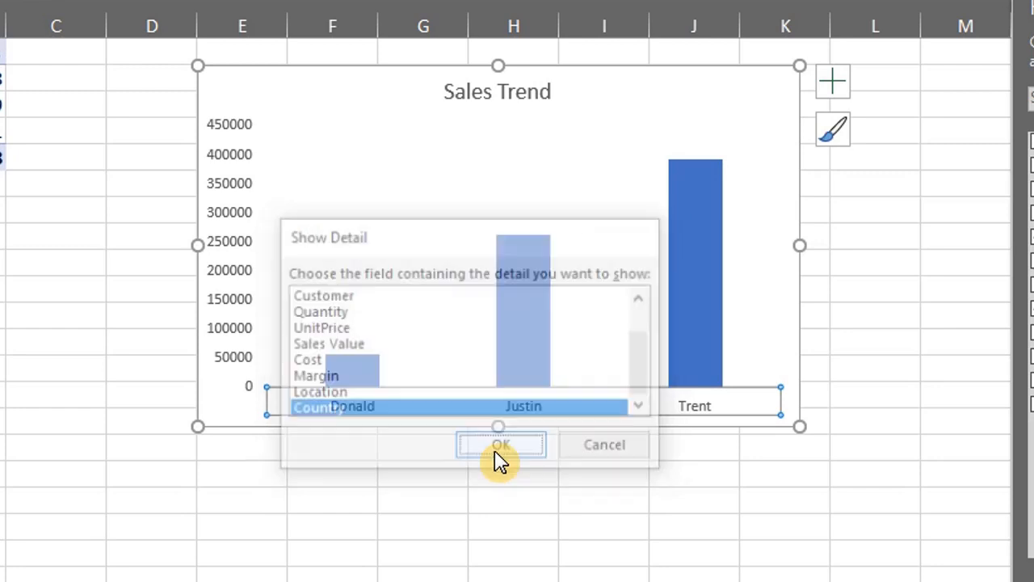
pyautogui.click(501, 446)
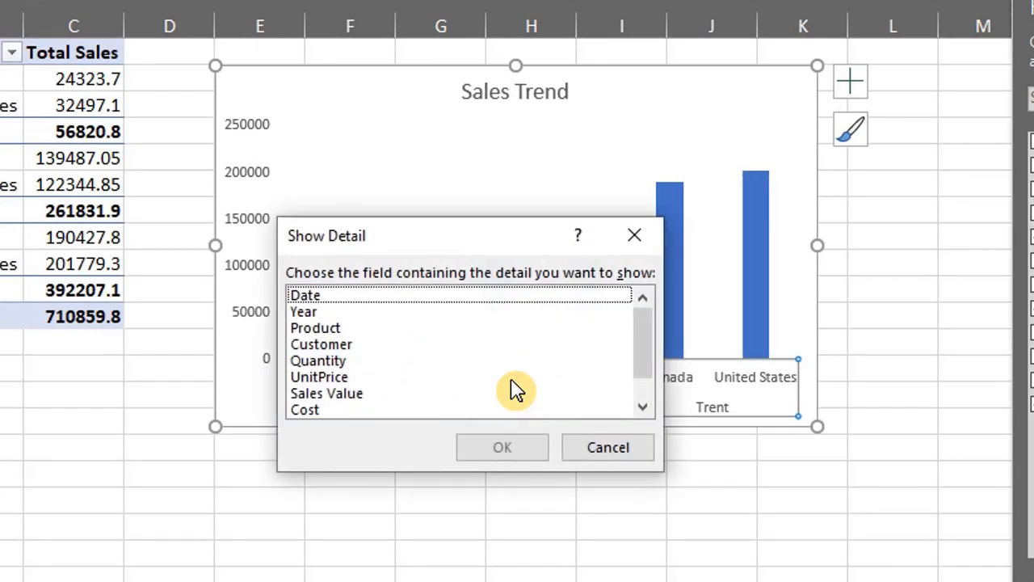
pyautogui.click(304, 310)
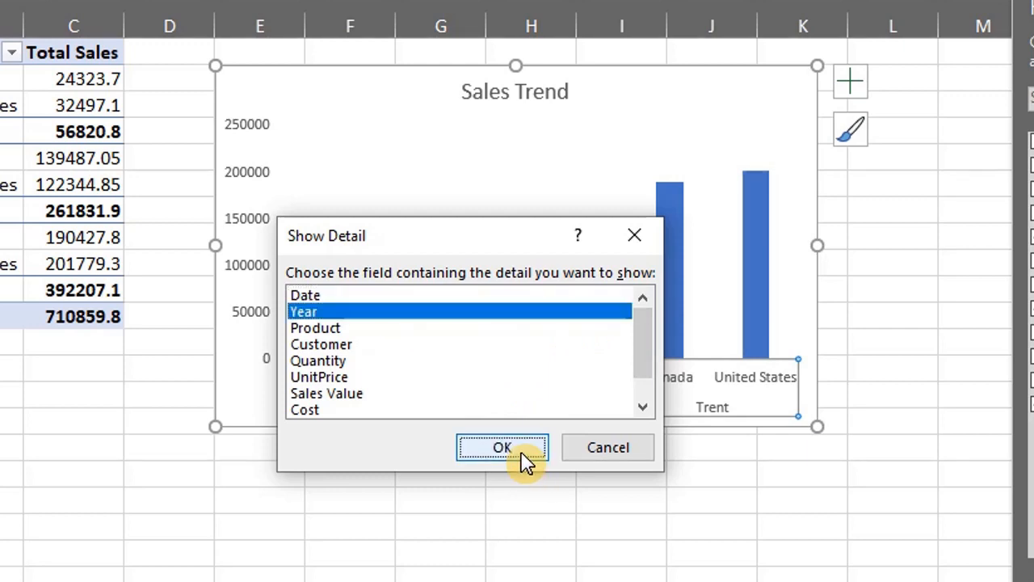
pyautogui.click(501, 448)
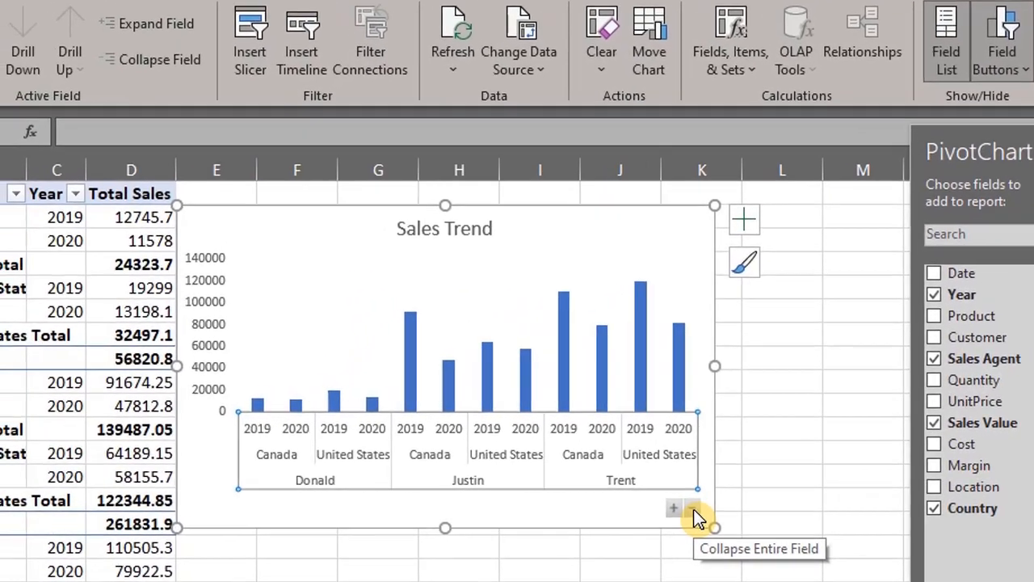
pyautogui.click(673, 507)
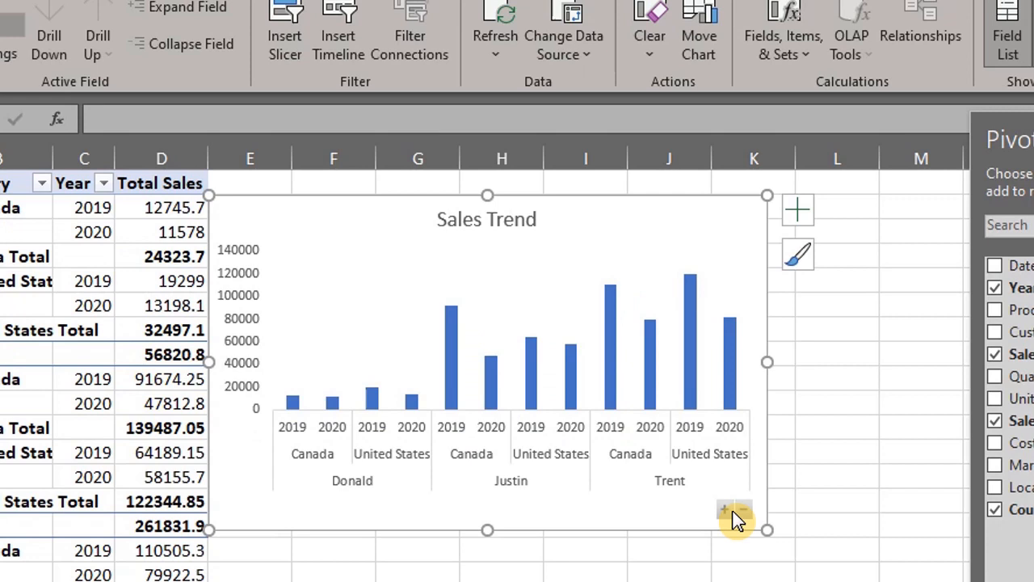
pyautogui.moveTo(756, 530)
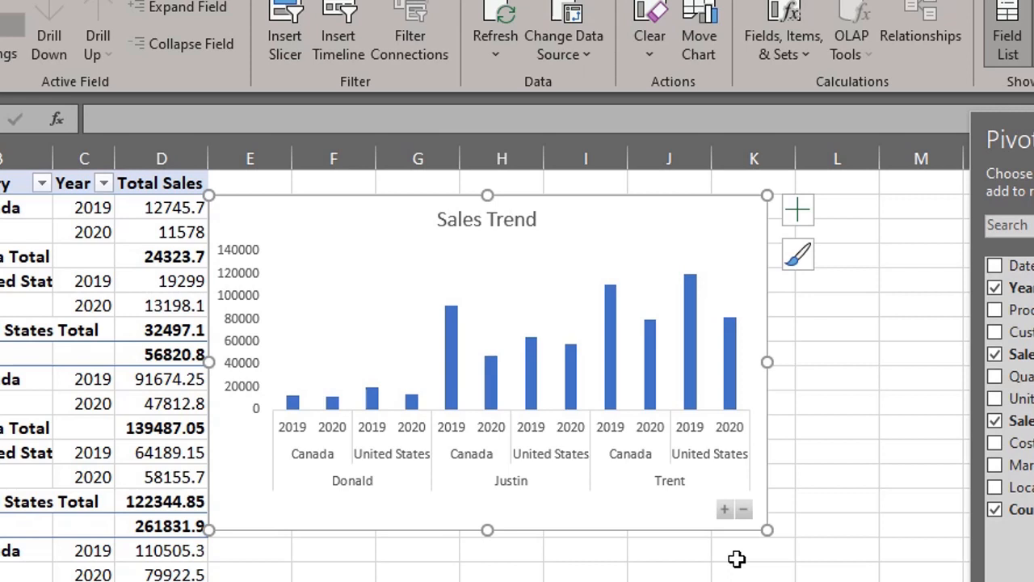
pyautogui.moveTo(735, 546)
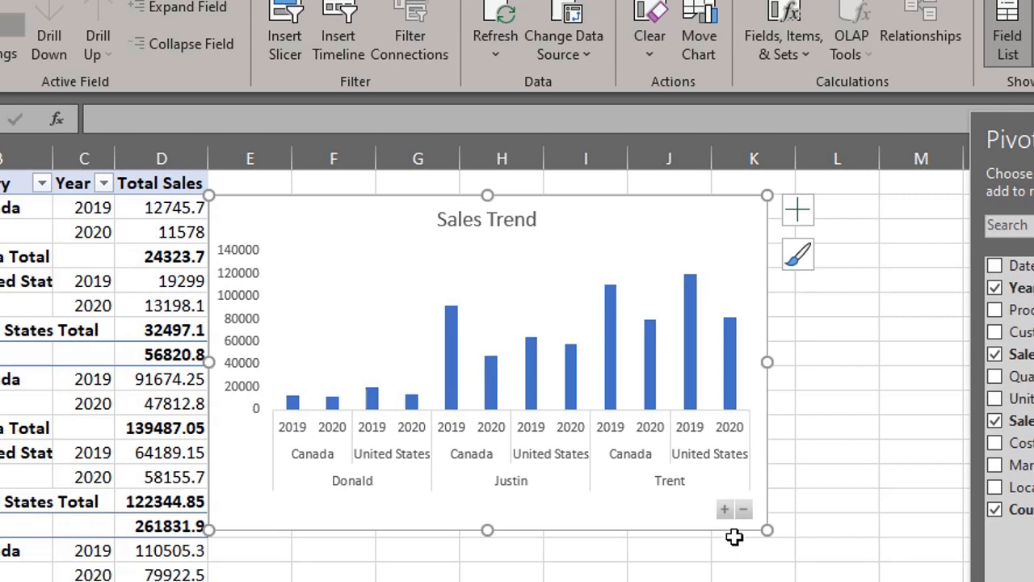
pyautogui.moveTo(730, 539)
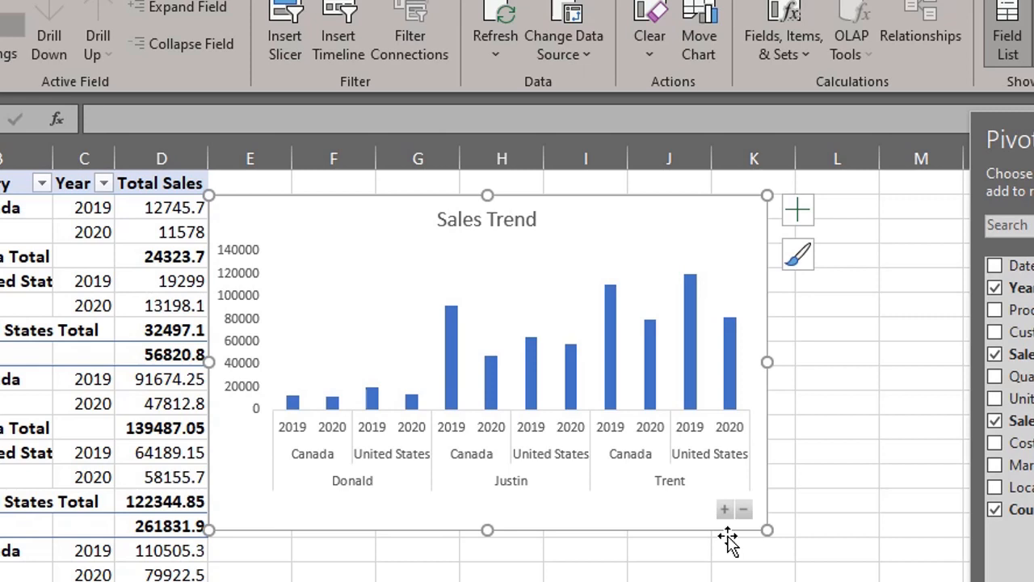
pyautogui.moveTo(521, 482)
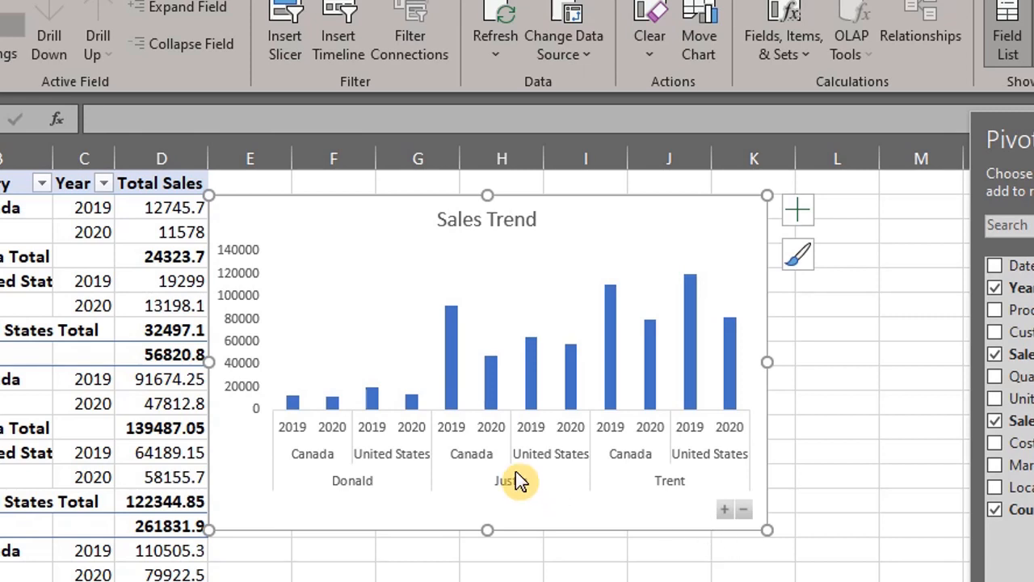
# Step: Collapse Justin's bars into one total via the axis label's Expand/Collapse menu
pyautogui.rightClick(517, 482)
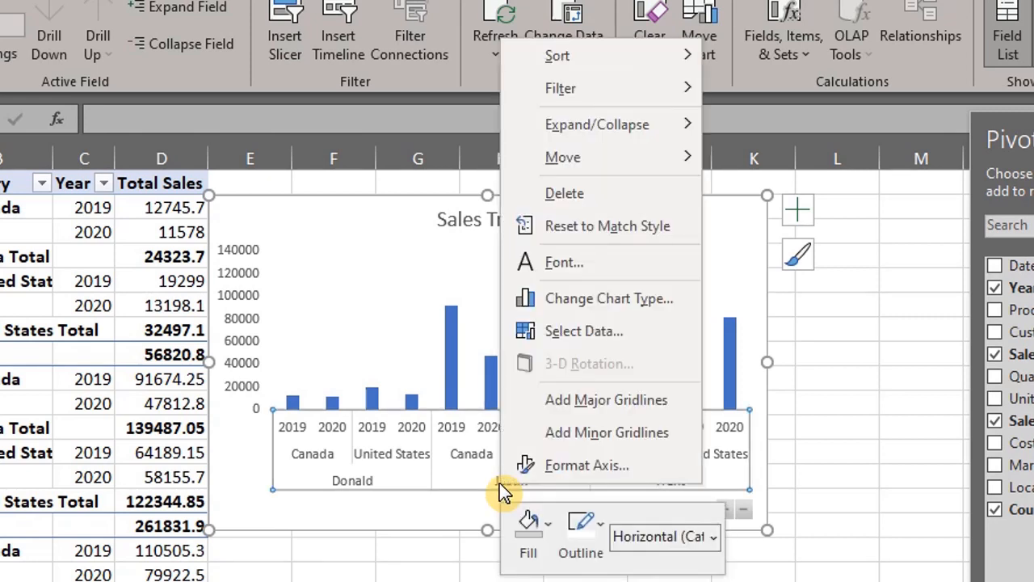
pyautogui.moveTo(654, 132)
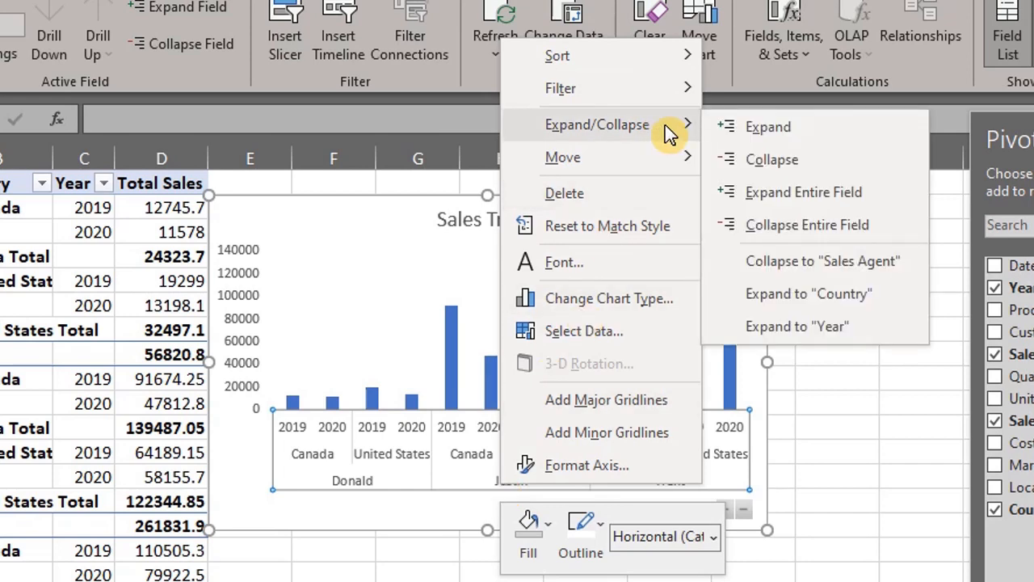
pyautogui.moveTo(889, 261)
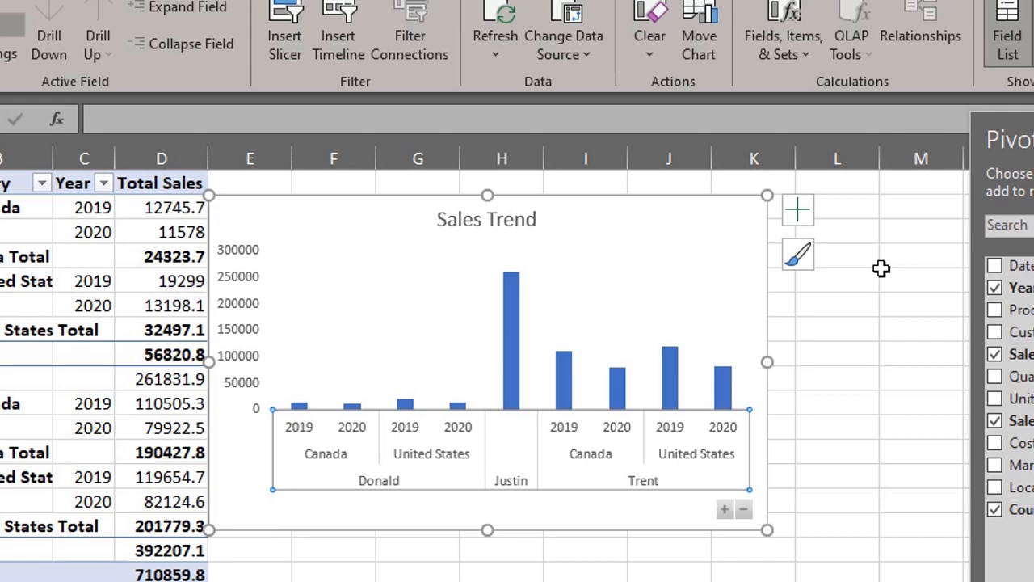
pyautogui.moveTo(859, 285)
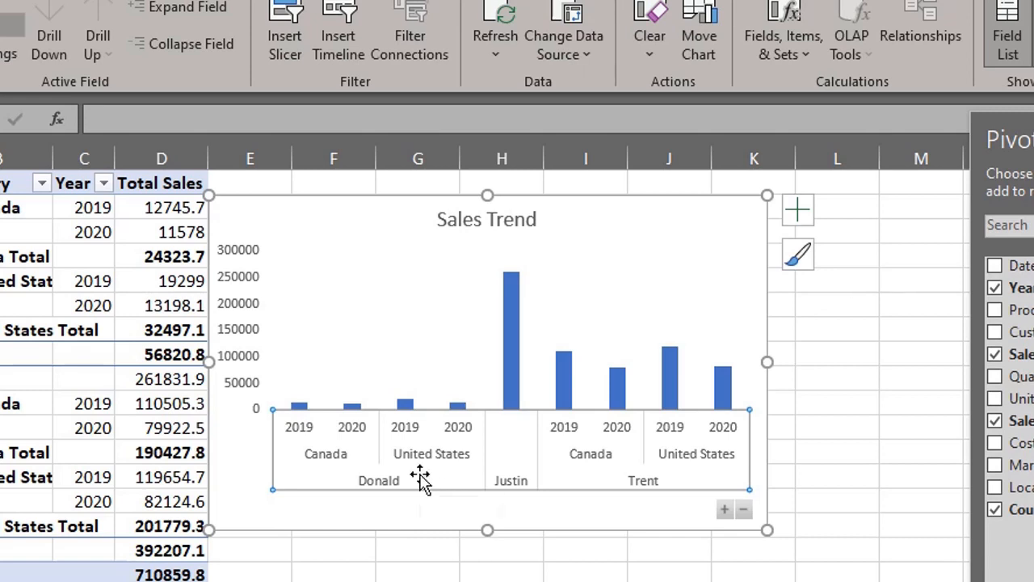
pyautogui.rightClick(420, 480)
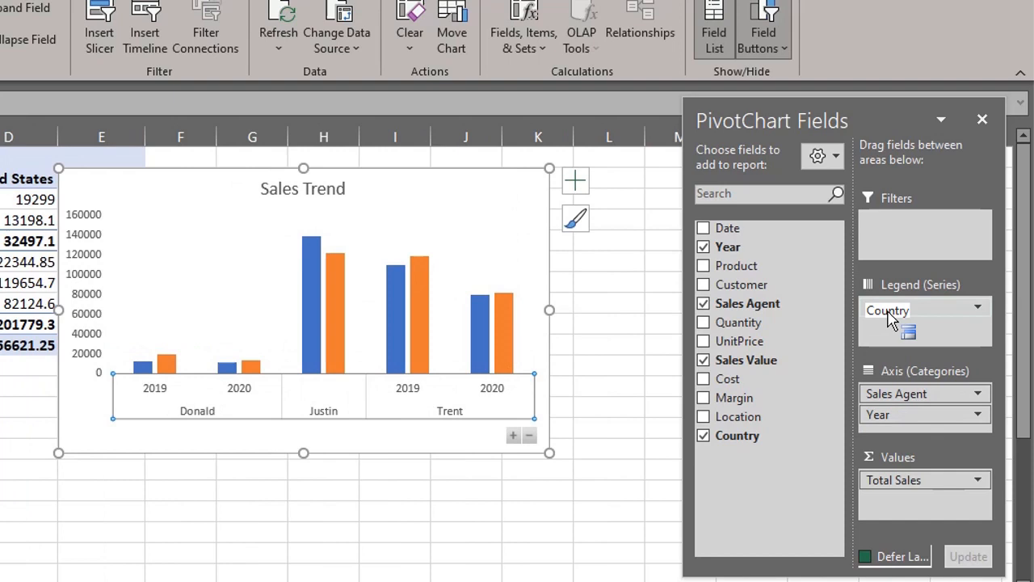
pyautogui.moveTo(436, 184)
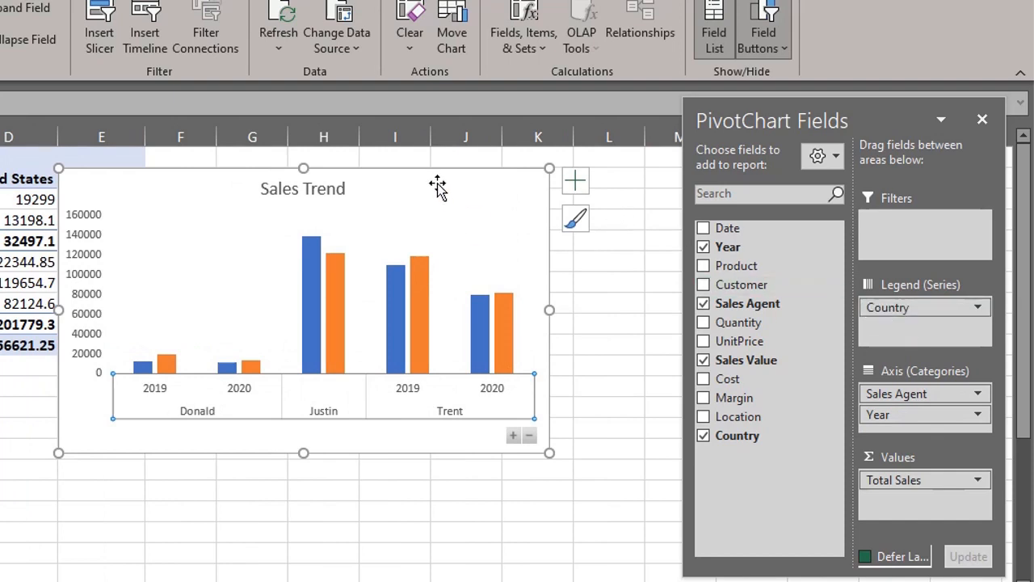
pyautogui.moveTo(548, 427)
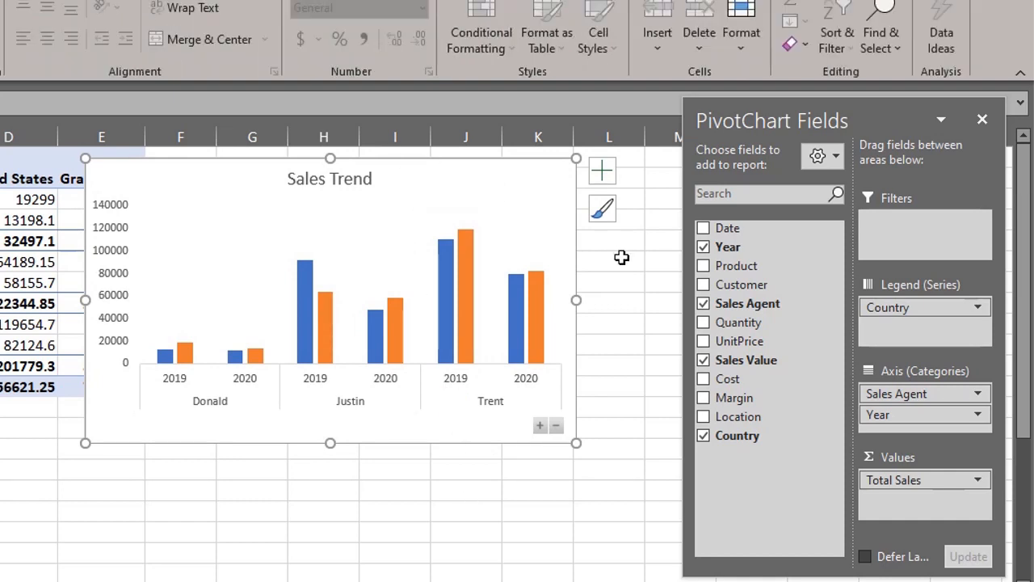
pyautogui.moveTo(622, 261)
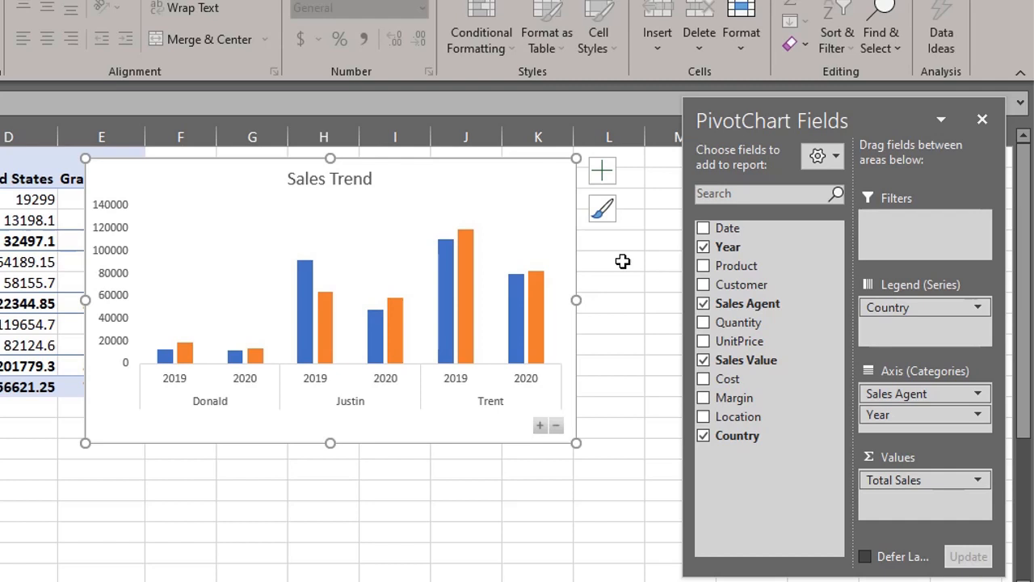
pyautogui.moveTo(585, 230)
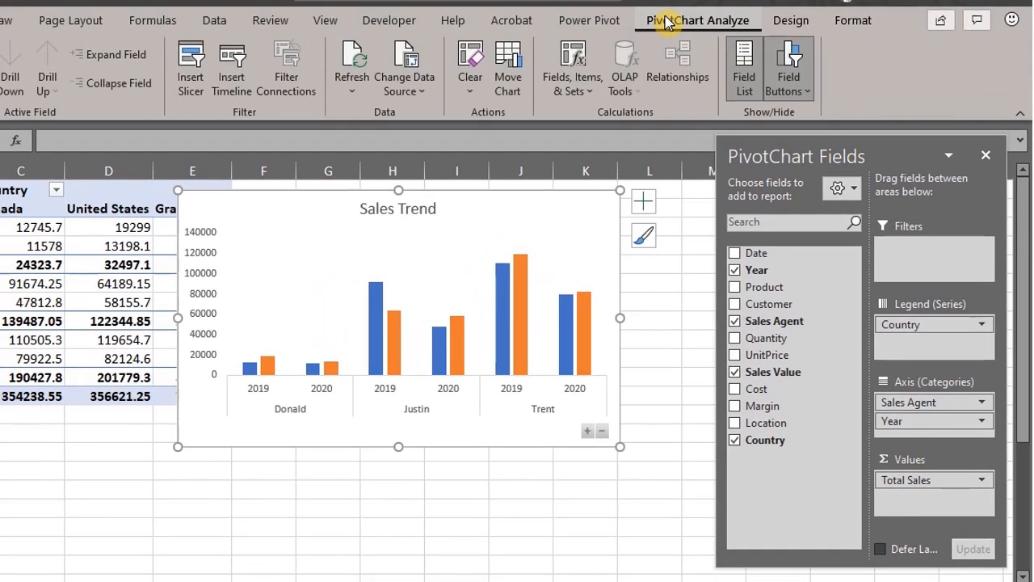
# Step: Insert Year and Country slicers, place them left of the chart, and bring up Format Cells
pyautogui.click(191, 68)
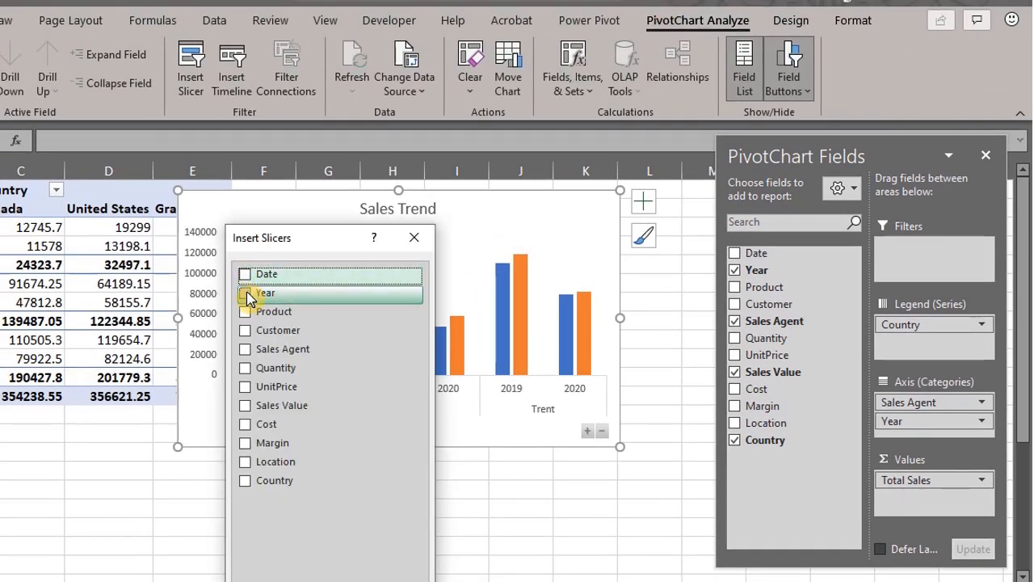
pyautogui.click(246, 293)
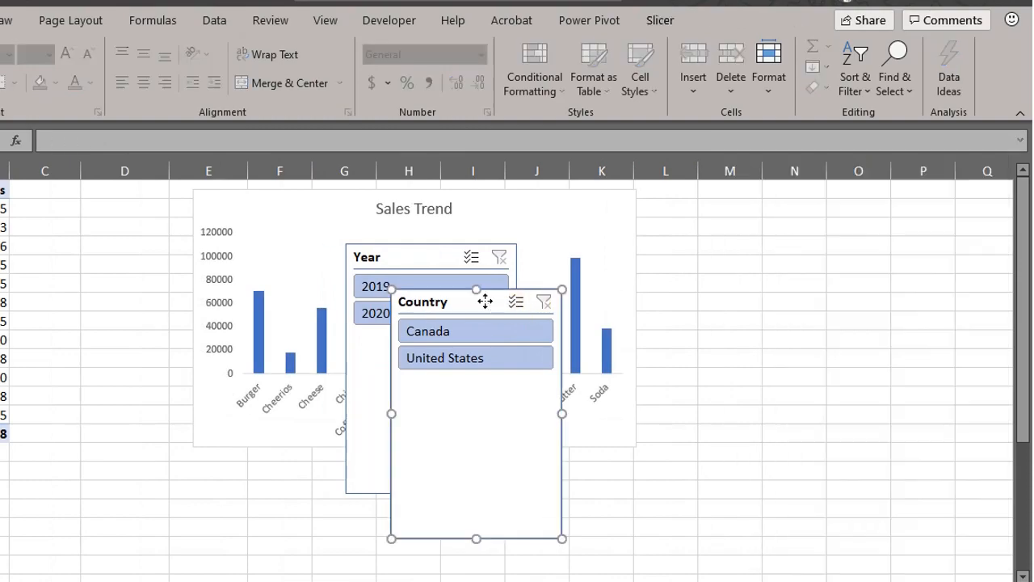
pyautogui.moveTo(475, 302); pyautogui.dragTo(149, 265)
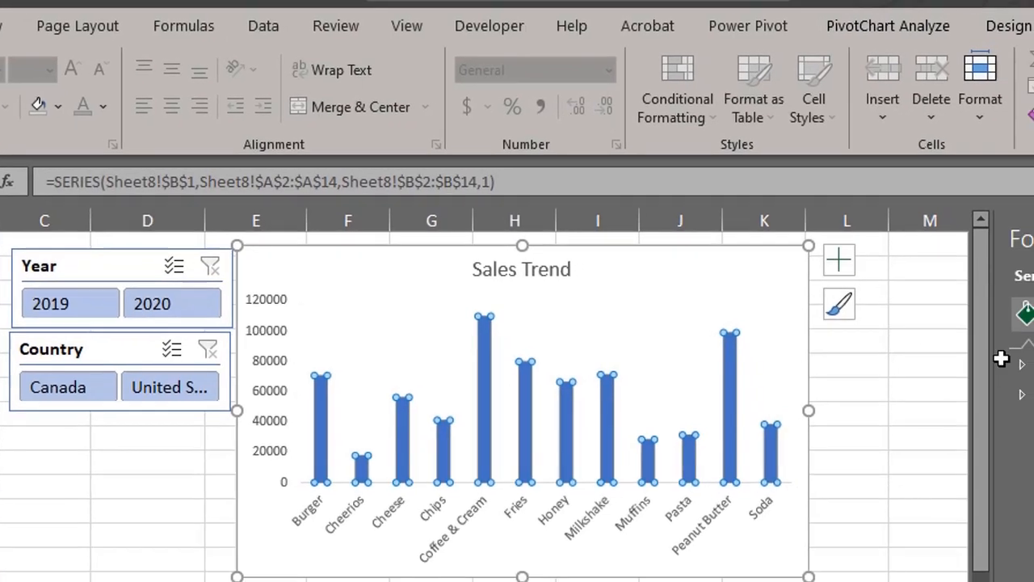
pyautogui.press('ctrl+1')
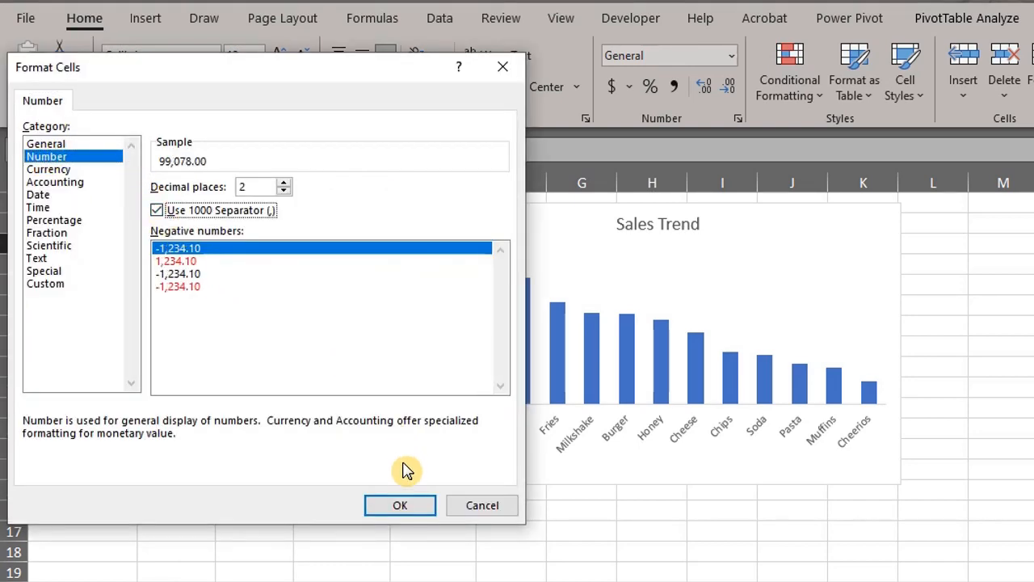
# Step: Apply the thousands-separator format and title the chart 'Sales by product'
pyautogui.click(399, 504)
pyautogui.write('by pro')
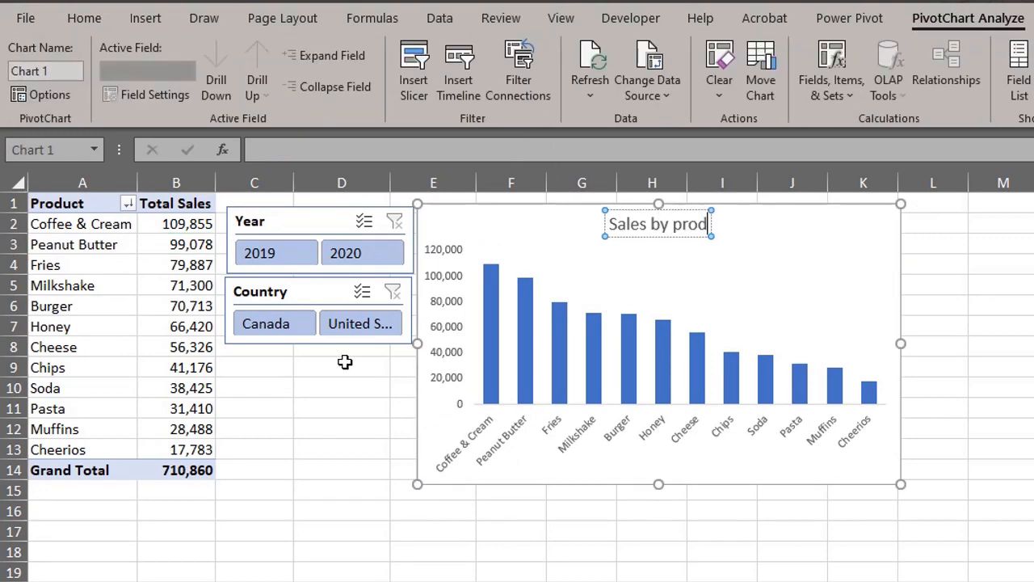
pyautogui.click(341, 367)
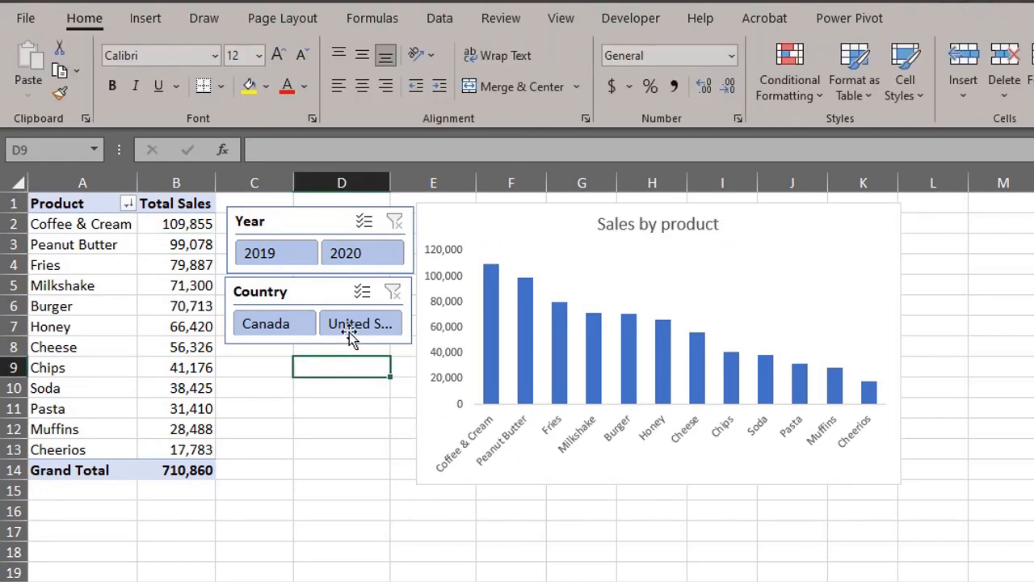
pyautogui.click(395, 290)
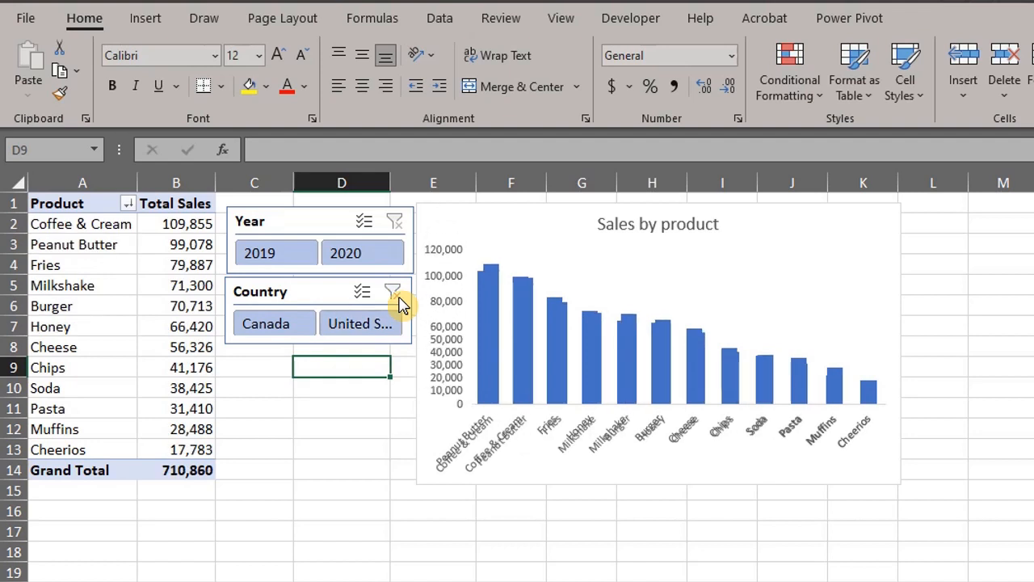
# Step: Filter the chart to 2019 United States sales with the slicers
pyautogui.click(276, 252)
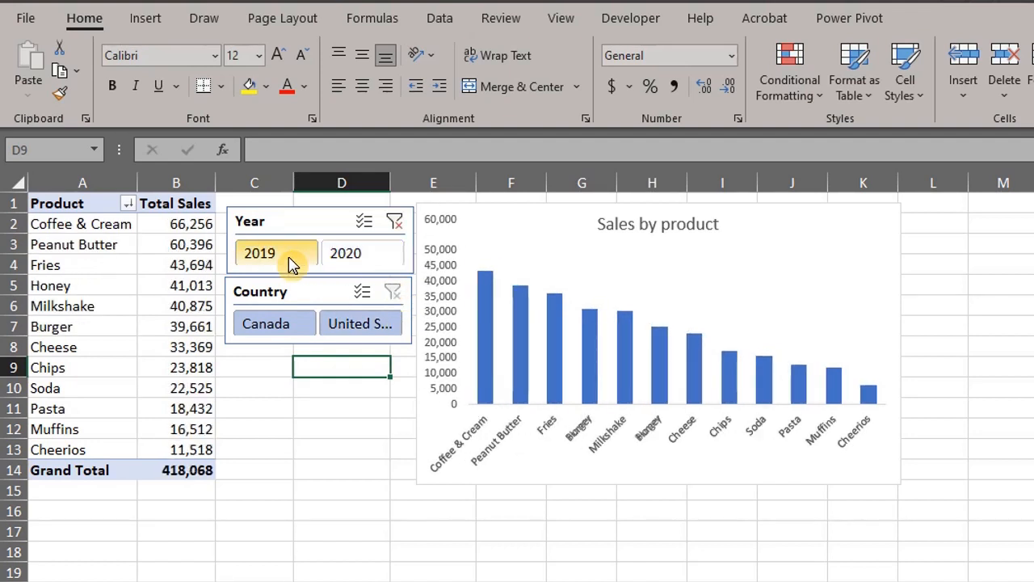
pyautogui.click(358, 323)
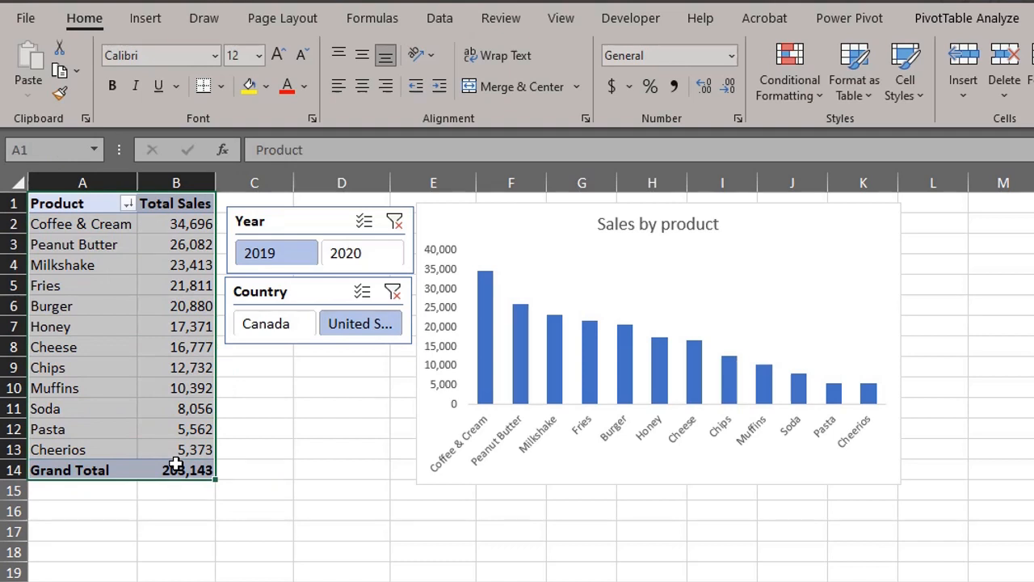
# Step: Select the product pivot table and move down to build the sales-agent pivot table
pyautogui.click(112, 532)
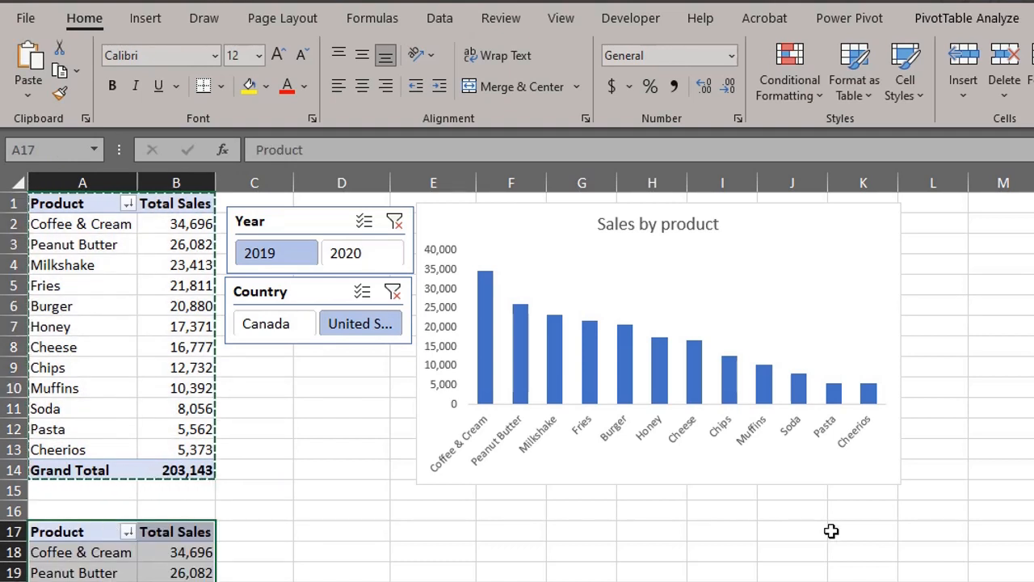
pyautogui.scroll(-3)
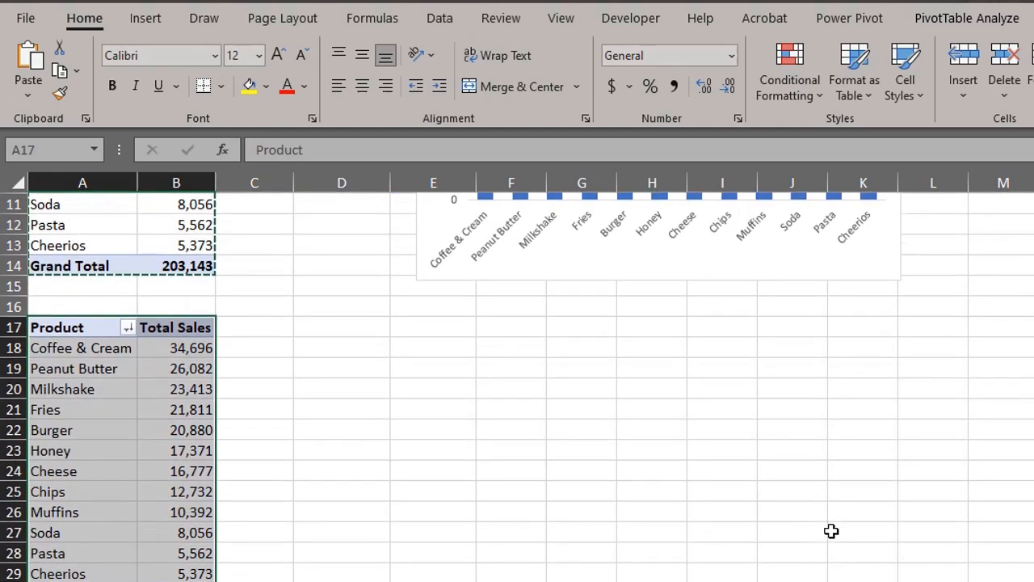
pyautogui.scroll(-3)
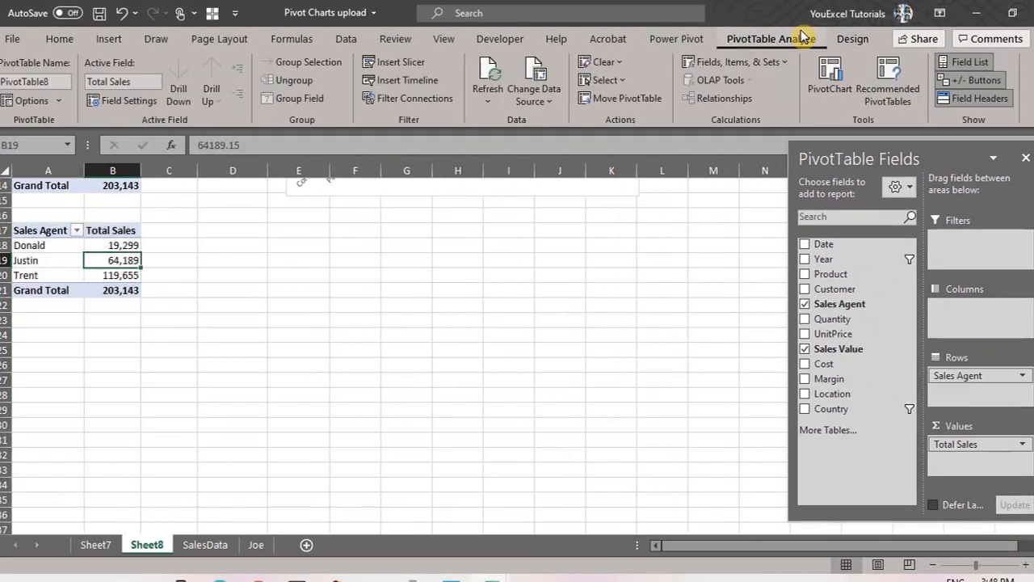
# Step: Create a doughnut PivotChart of Donald, Justin and Trent's sales totals
pyautogui.click(829, 73)
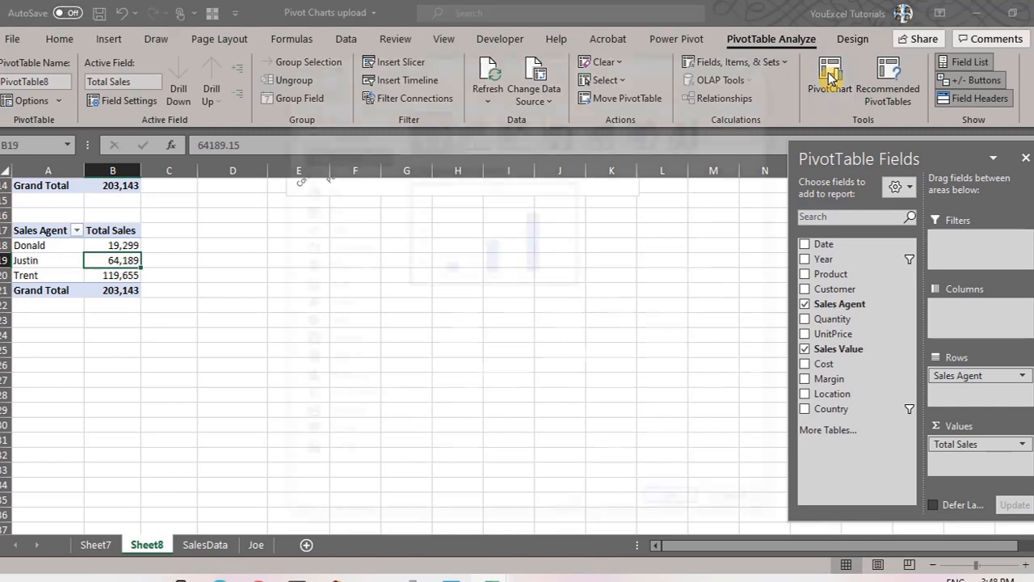
pyautogui.click(831, 73)
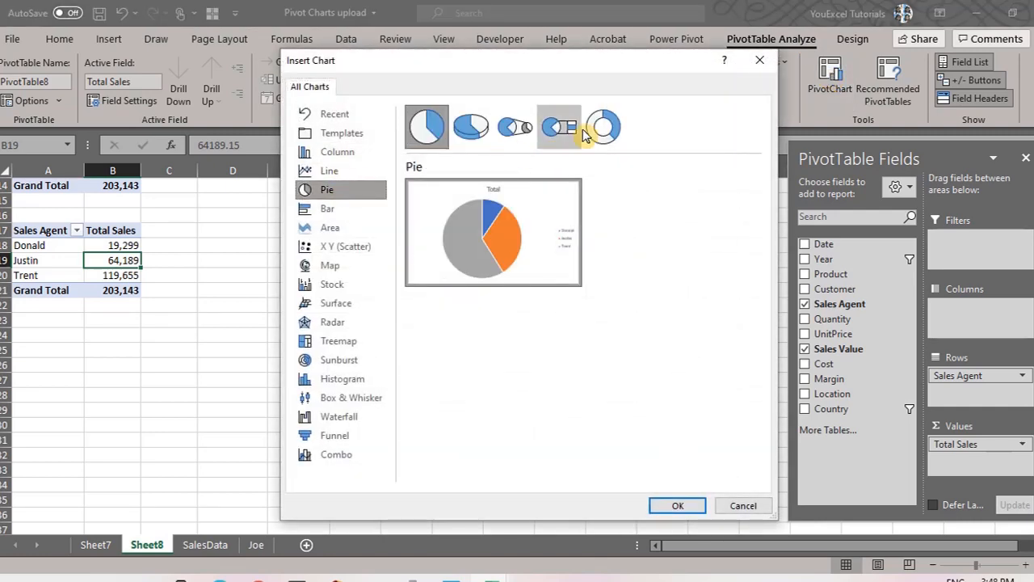
pyautogui.click(677, 504)
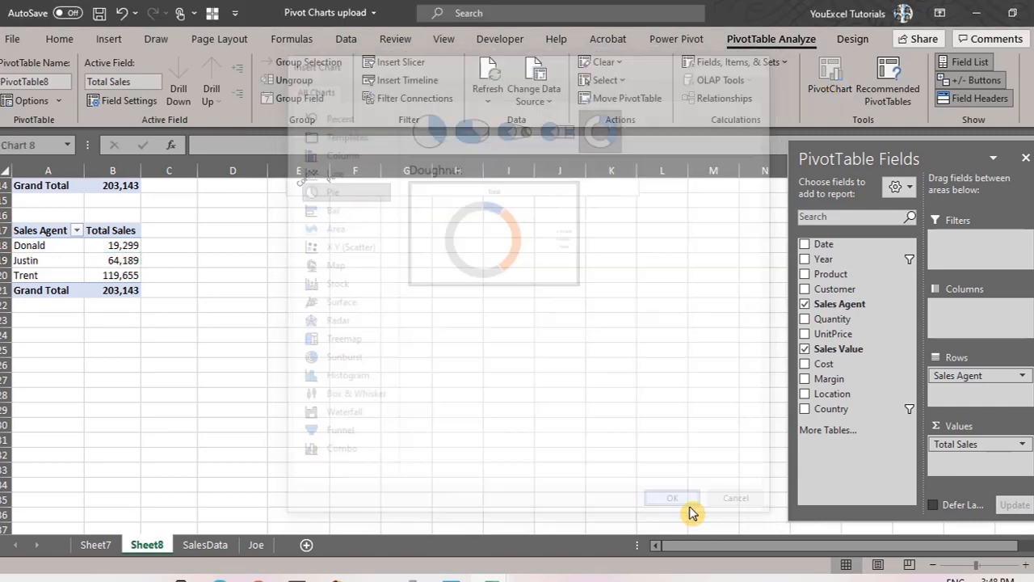
pyautogui.click(673, 498)
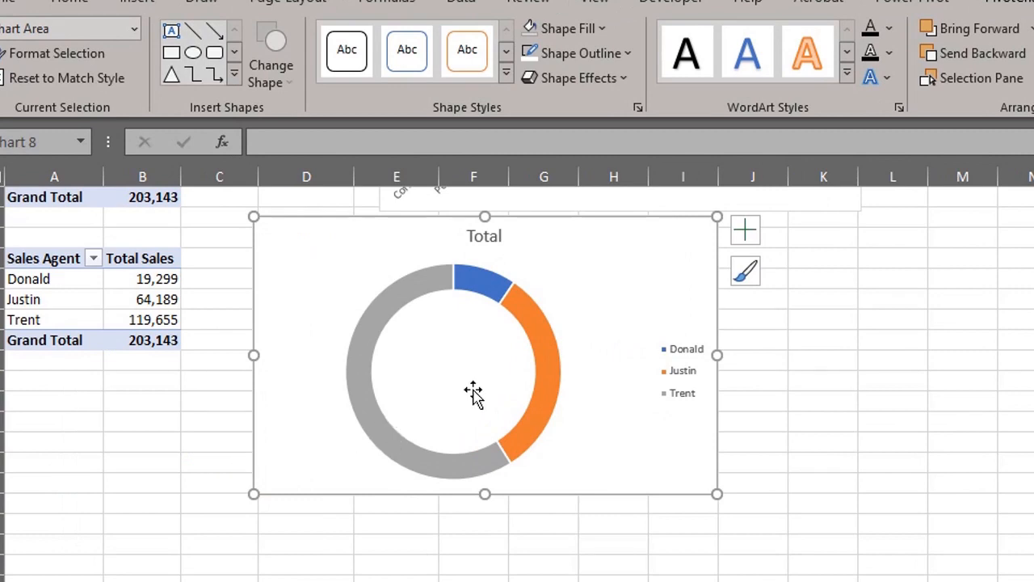
# Step: Show percentage data labels on the doughnut and enlarge its hole size
pyautogui.click(744, 230)
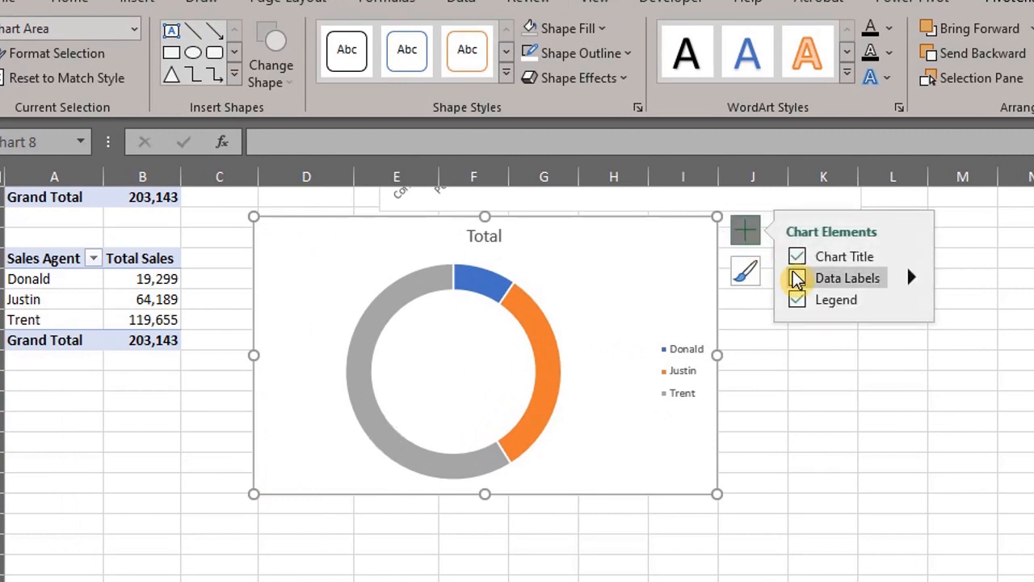
pyautogui.click(796, 278)
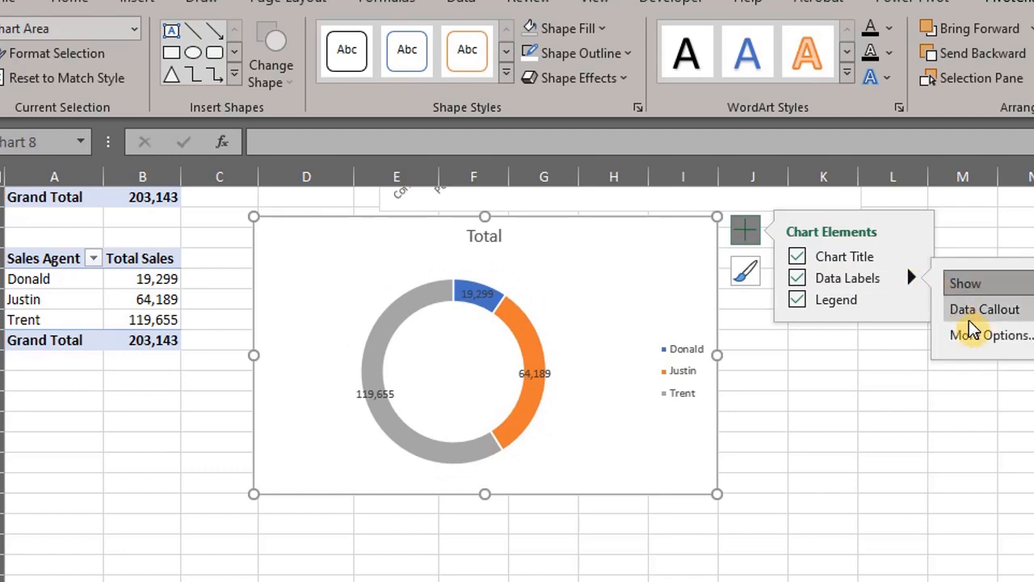
pyautogui.click(991, 334)
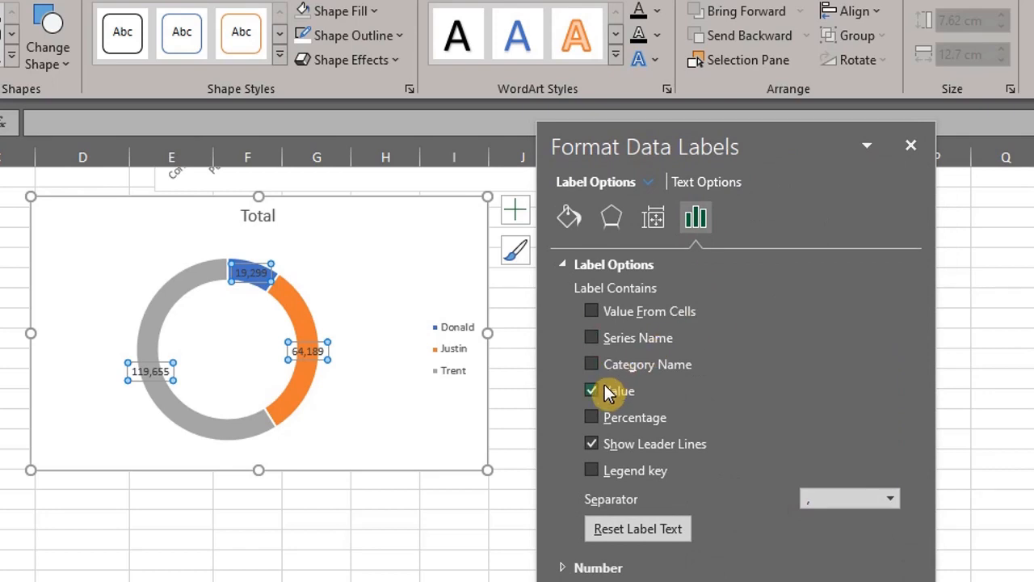
pyautogui.click(591, 417)
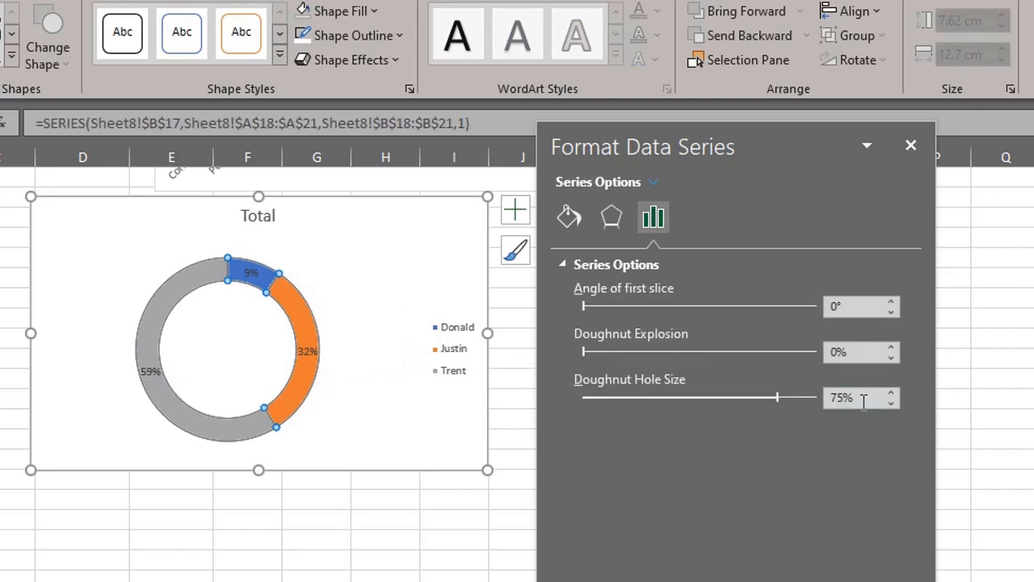
pyautogui.tripleClick(853, 398)
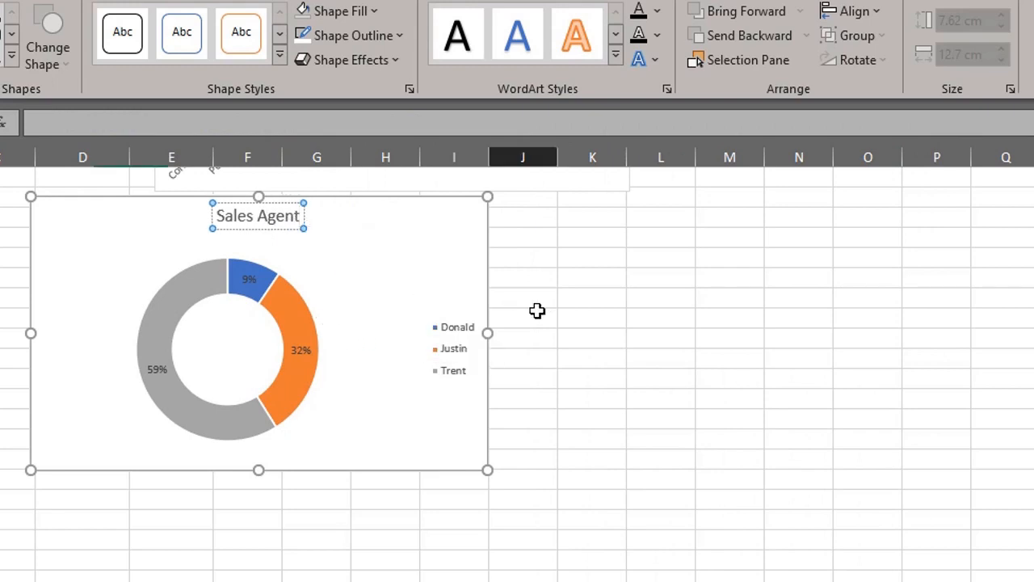
# Step: Name the product pivot table 'Product' and the sales-agent pivot table 'Agent'
pyautogui.click(527, 316)
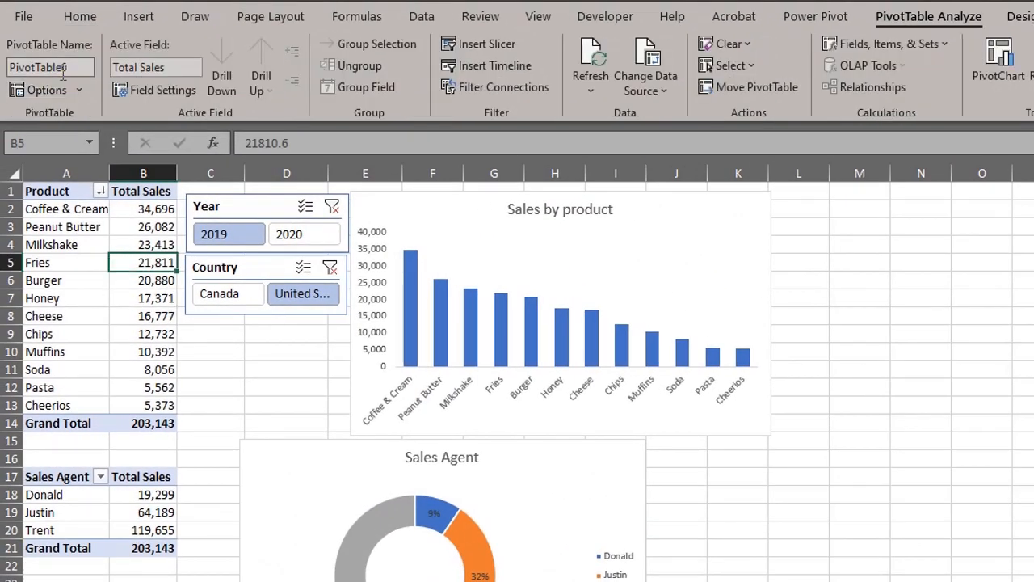
pyautogui.write('Product')
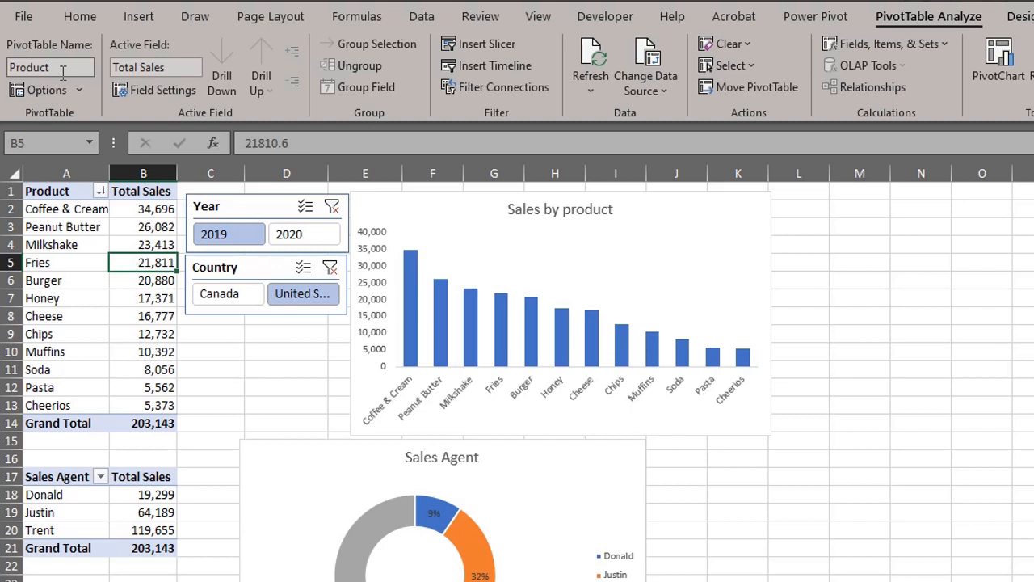
pyautogui.click(66, 512)
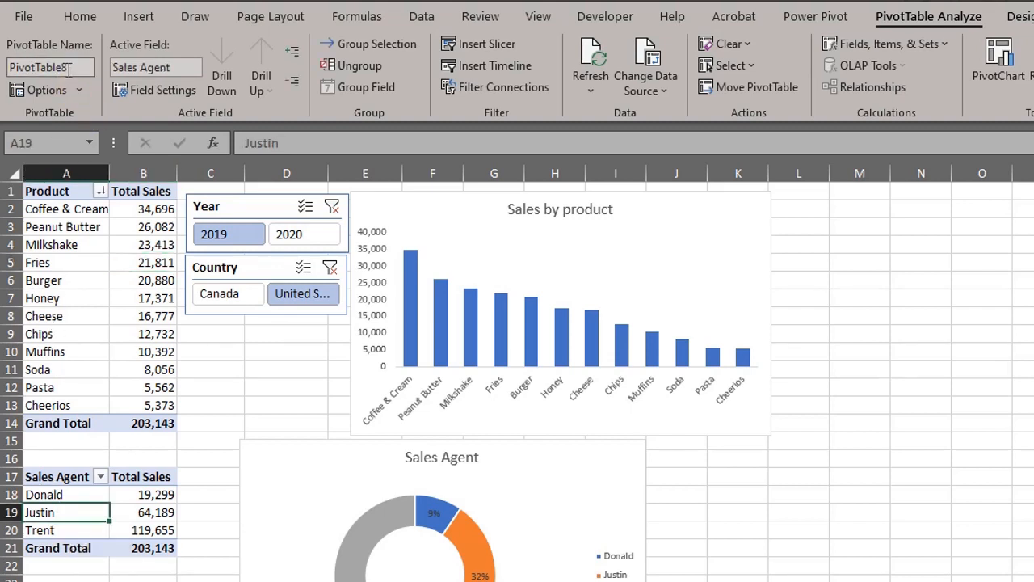
pyautogui.write('Agent')
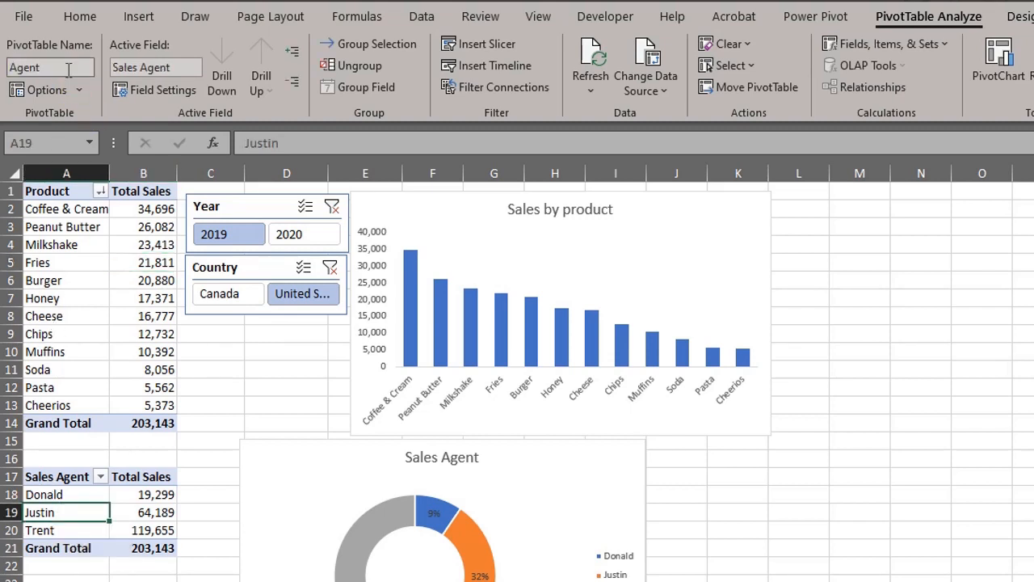
pyautogui.moveTo(271, 460)
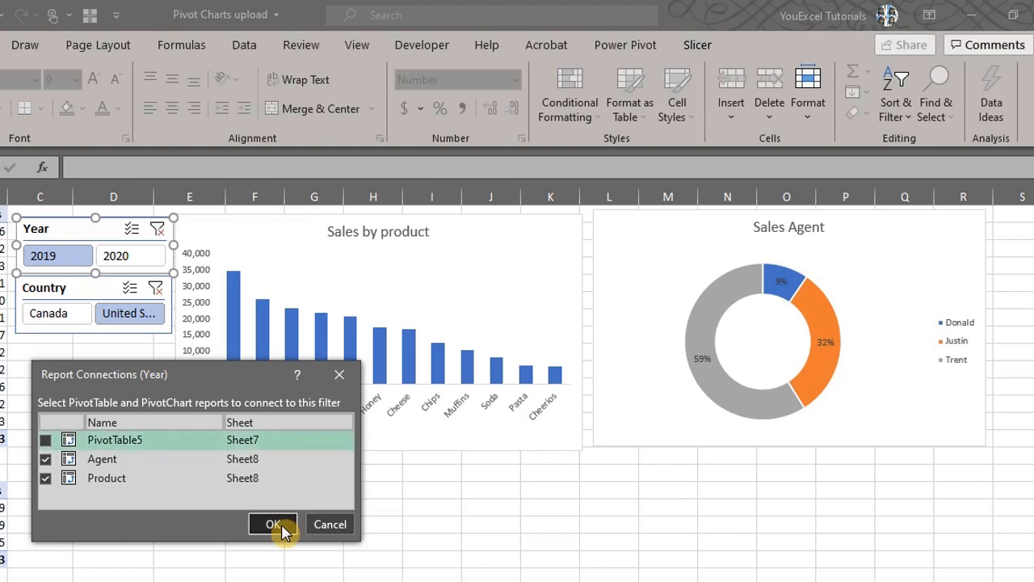
# Step: Confirm the Year slicer's connection to both tables and filter the dashboard to Canada
pyautogui.click(272, 524)
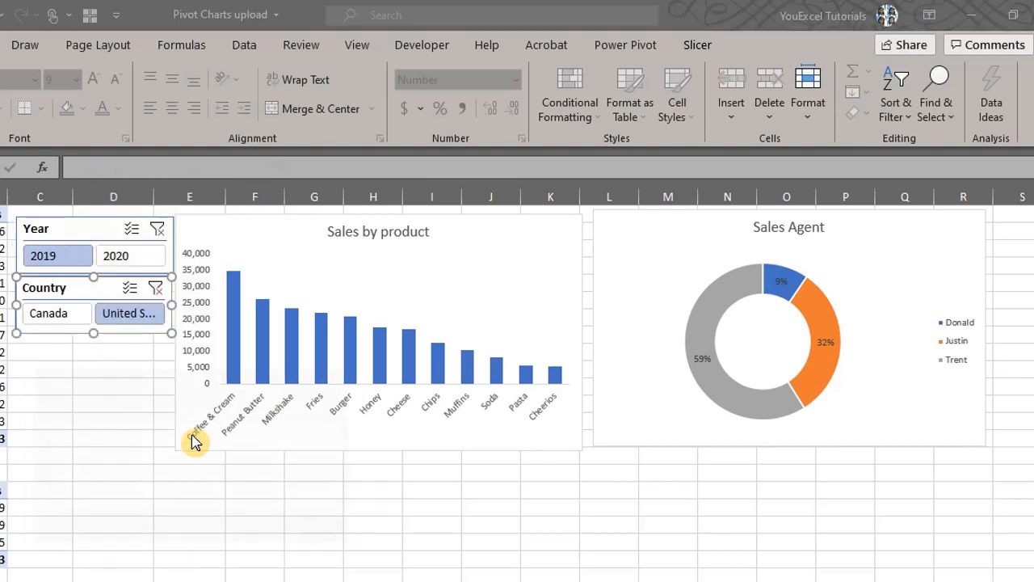
pyautogui.moveTo(269, 525)
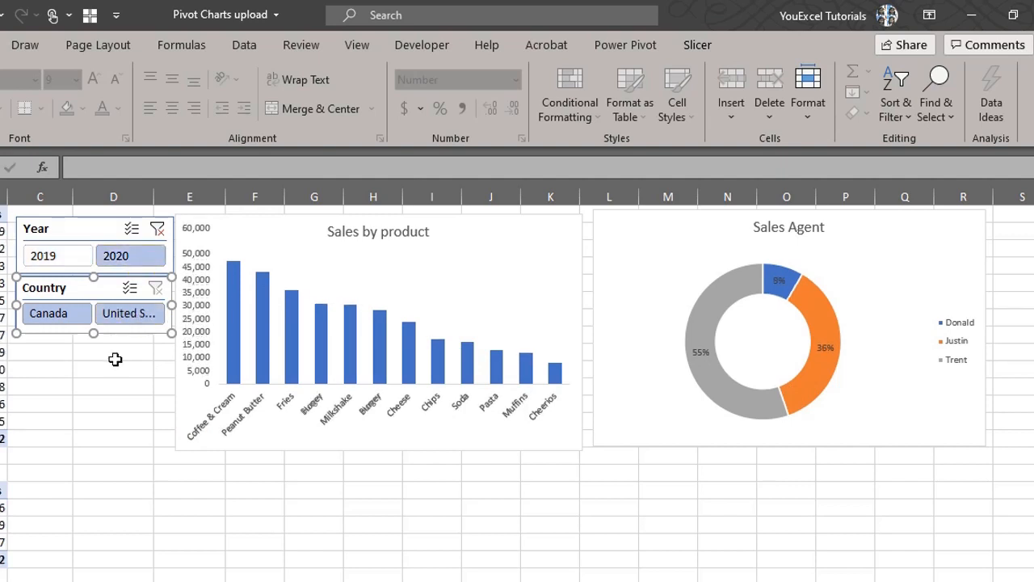
pyautogui.click(48, 313)
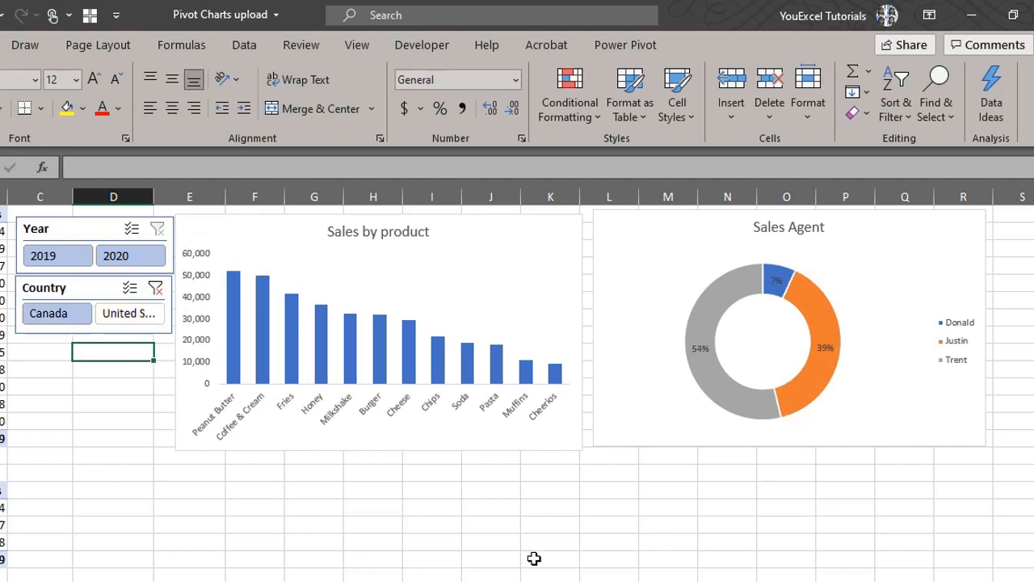
pyautogui.moveTo(795, 241)
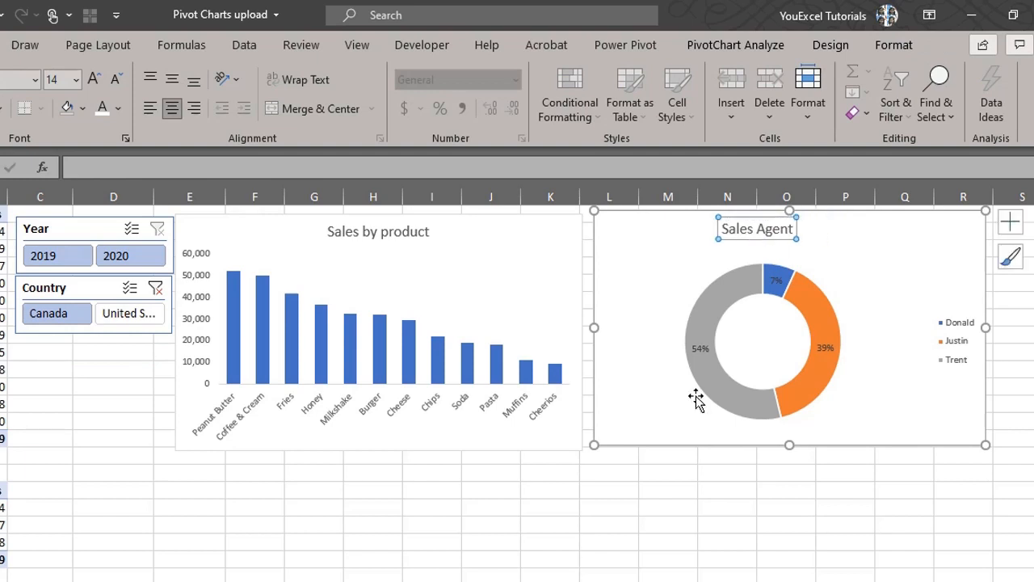
# Step: Cut the slicers and both charts and paste them onto a new sheet
pyautogui.click(142, 362)
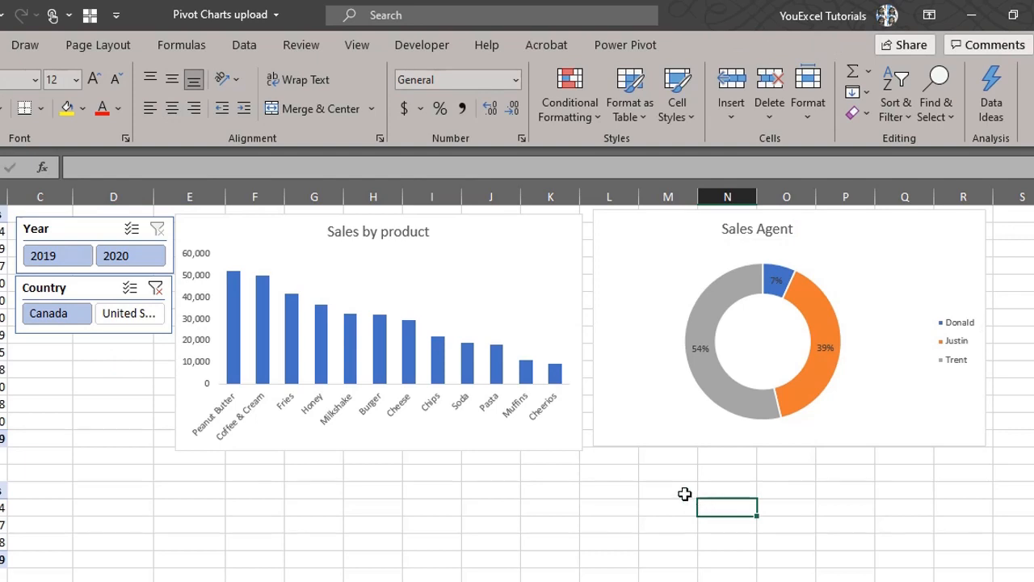
pyautogui.moveTo(665, 485)
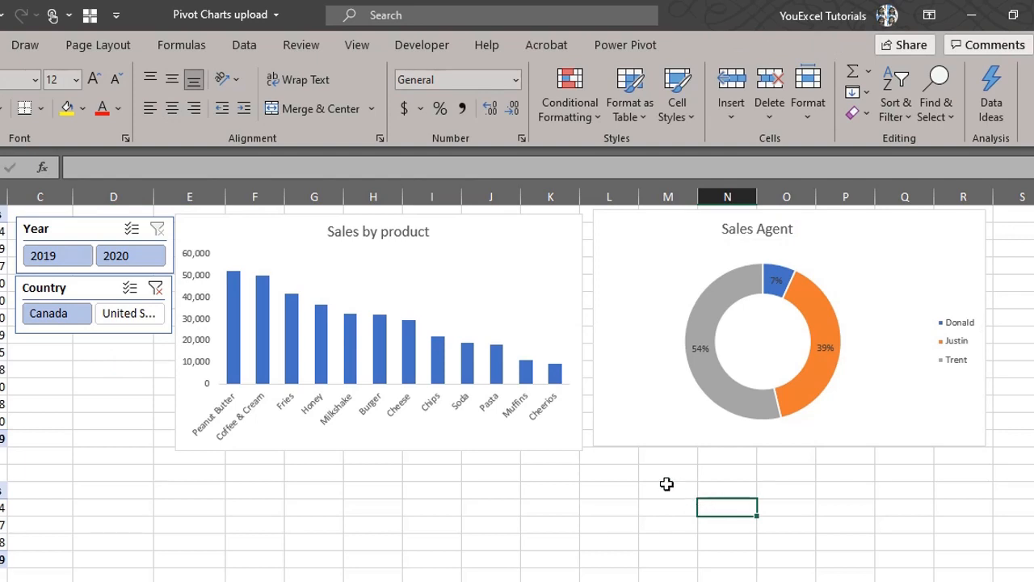
pyautogui.moveTo(601, 464)
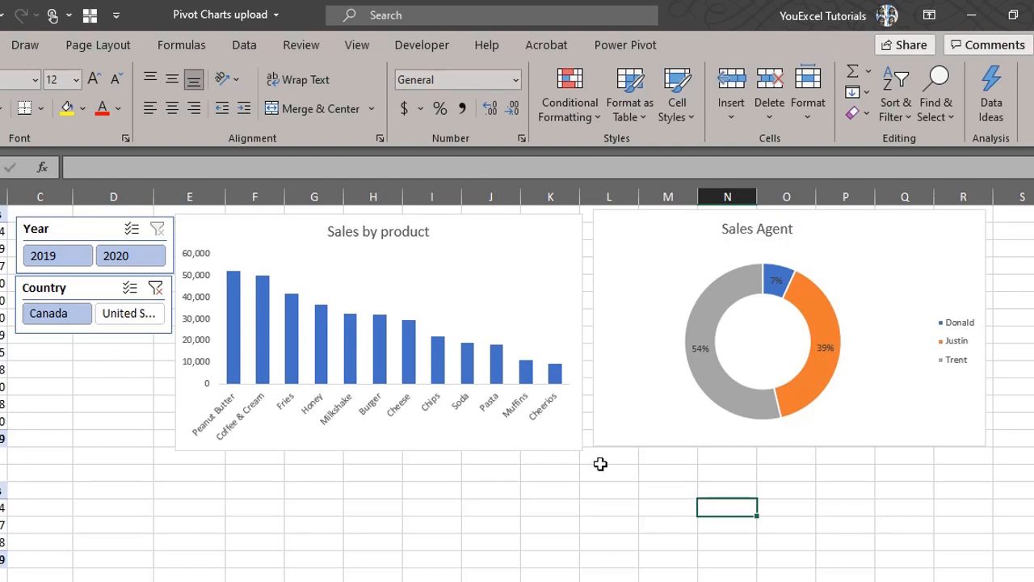
pyautogui.press('ctrl+x')
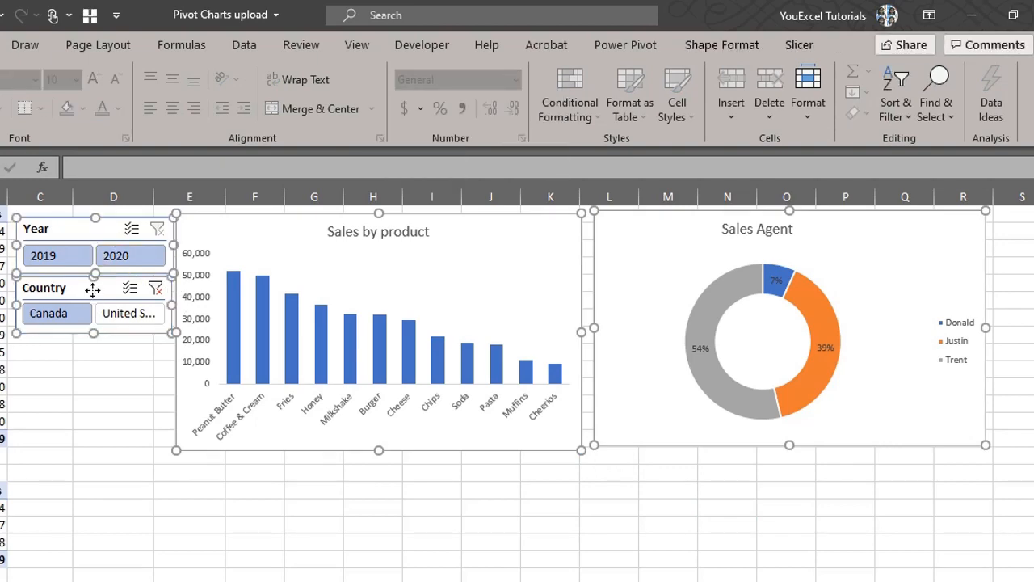
pyautogui.press('ctrl+v')
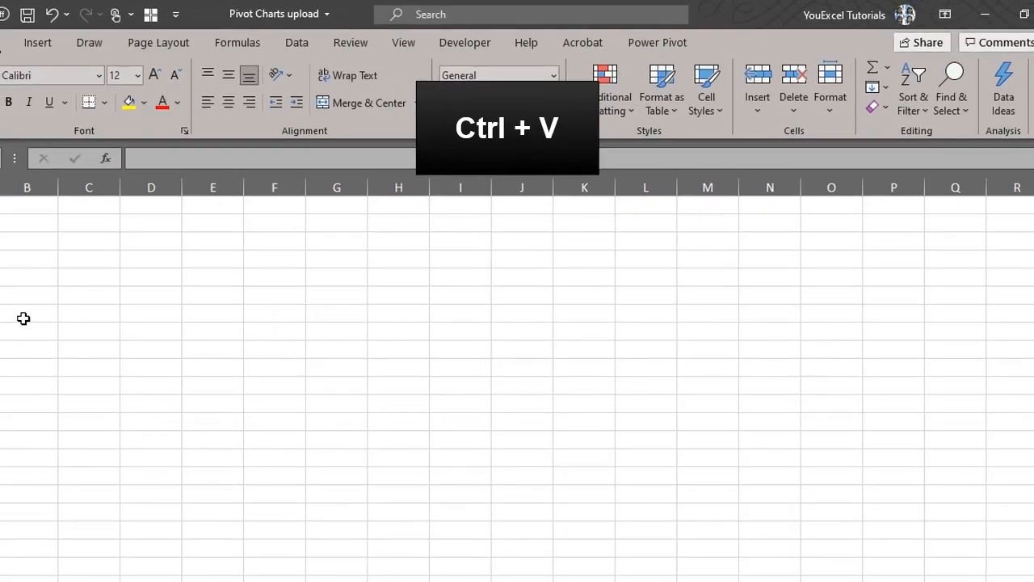
pyautogui.press('ctrl+v')
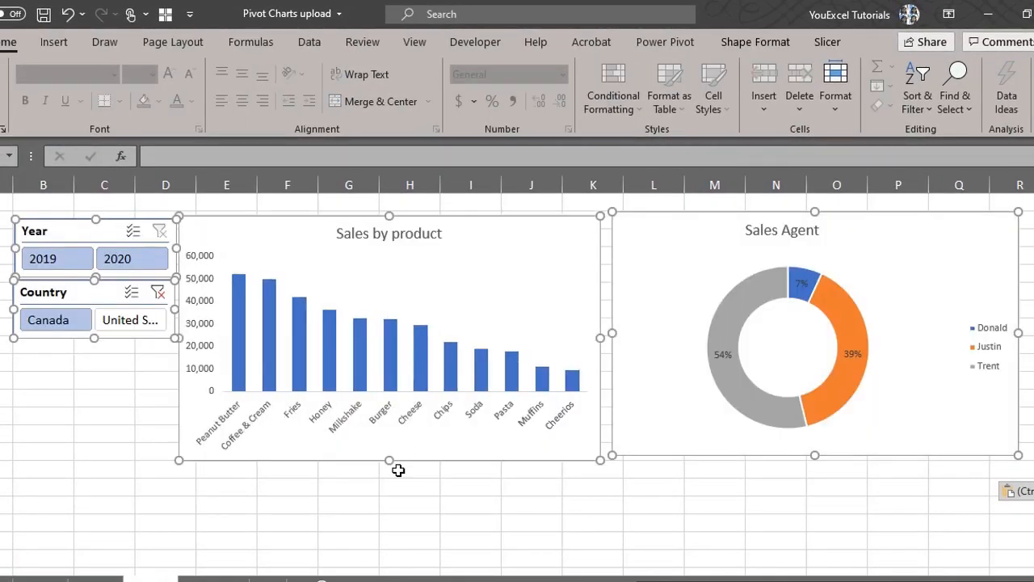
# Step: Hide the new sheet's gridlines for a clean dashboard
pyautogui.click(411, 488)
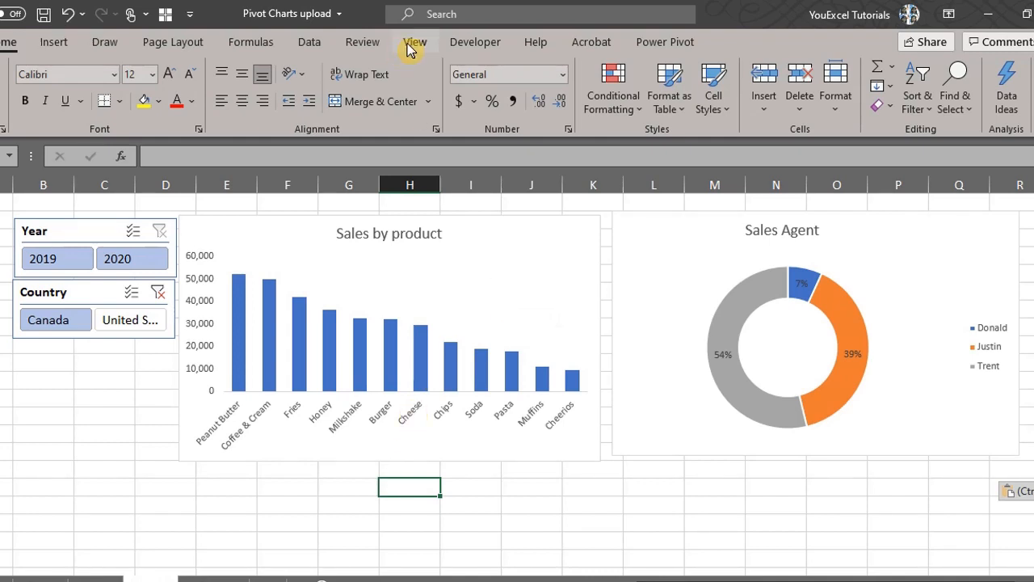
pyautogui.click(413, 42)
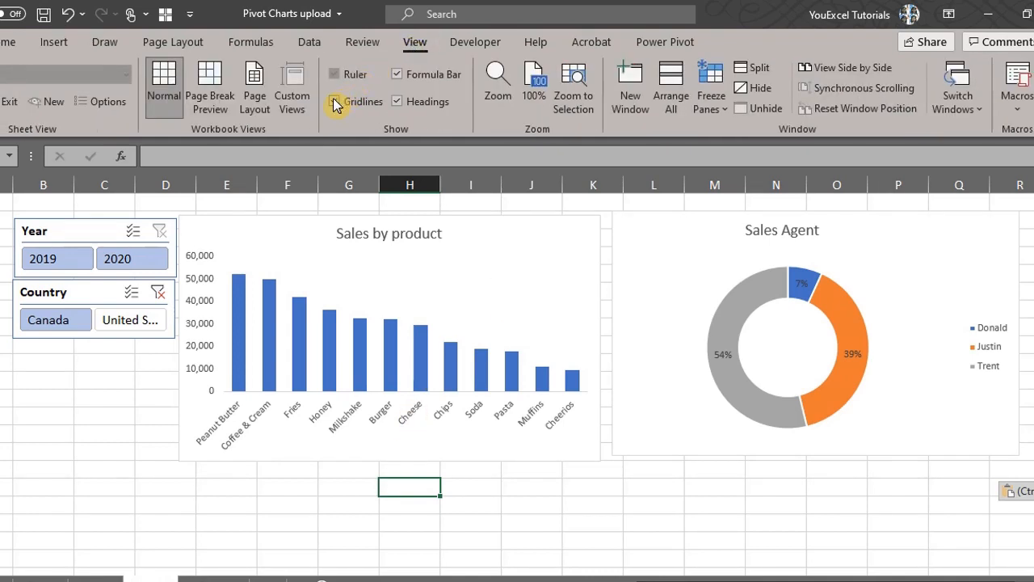
pyautogui.click(334, 100)
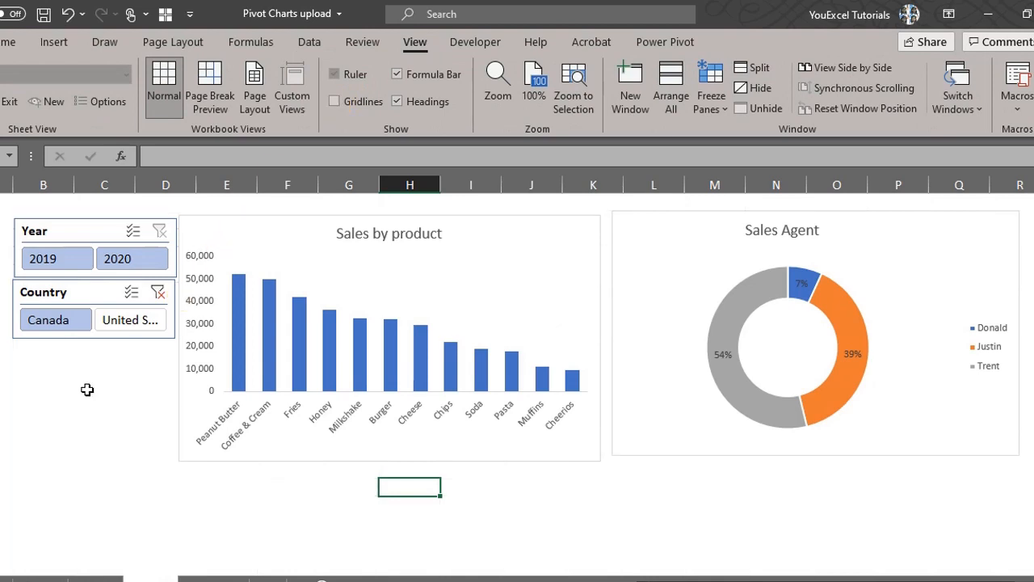
pyautogui.click(103, 396)
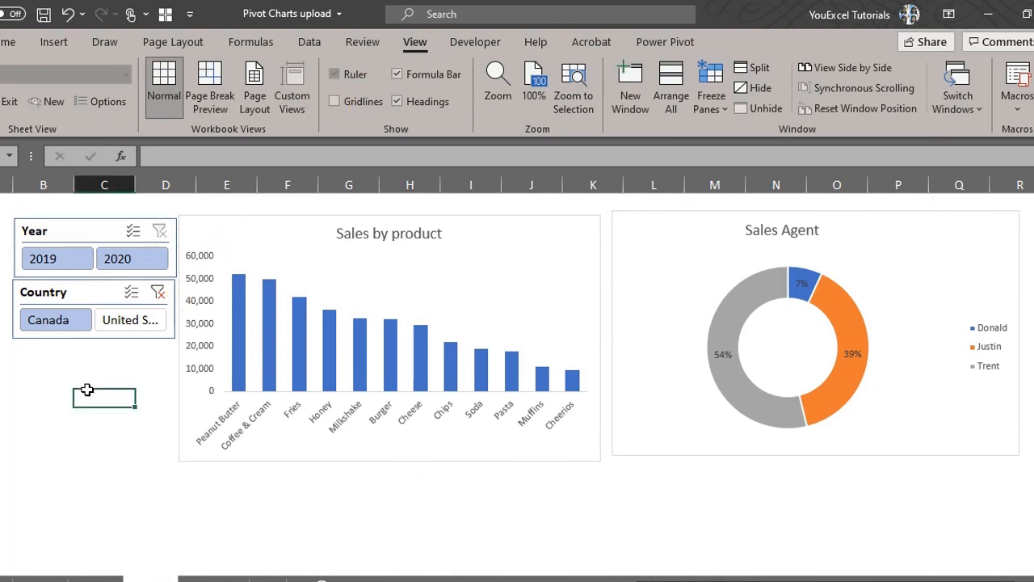
pyautogui.moveTo(599, 543)
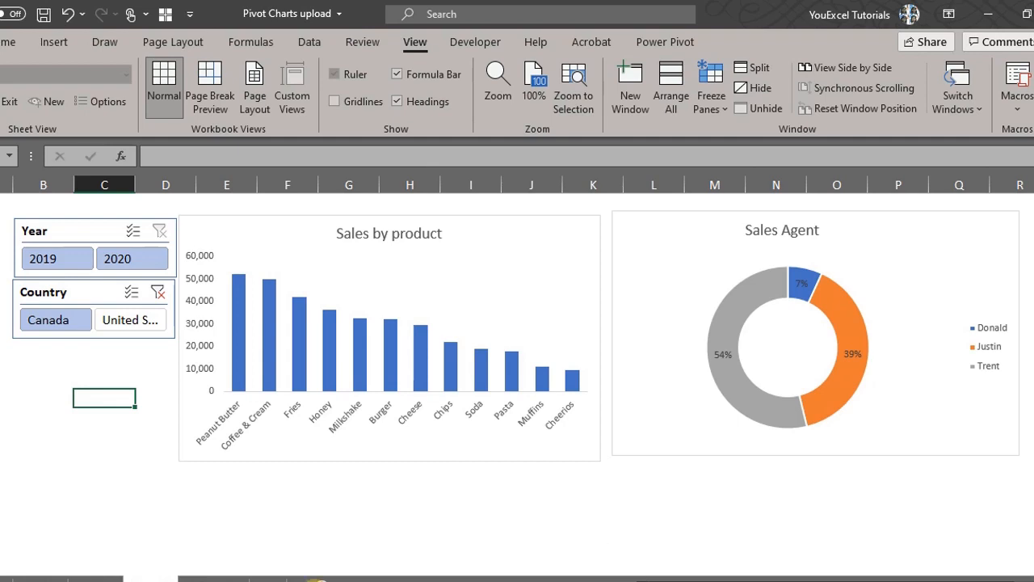
pyautogui.moveTo(287, 572)
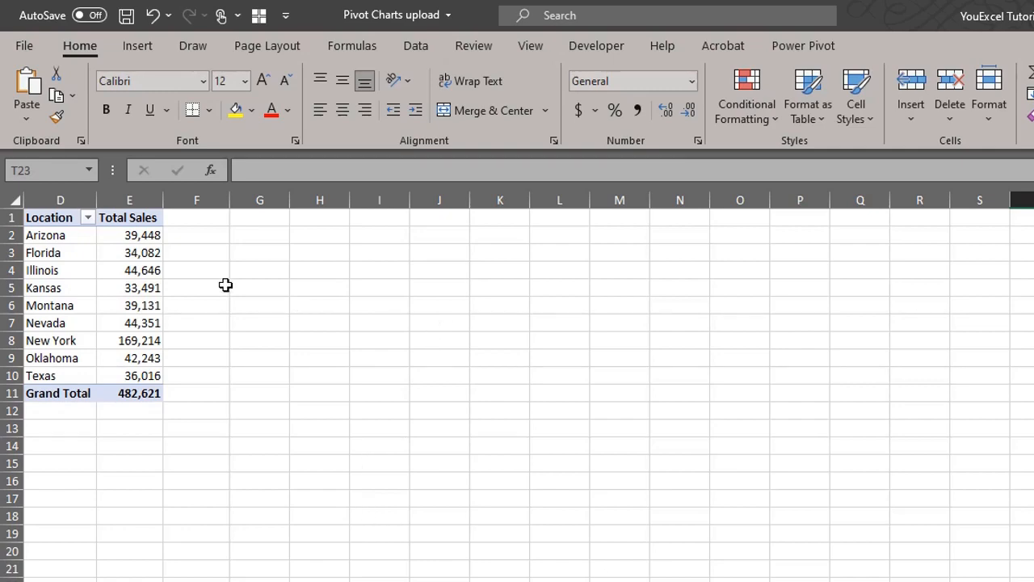
pyautogui.click(129, 252)
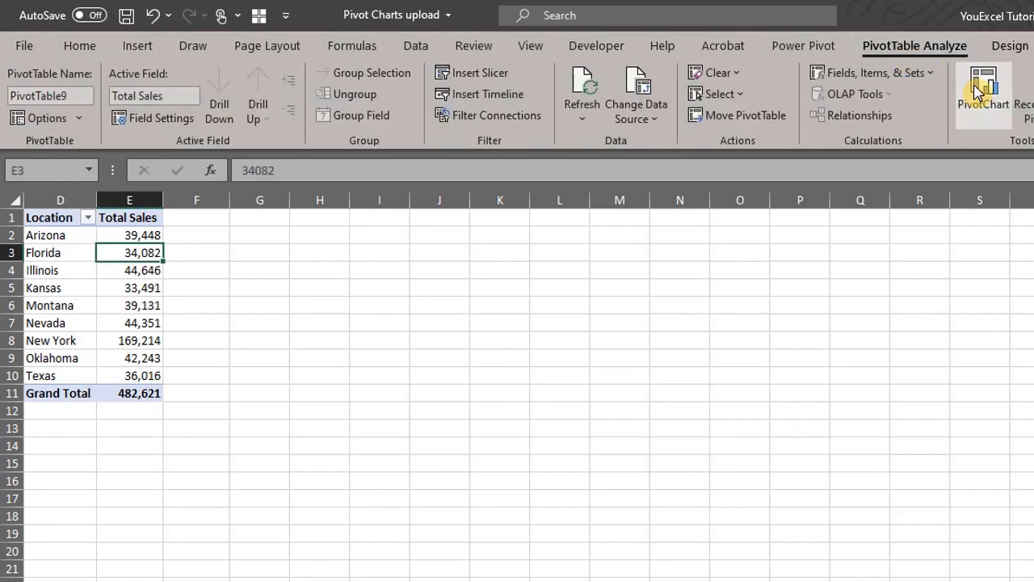
pyautogui.click(982, 88)
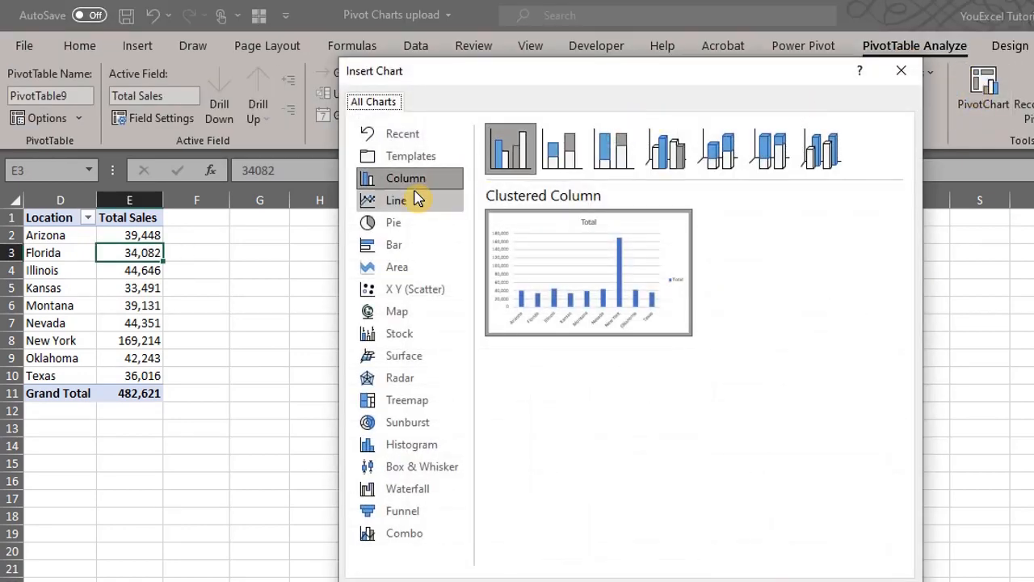
pyautogui.click(394, 223)
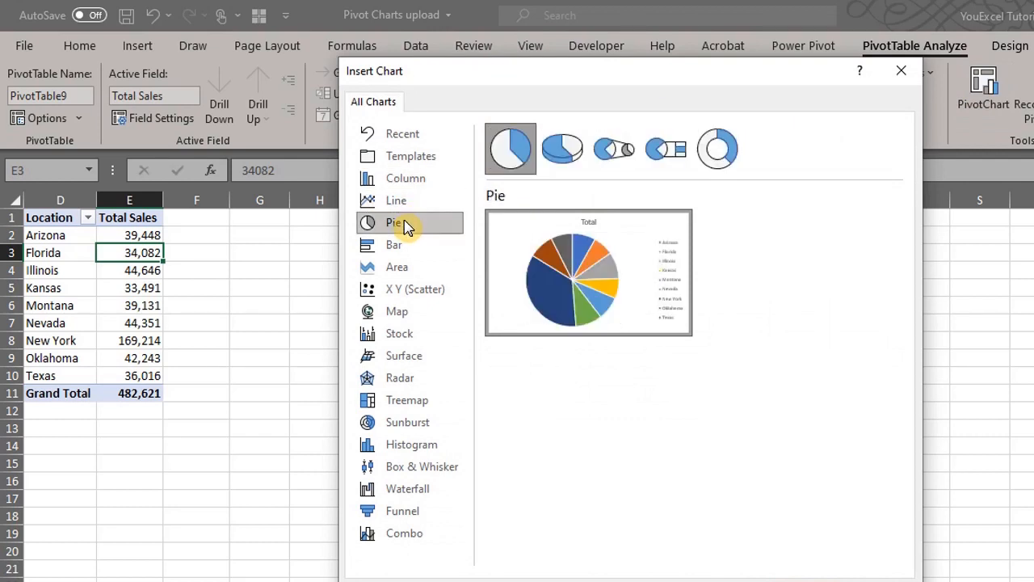
pyautogui.click(394, 245)
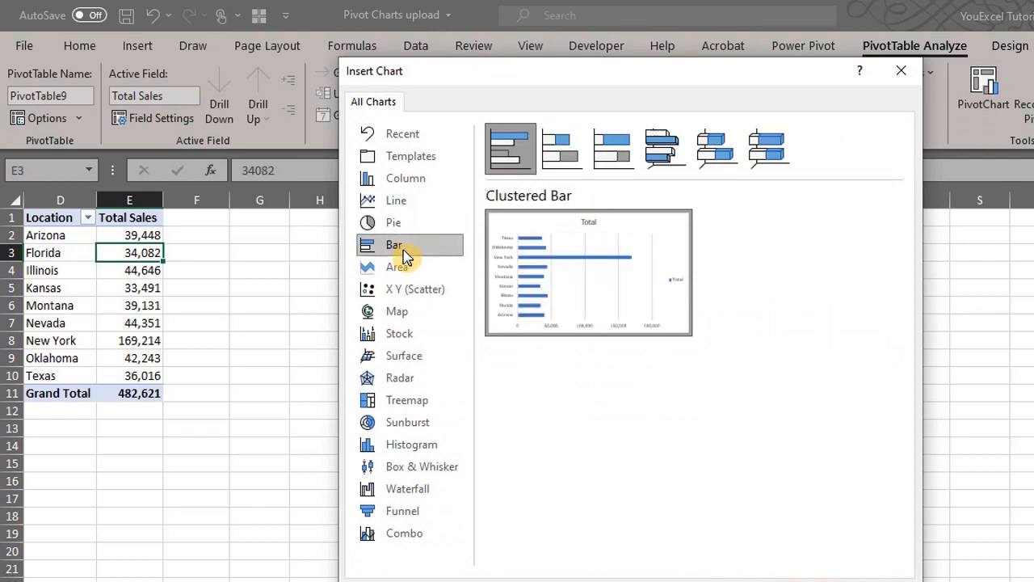
pyautogui.click(397, 311)
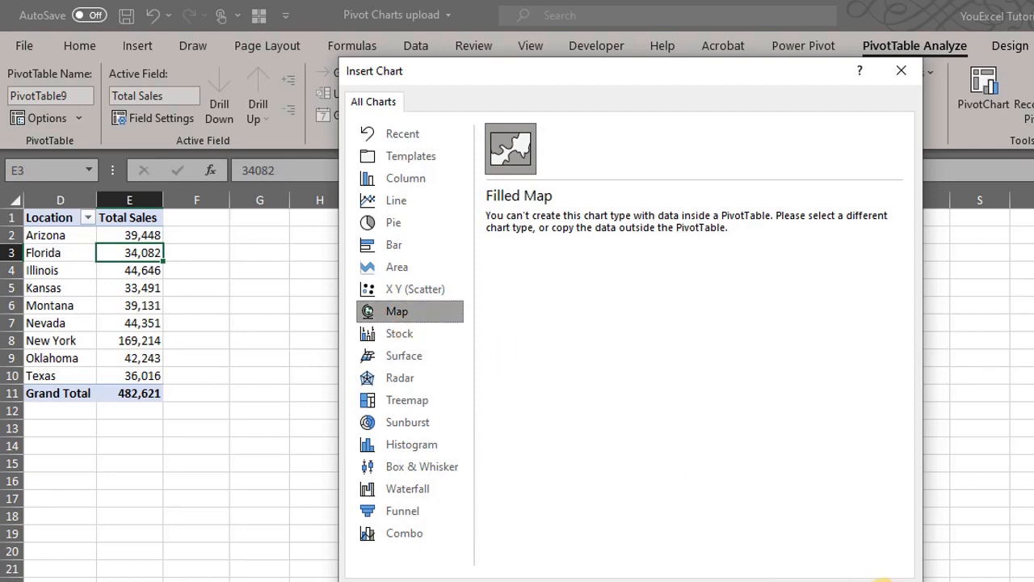
pyautogui.click(901, 71)
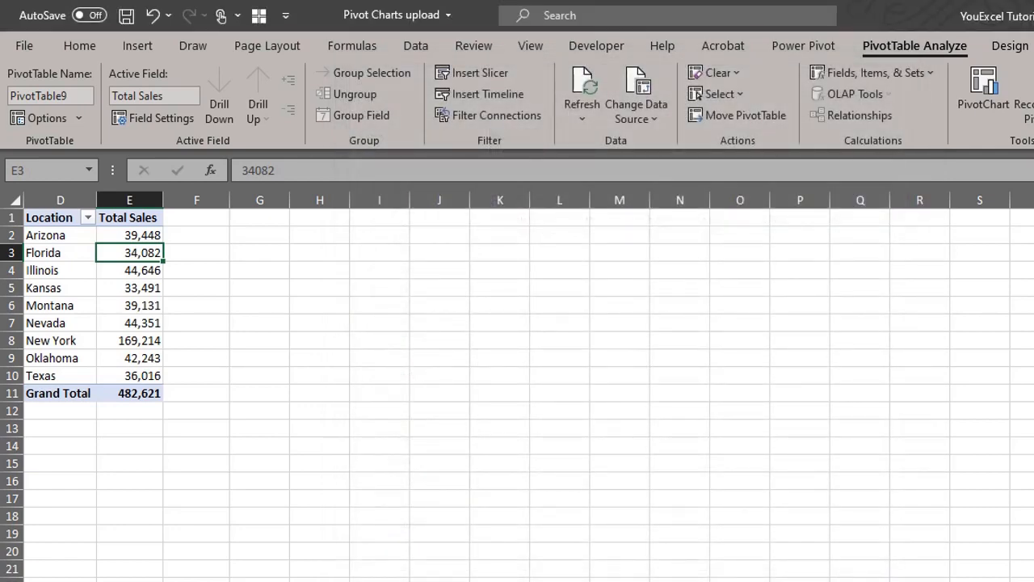
pyautogui.moveTo(60, 426)
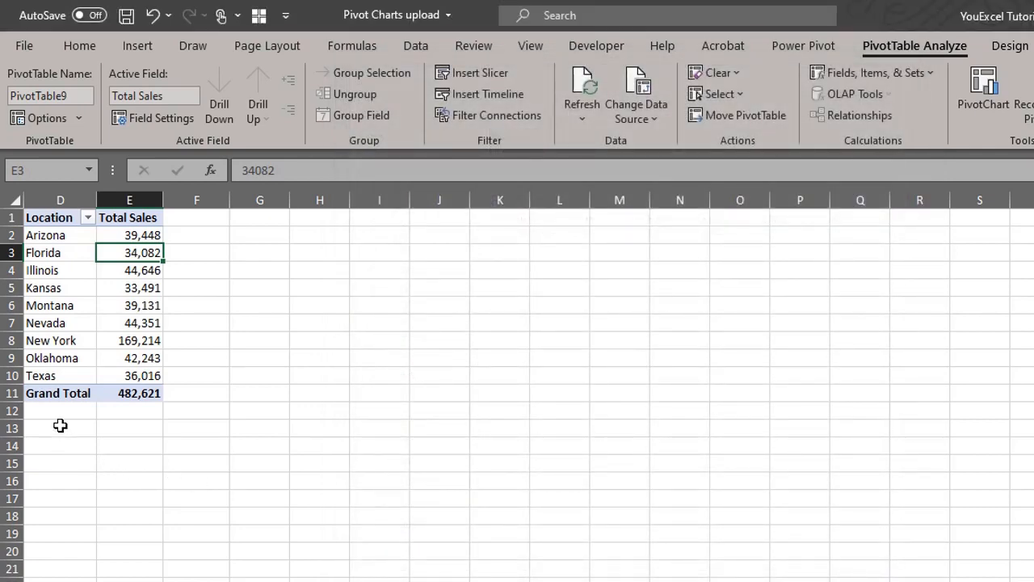
# Step: Remove the pivot's grand total and insert a filled map of sales by state
pyautogui.rightClick(58, 393)
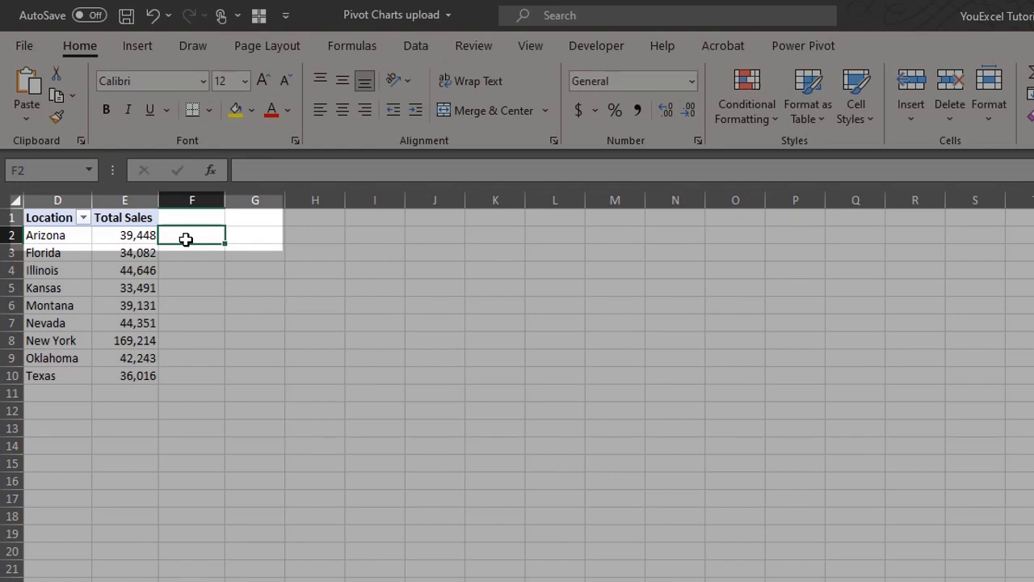
pyautogui.moveTo(189, 249)
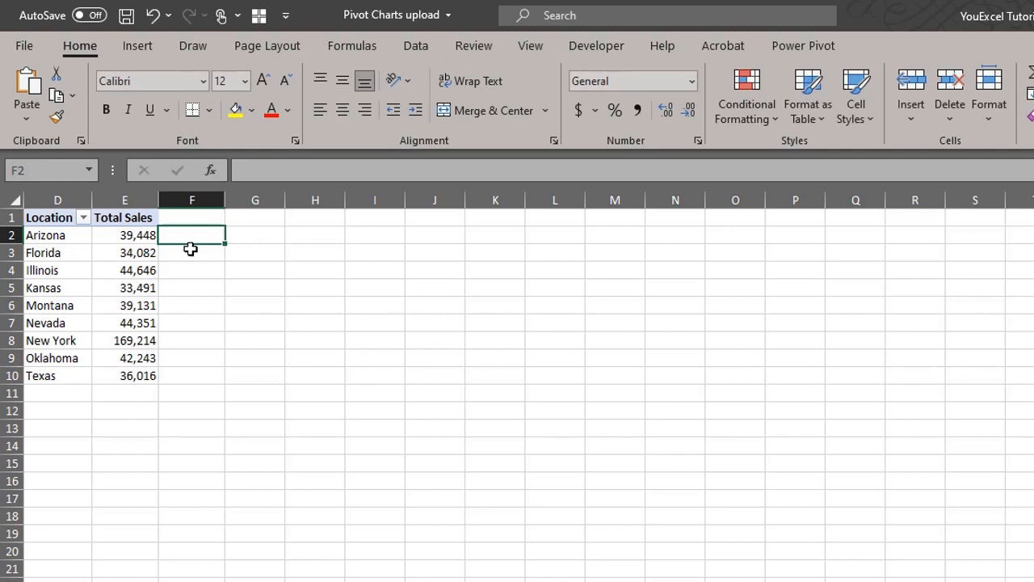
pyautogui.click(136, 45)
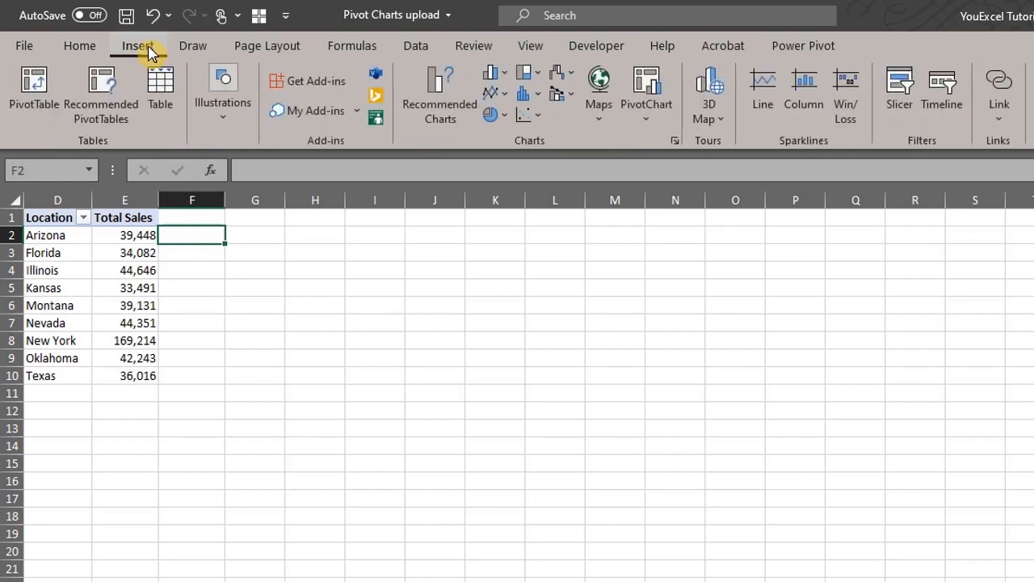
pyautogui.click(598, 89)
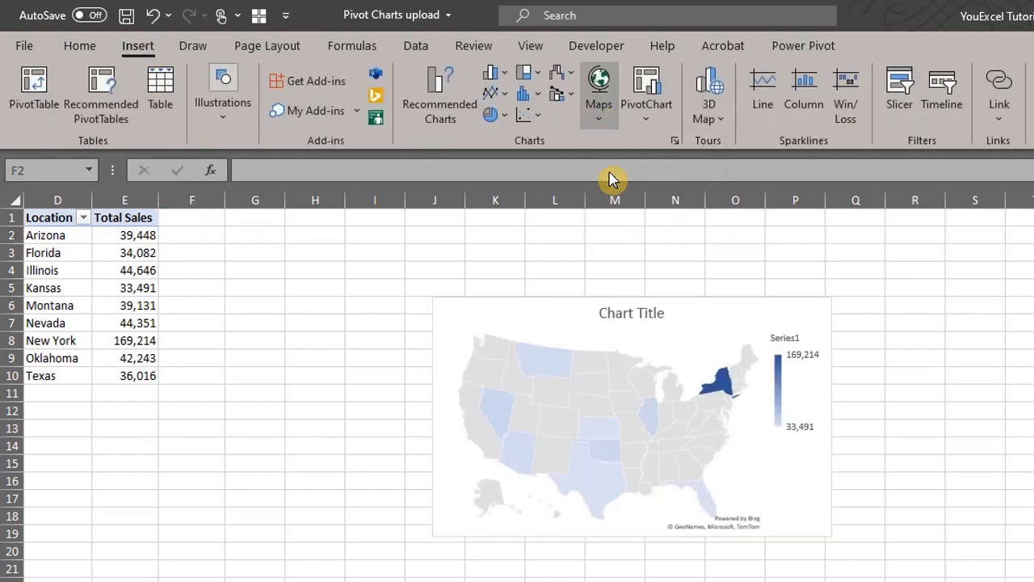
# Step: Apply a dark chart style to the map chart
pyautogui.click(631, 420)
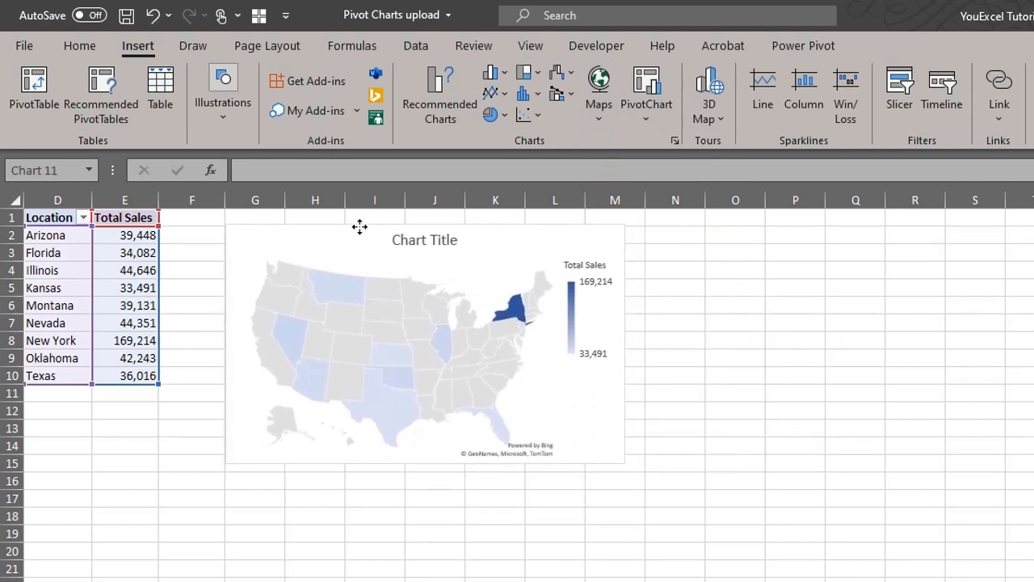
pyautogui.click(424, 339)
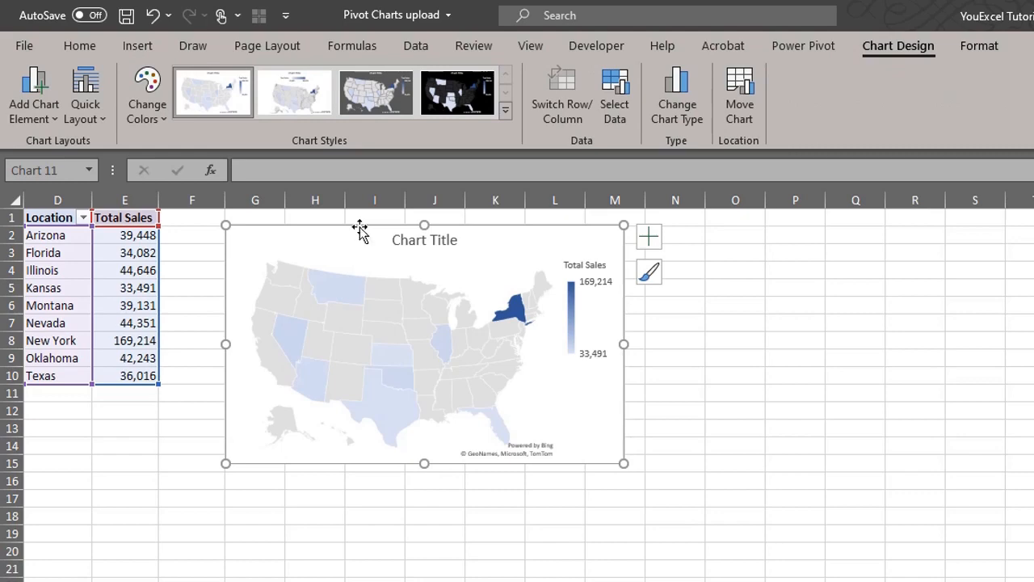
pyautogui.click(650, 272)
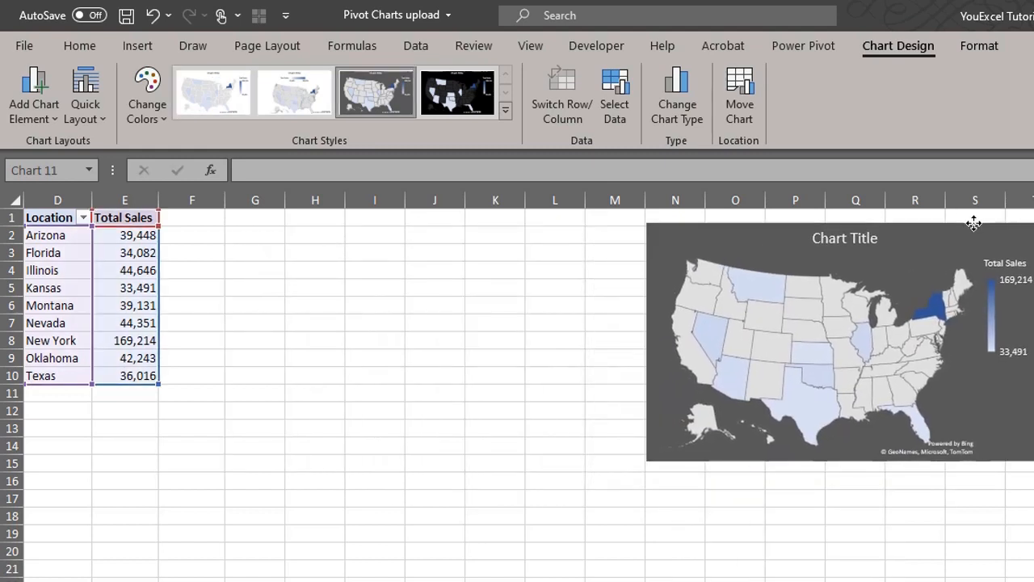
pyautogui.click(191, 235)
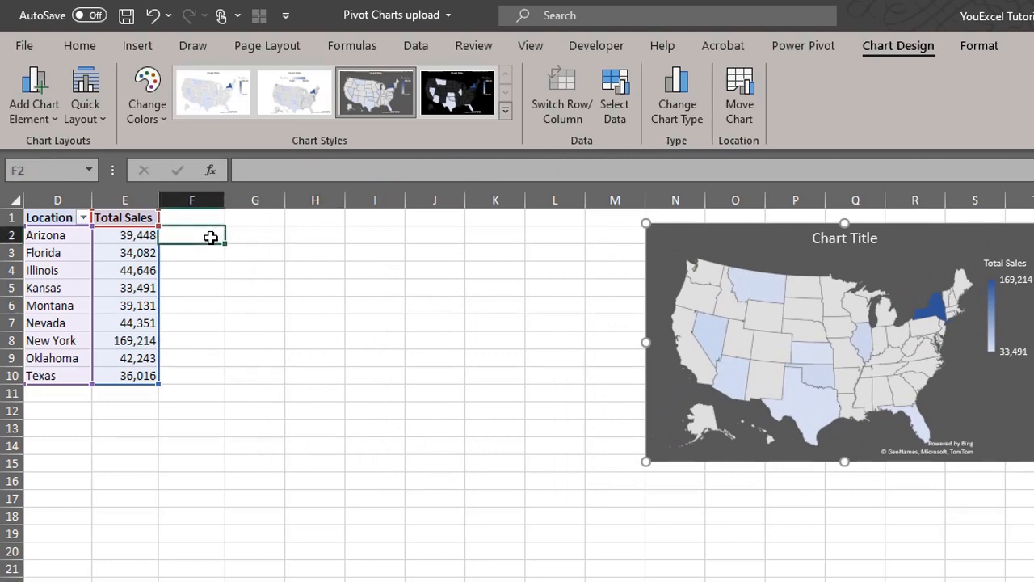
# Step: Insert a treemap of sales by state below the map, then start the waterfall chart
pyautogui.click(136, 46)
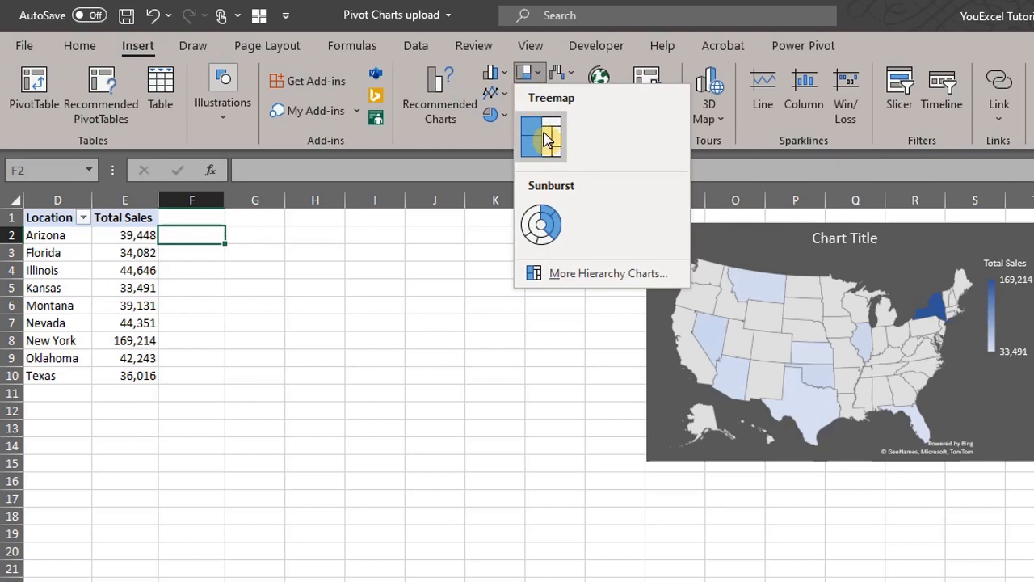
pyautogui.click(541, 136)
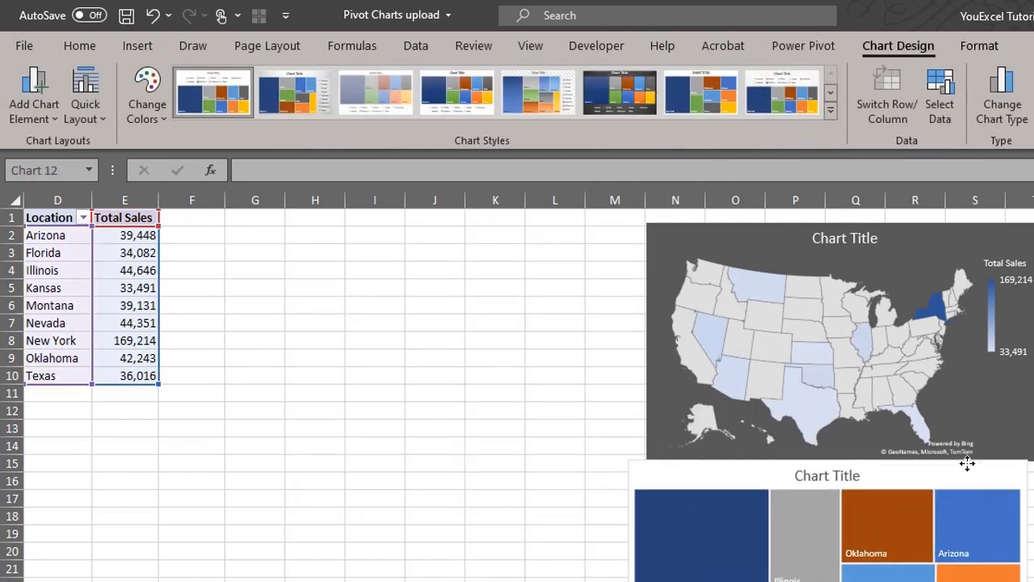
pyautogui.click(137, 45)
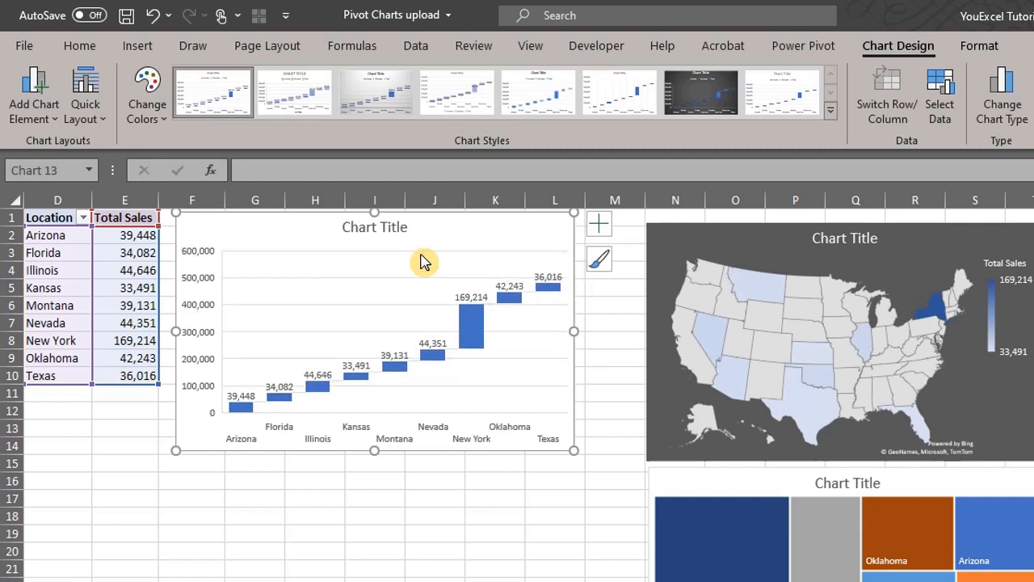
pyautogui.moveTo(547, 307)
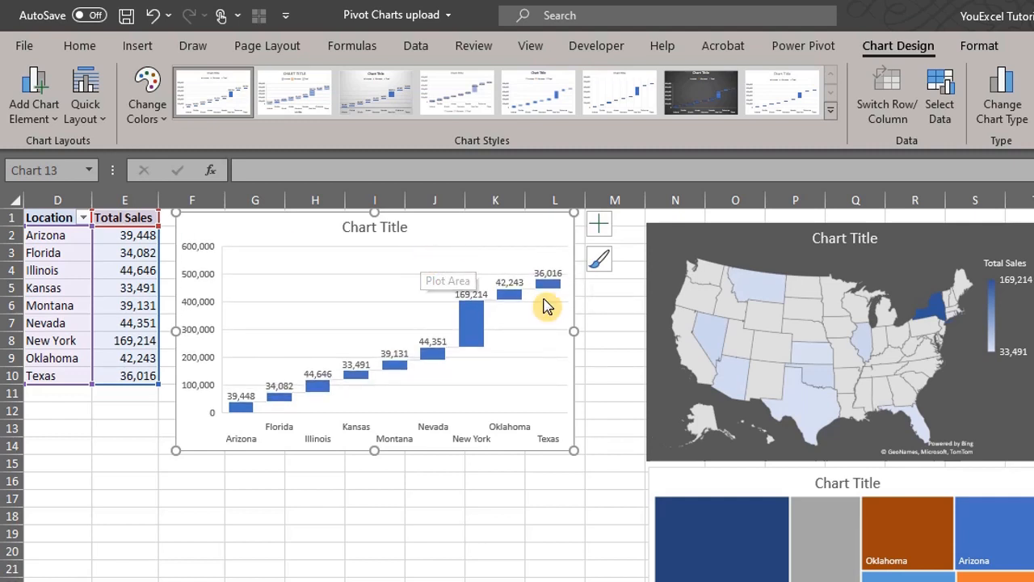
pyautogui.moveTo(595, 495)
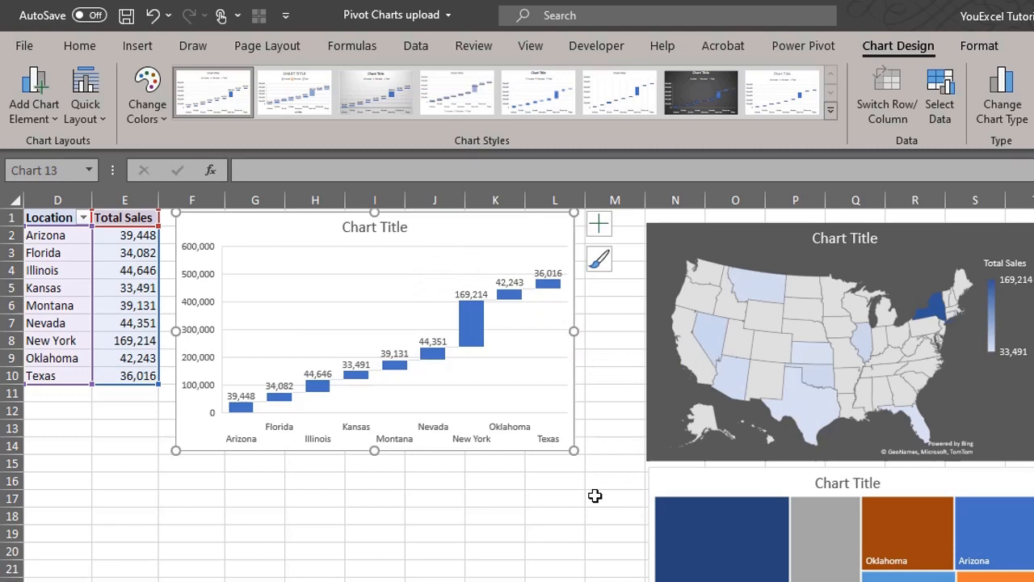
pyautogui.moveTo(569, 497)
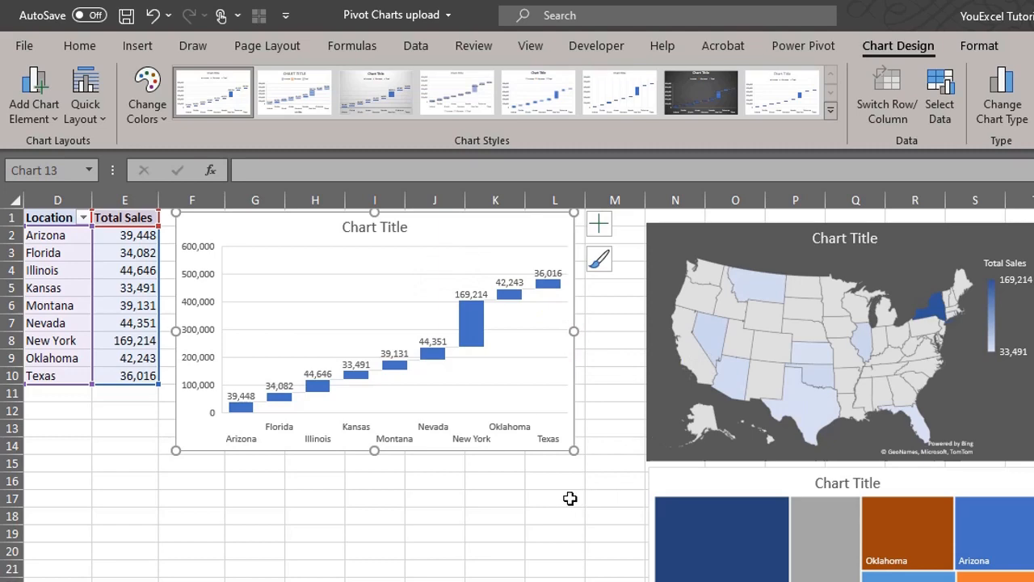